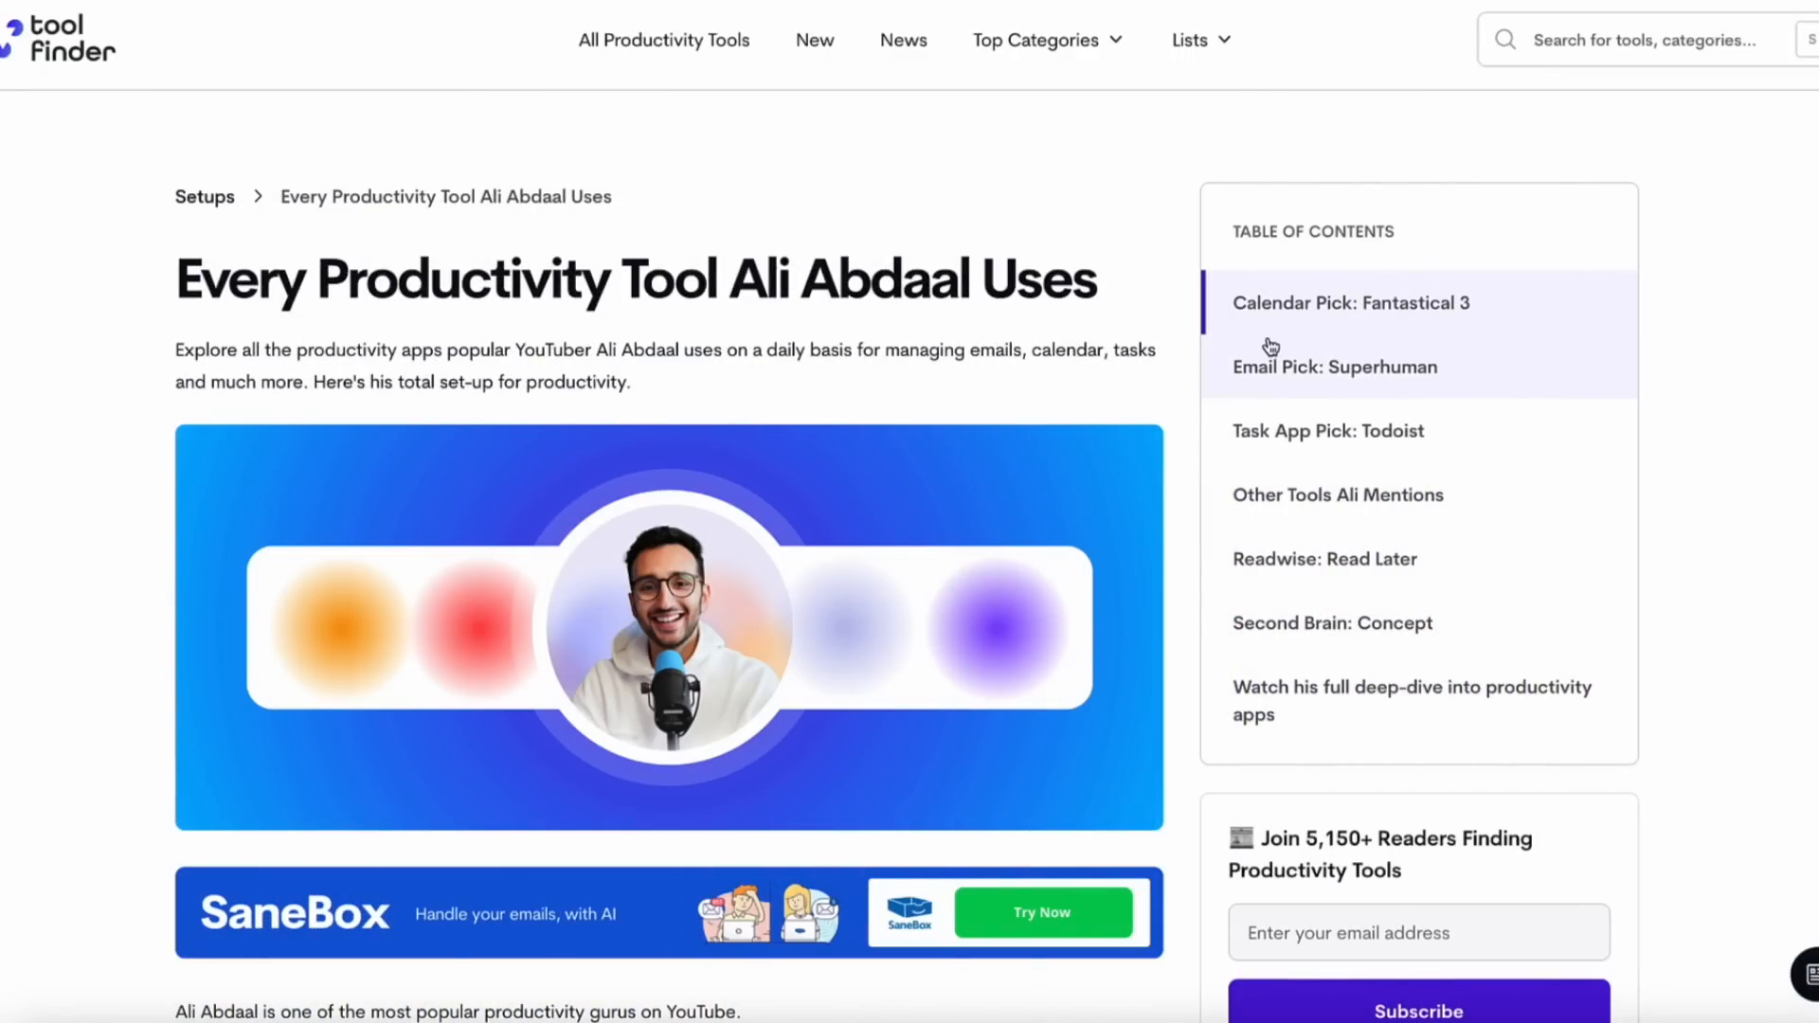
- Scroll the Tool Finder article down to the Superhuman and Todoist picks
scroll(down, 3)
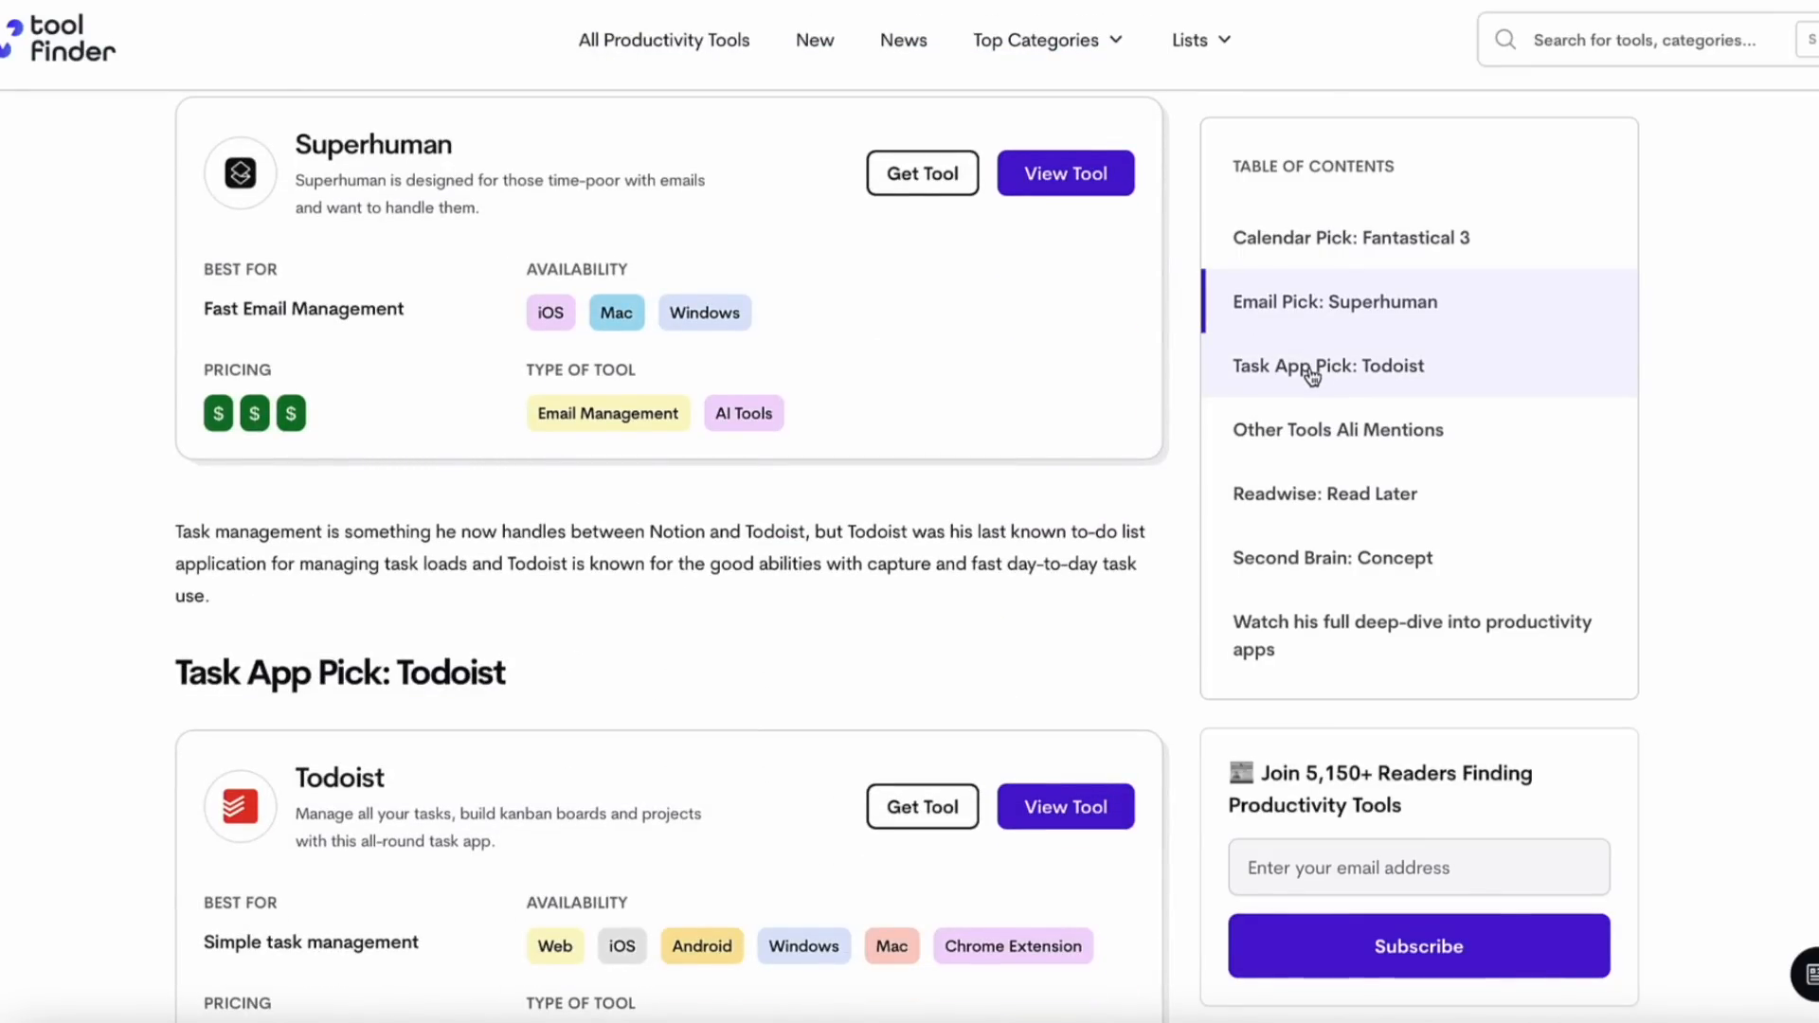
scroll(down, 3)
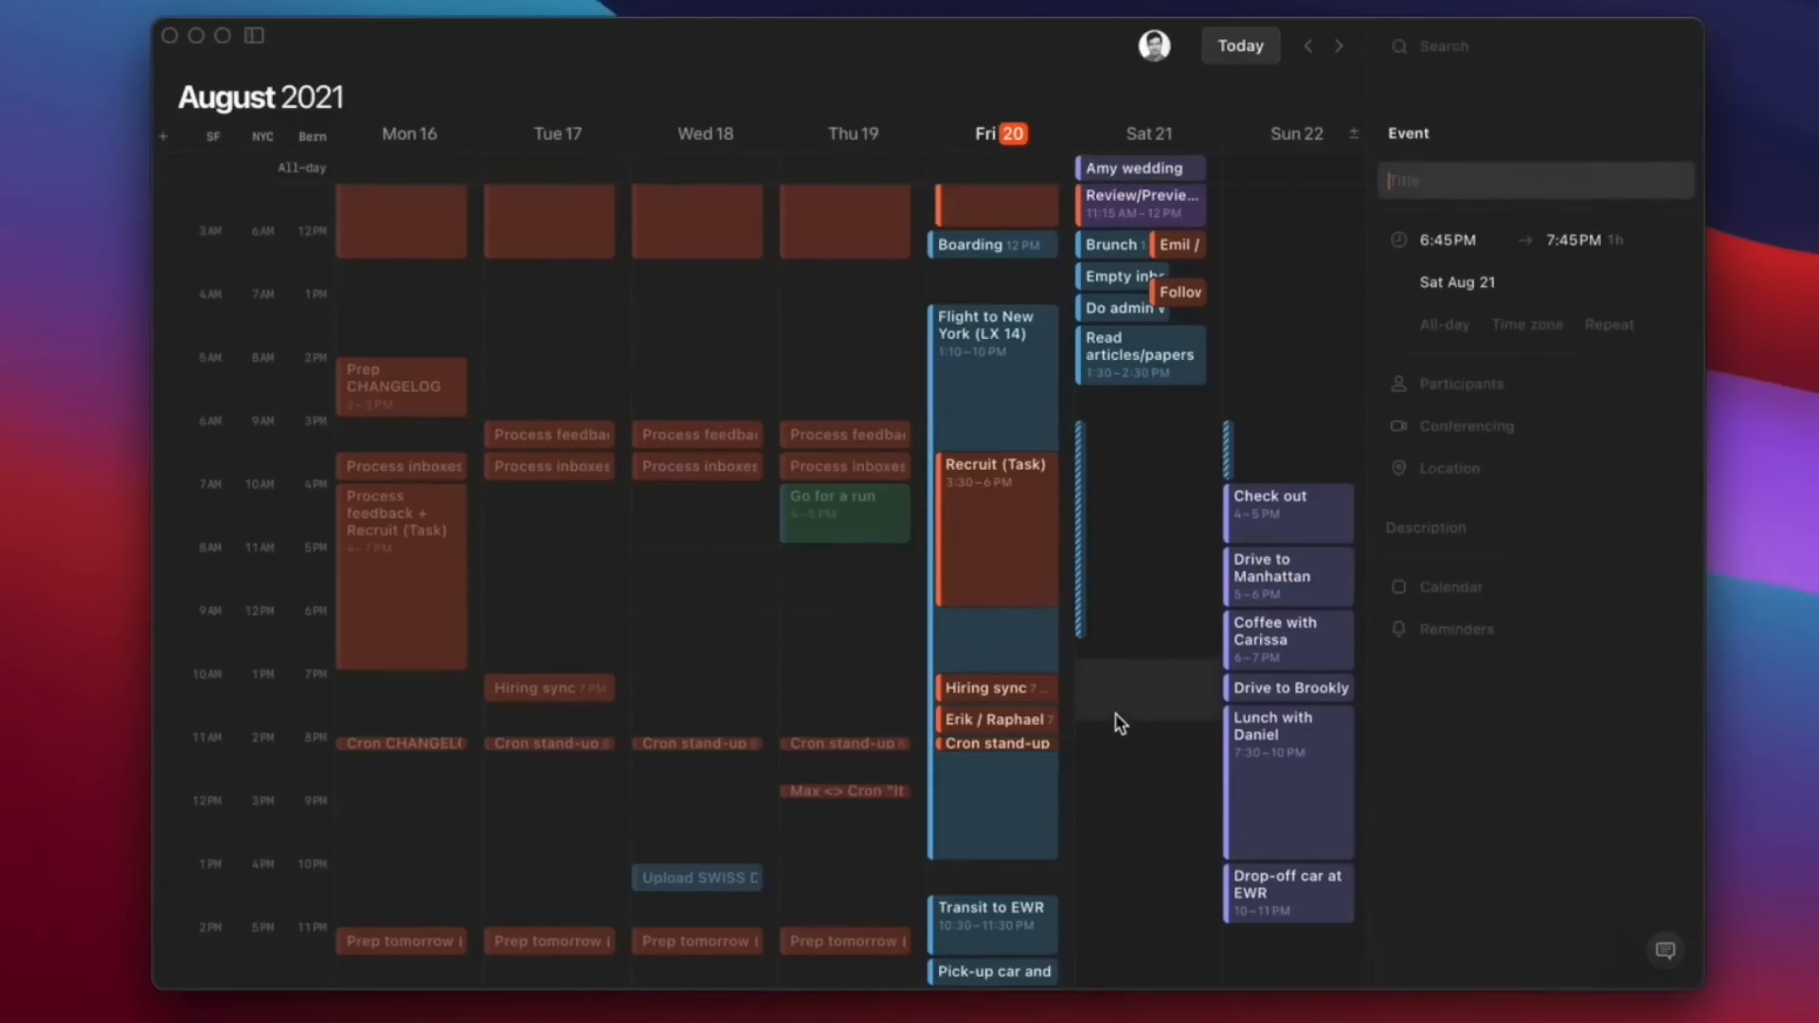
- Switch Cron to a four-day view and add Gym on Wednesday 28 at 9:45 AM
click(1339, 46)
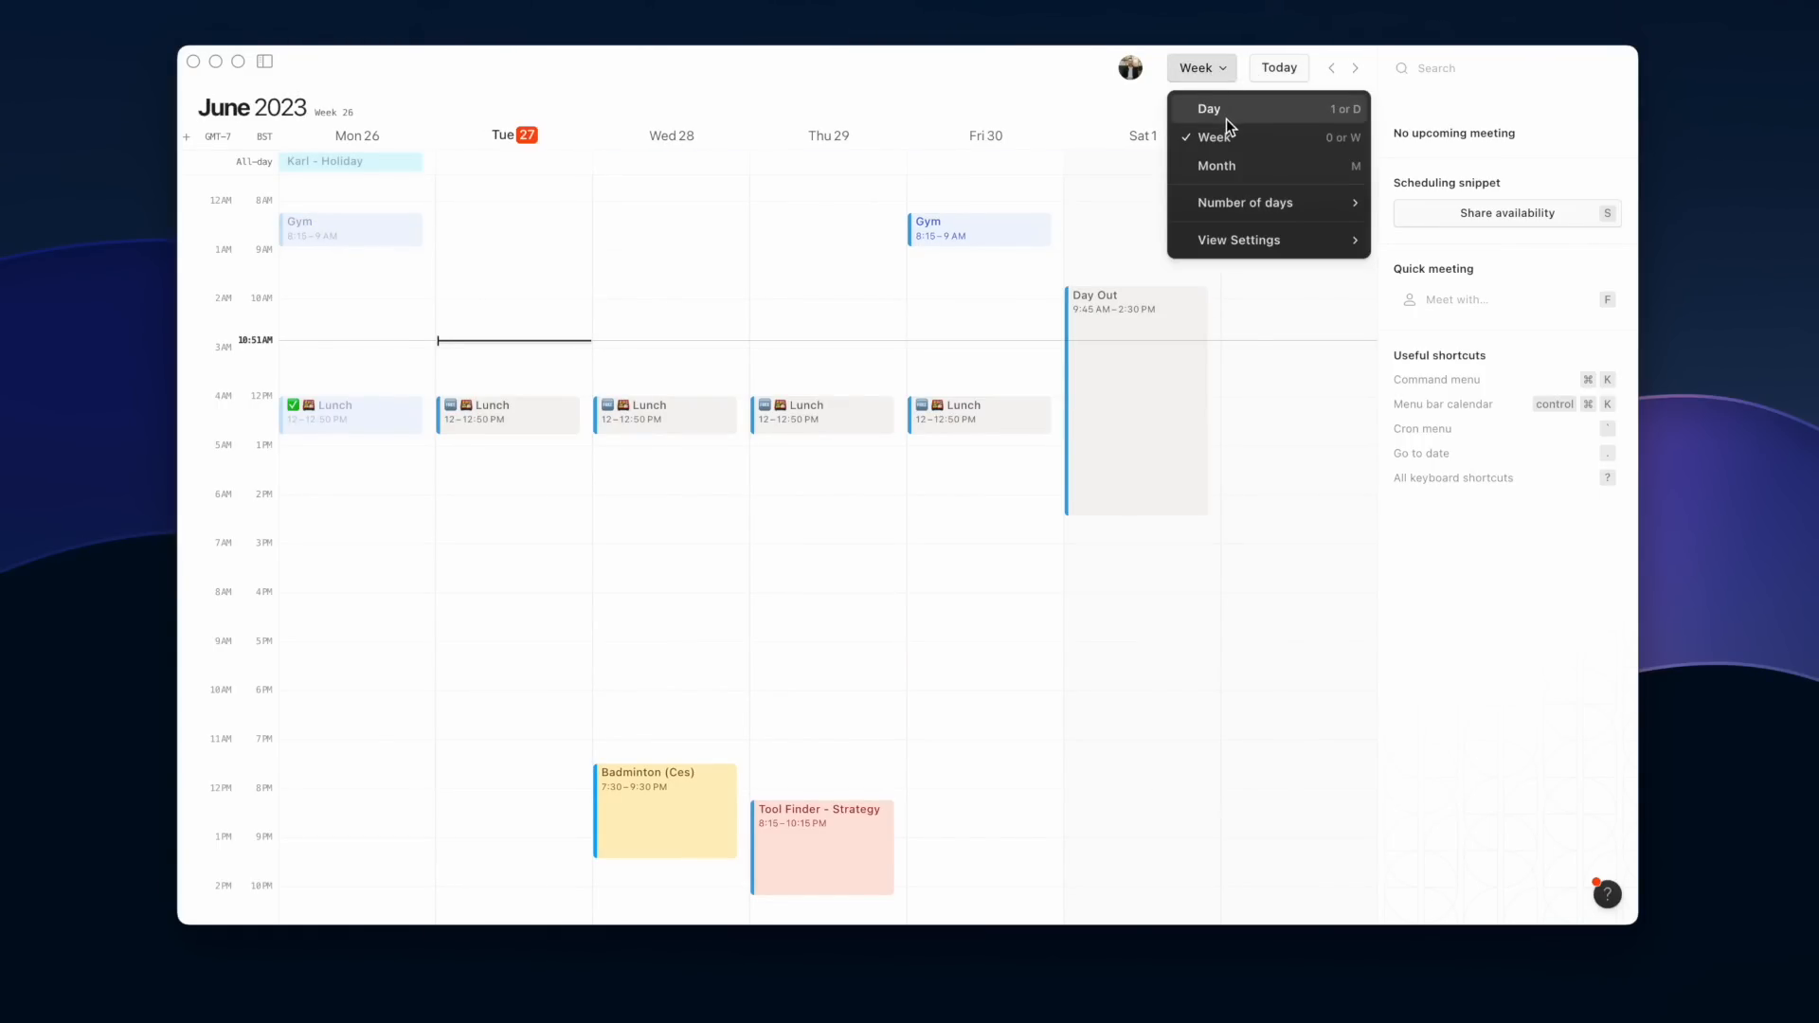
click(1246, 203)
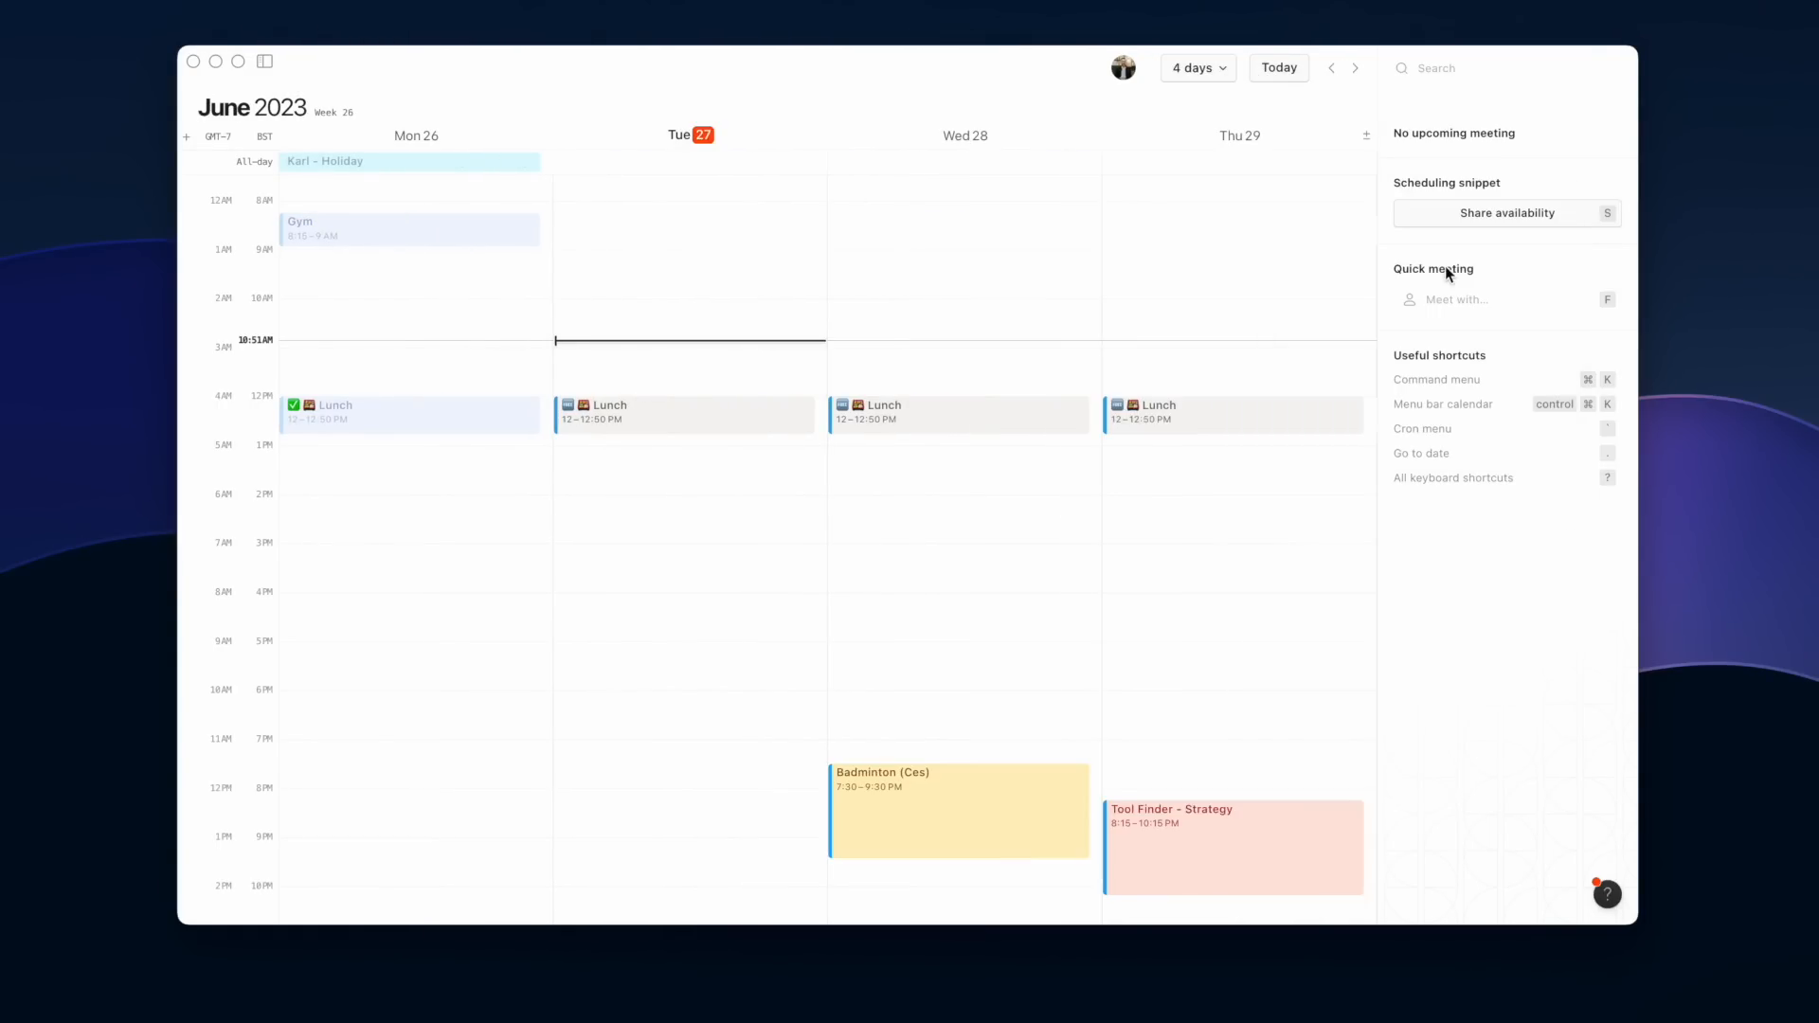
scroll(down, 3)
text(Gym)
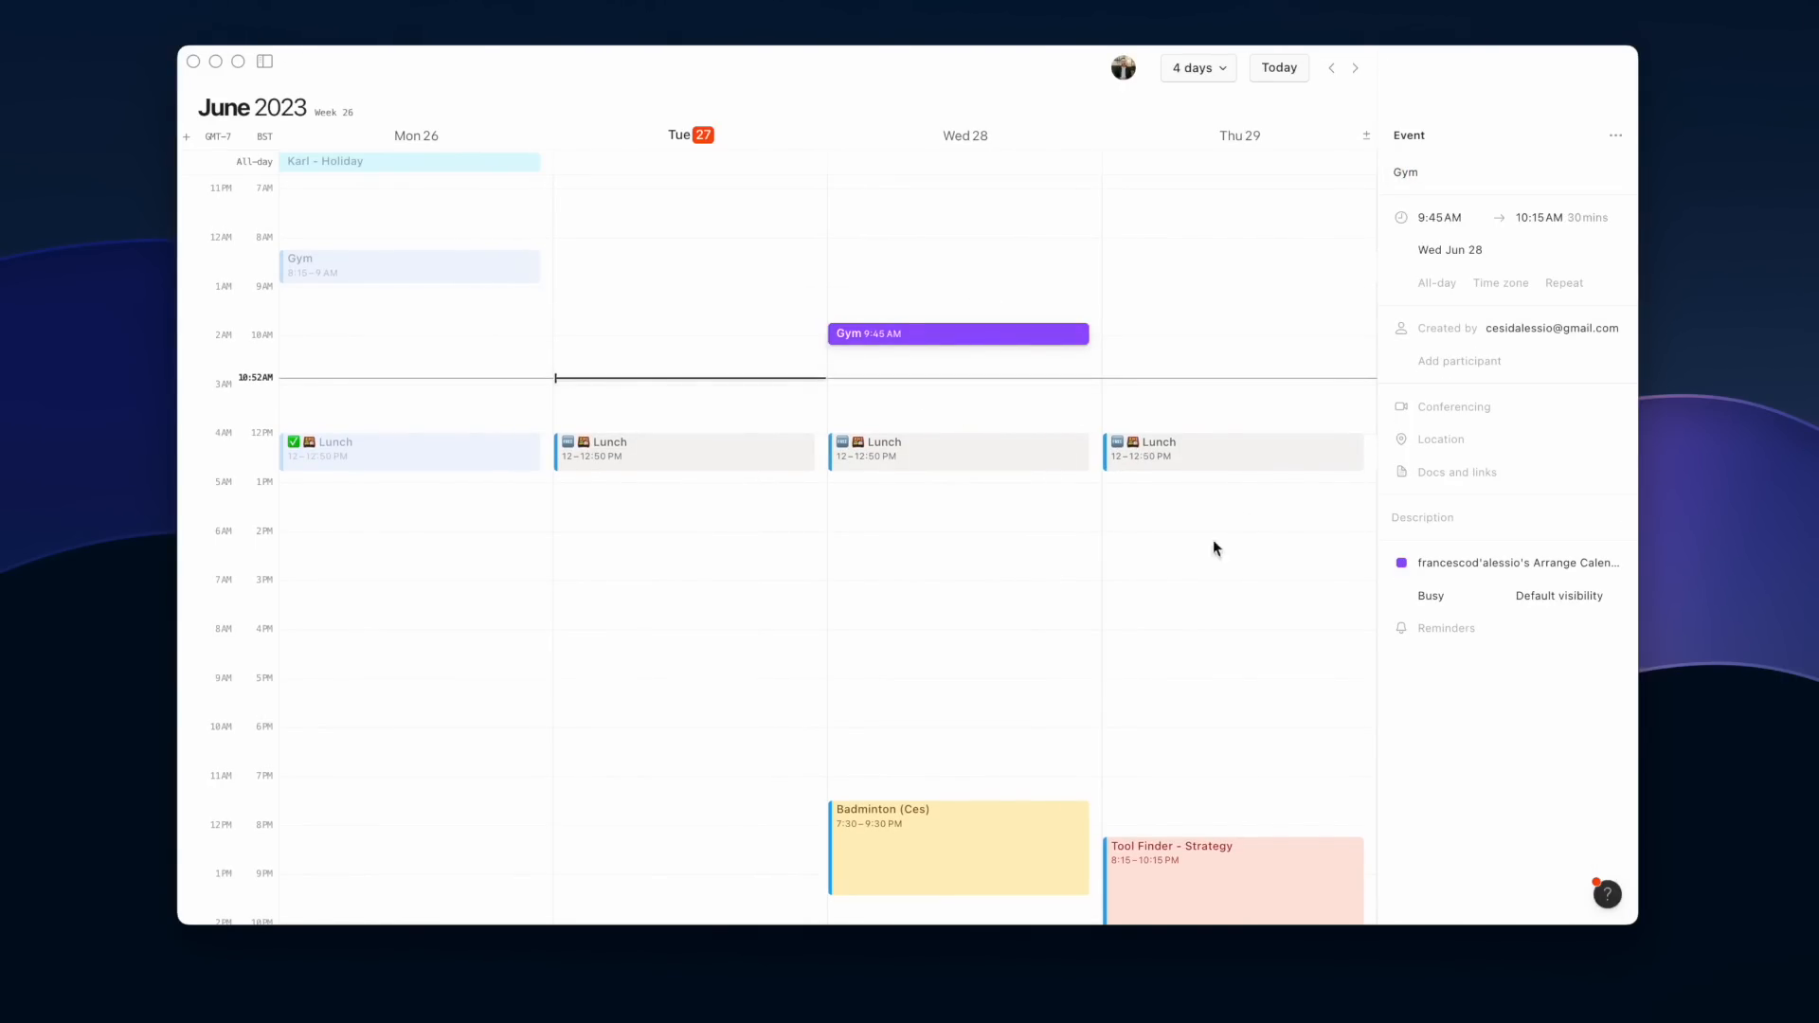
click(1509, 563)
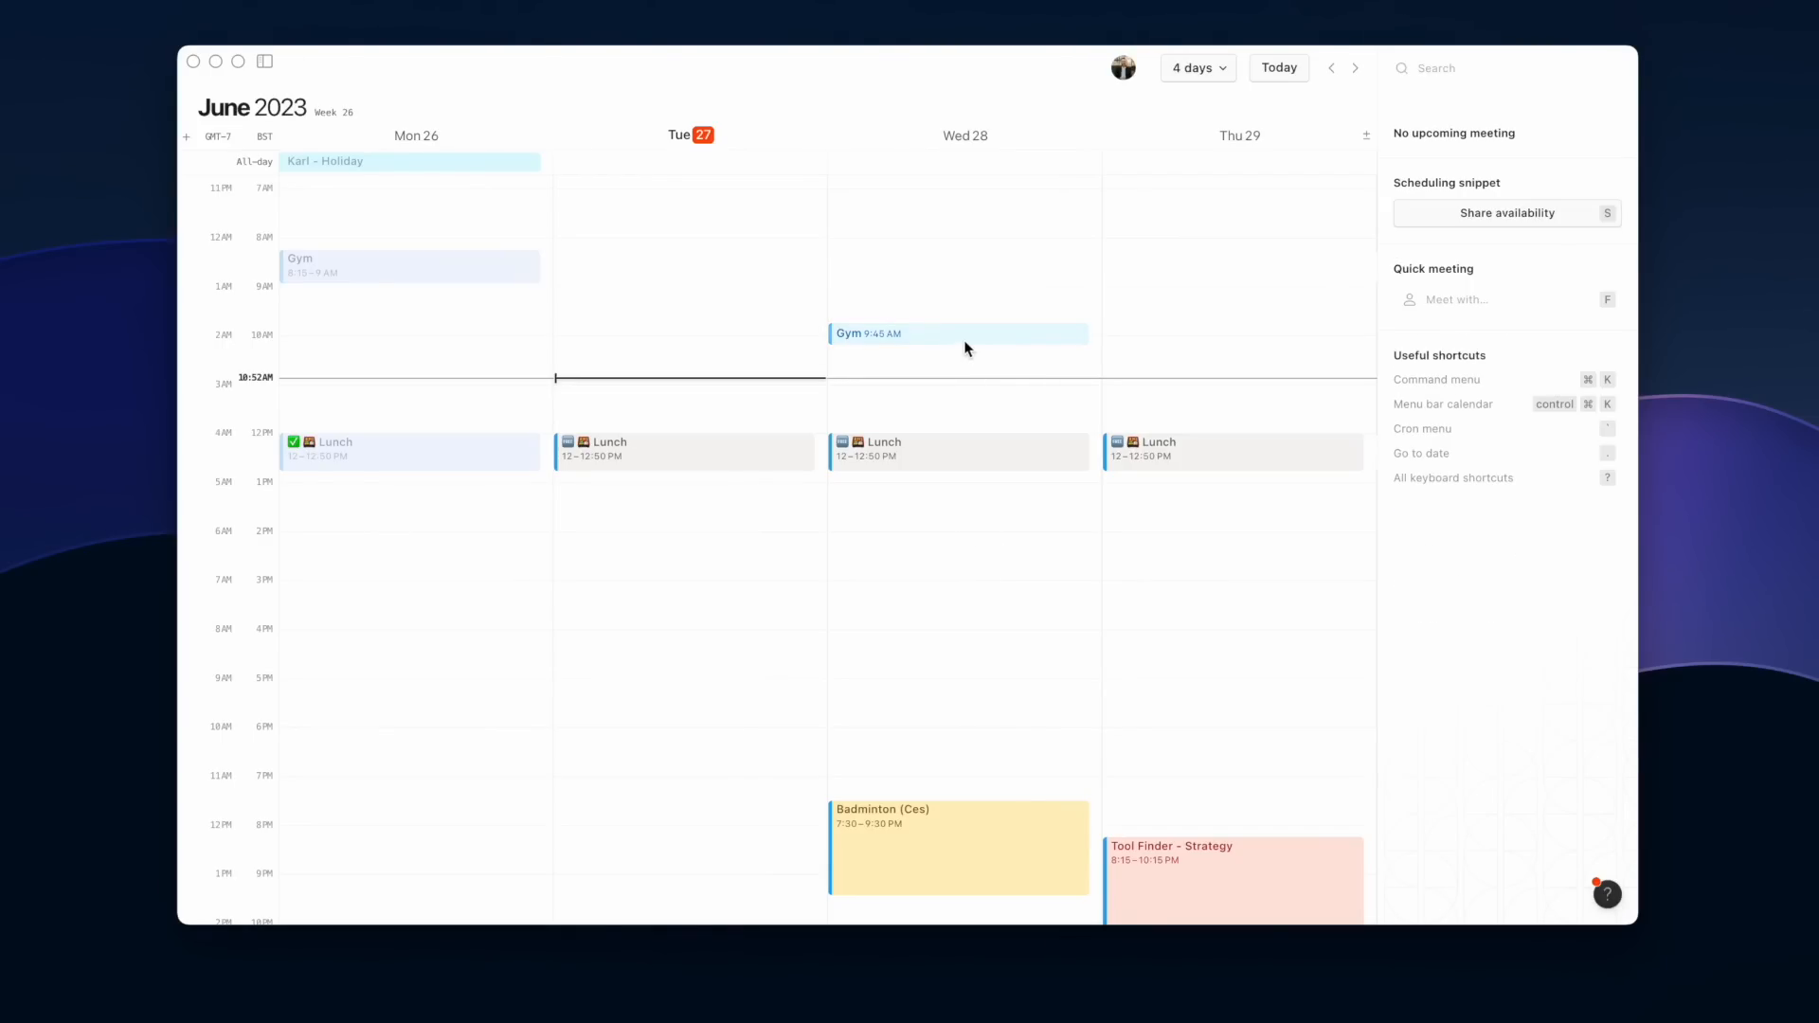
- Move Wednesday's Gym to 4:15 PM and delete only this week's Badminton (Ces)
click(957, 333)
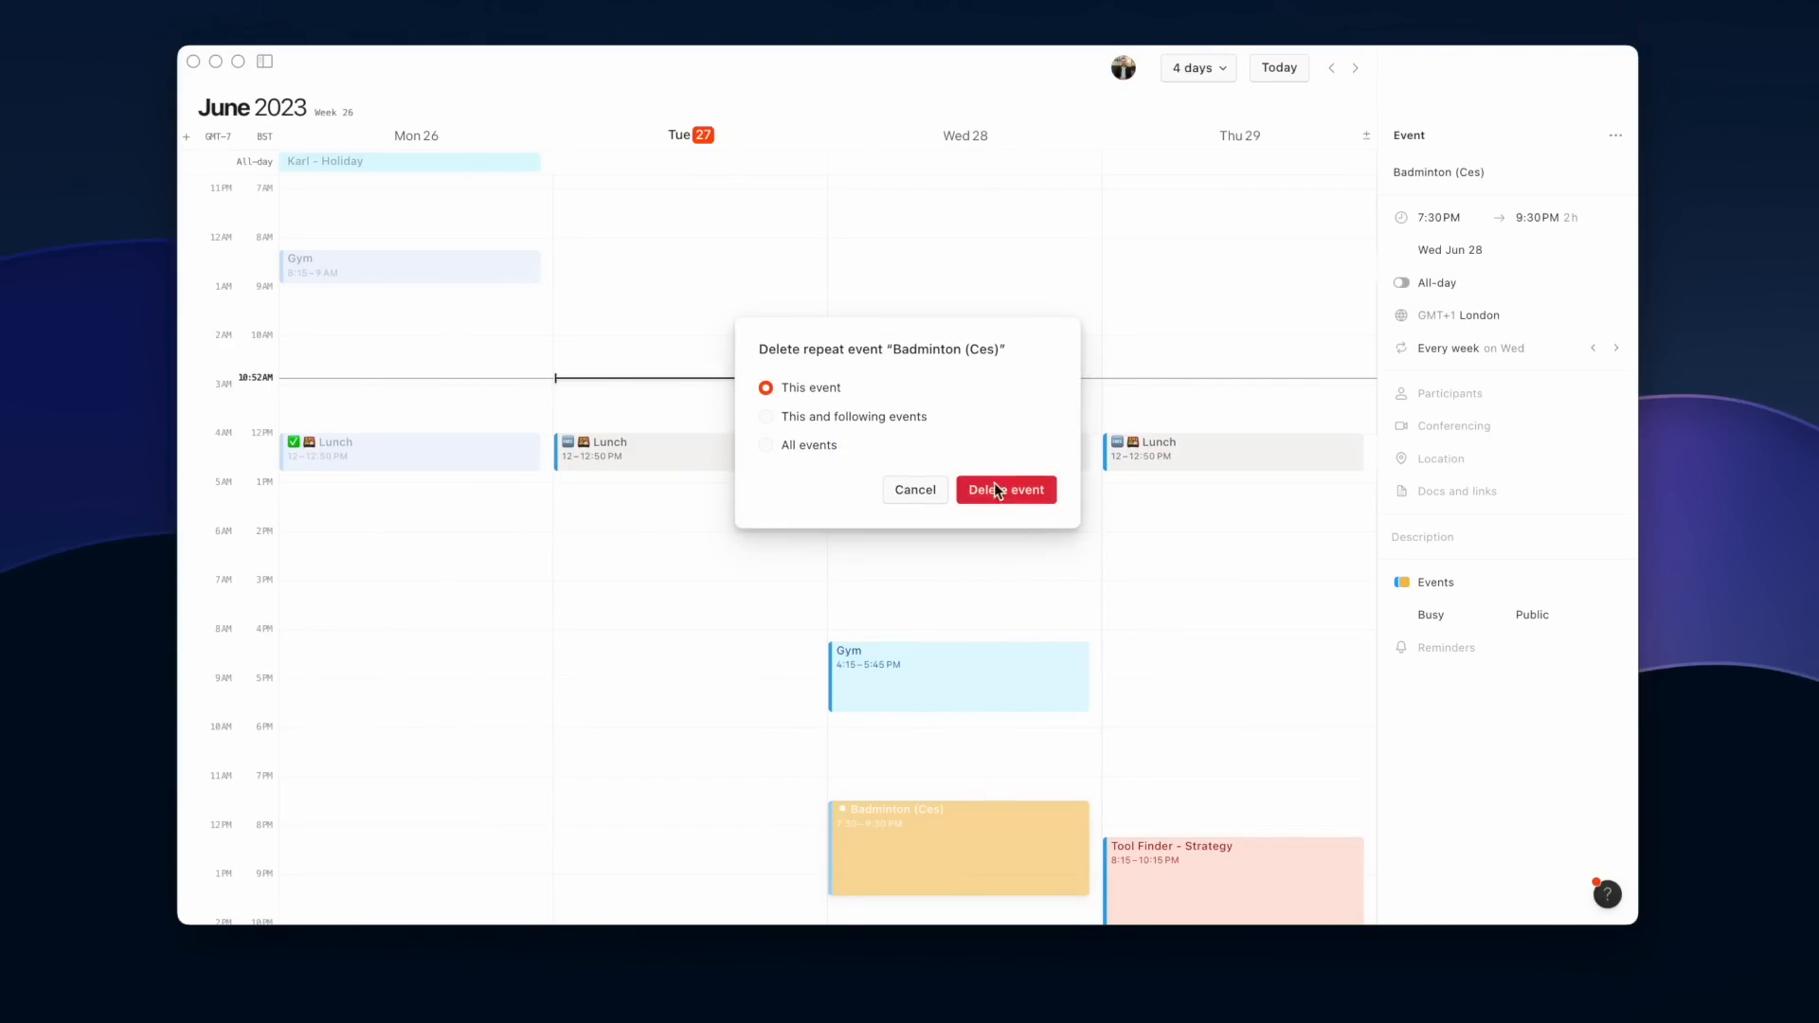
click(1004, 489)
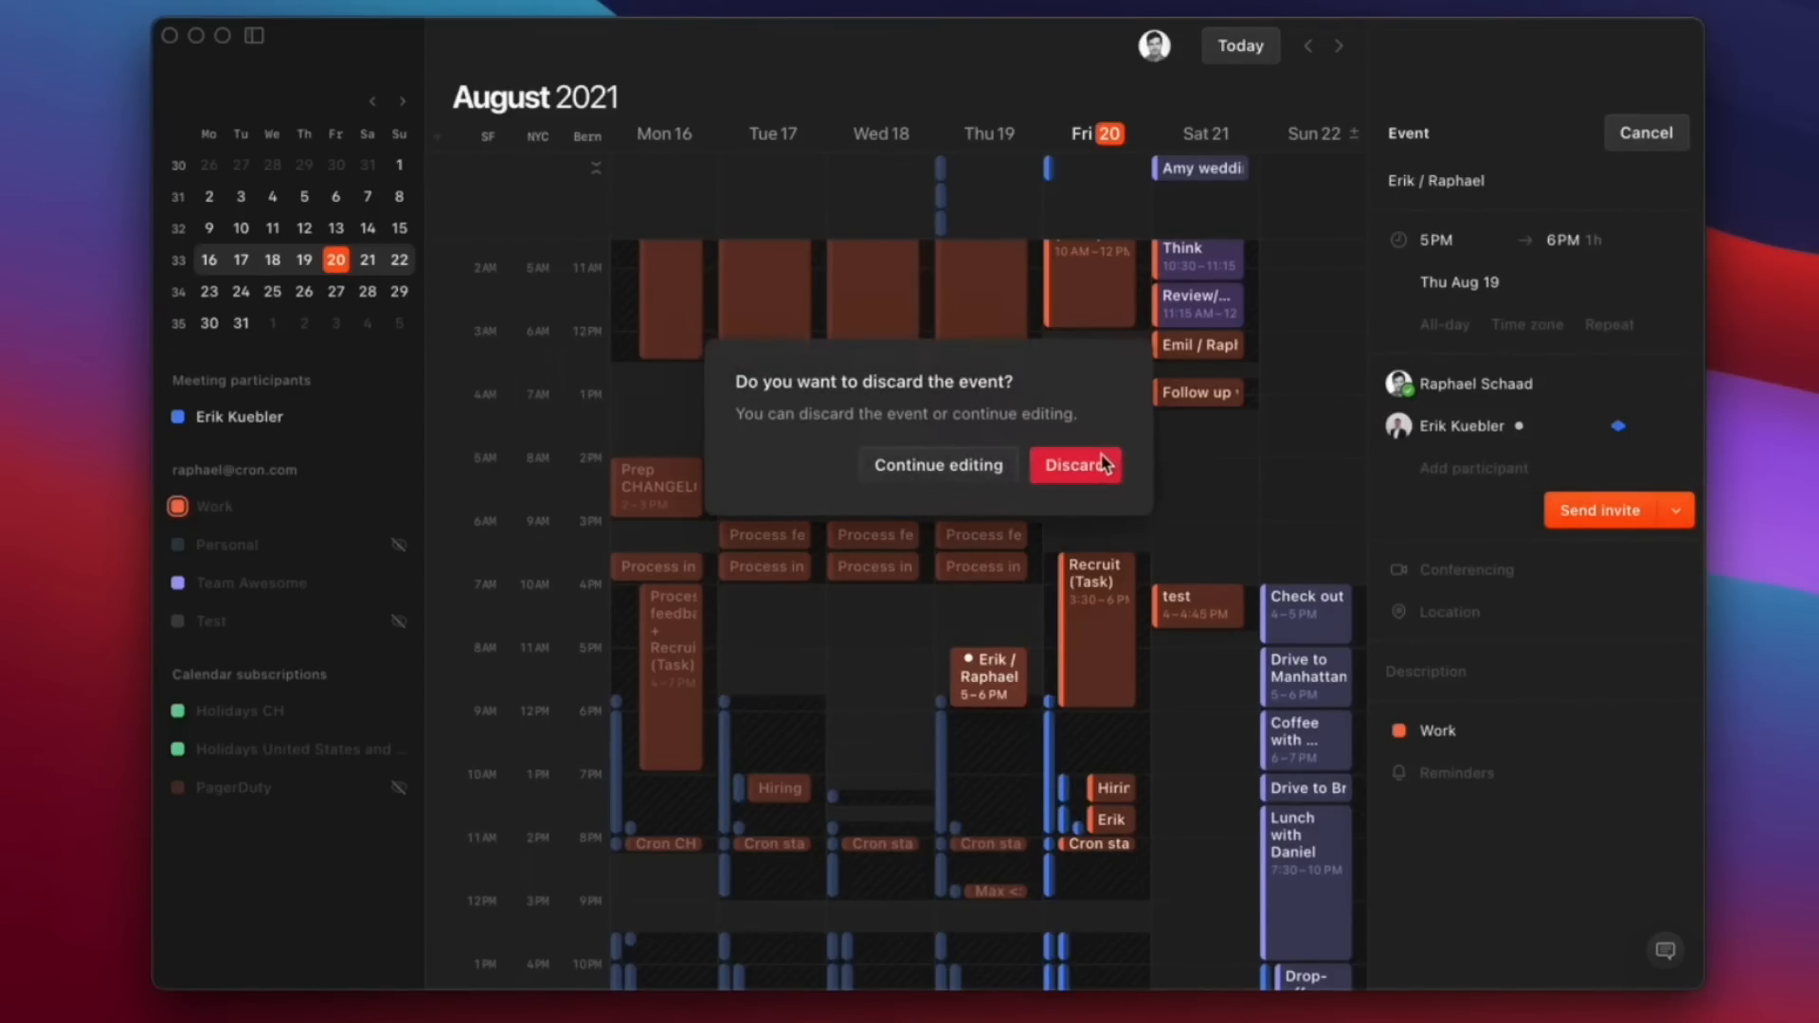
click(1074, 465)
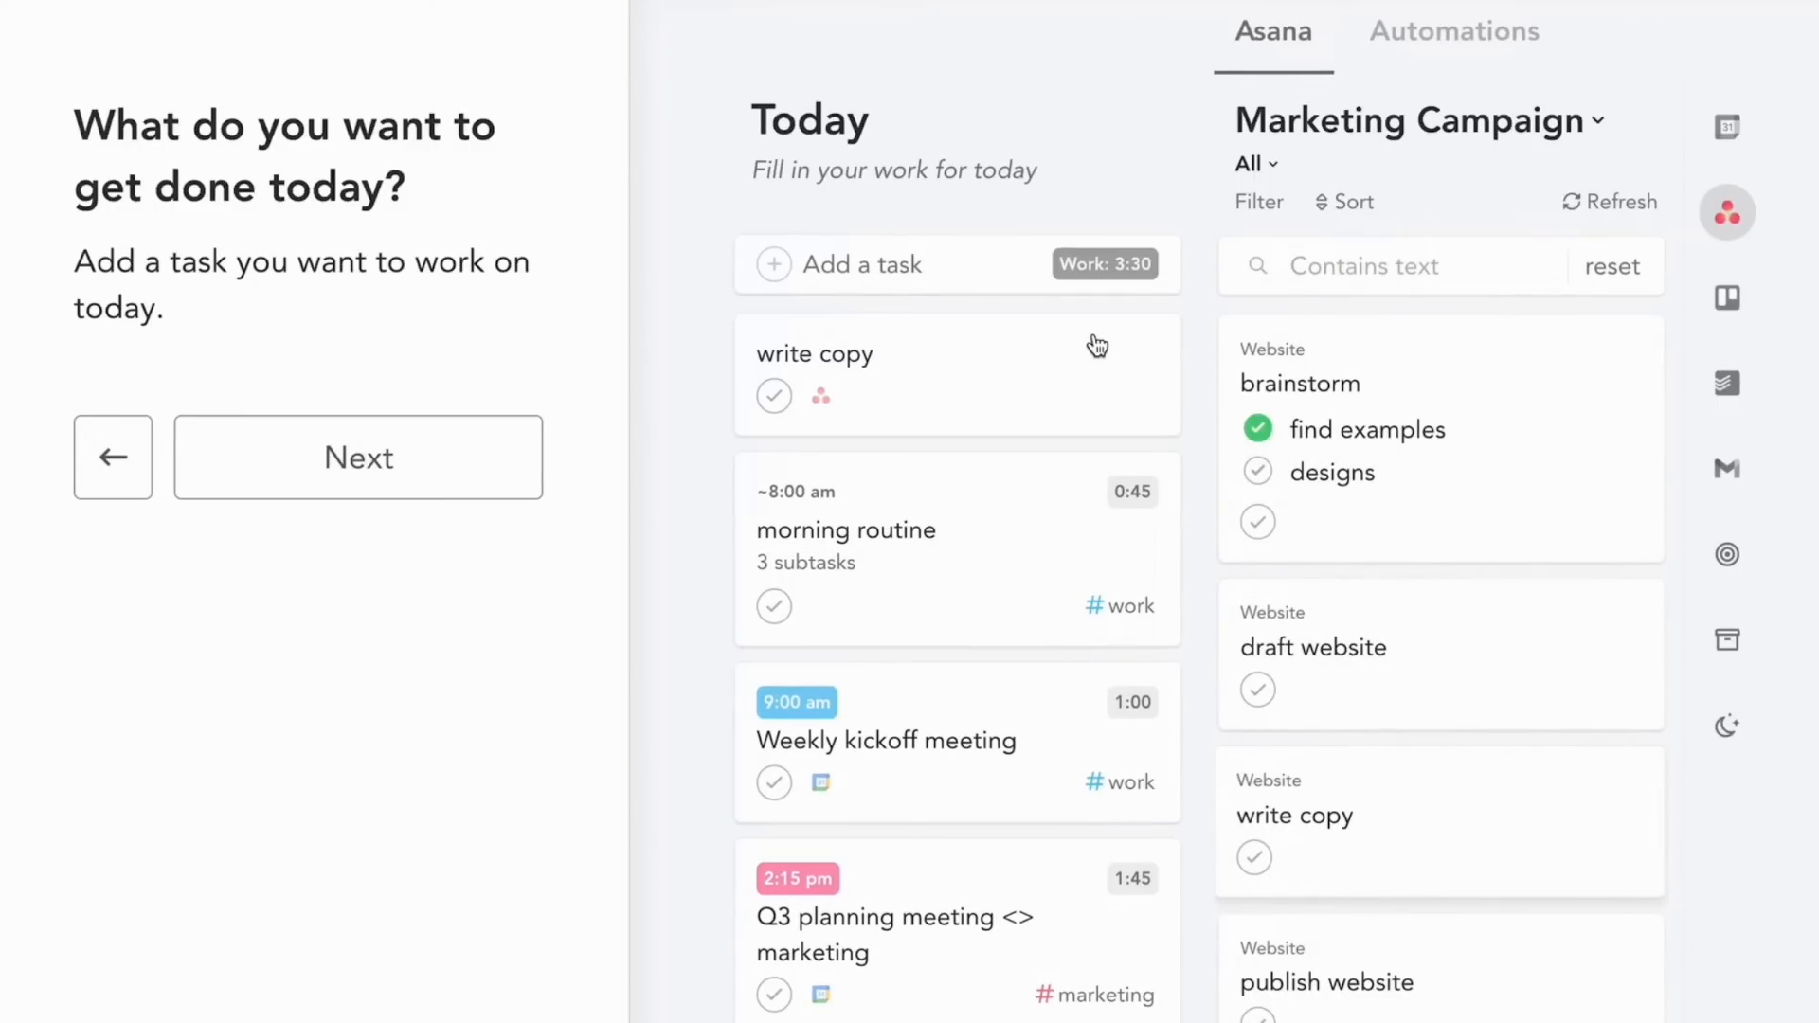
- Add Asana Marketing Campaign tasks to Sunsama's Today column and continue
click(1727, 469)
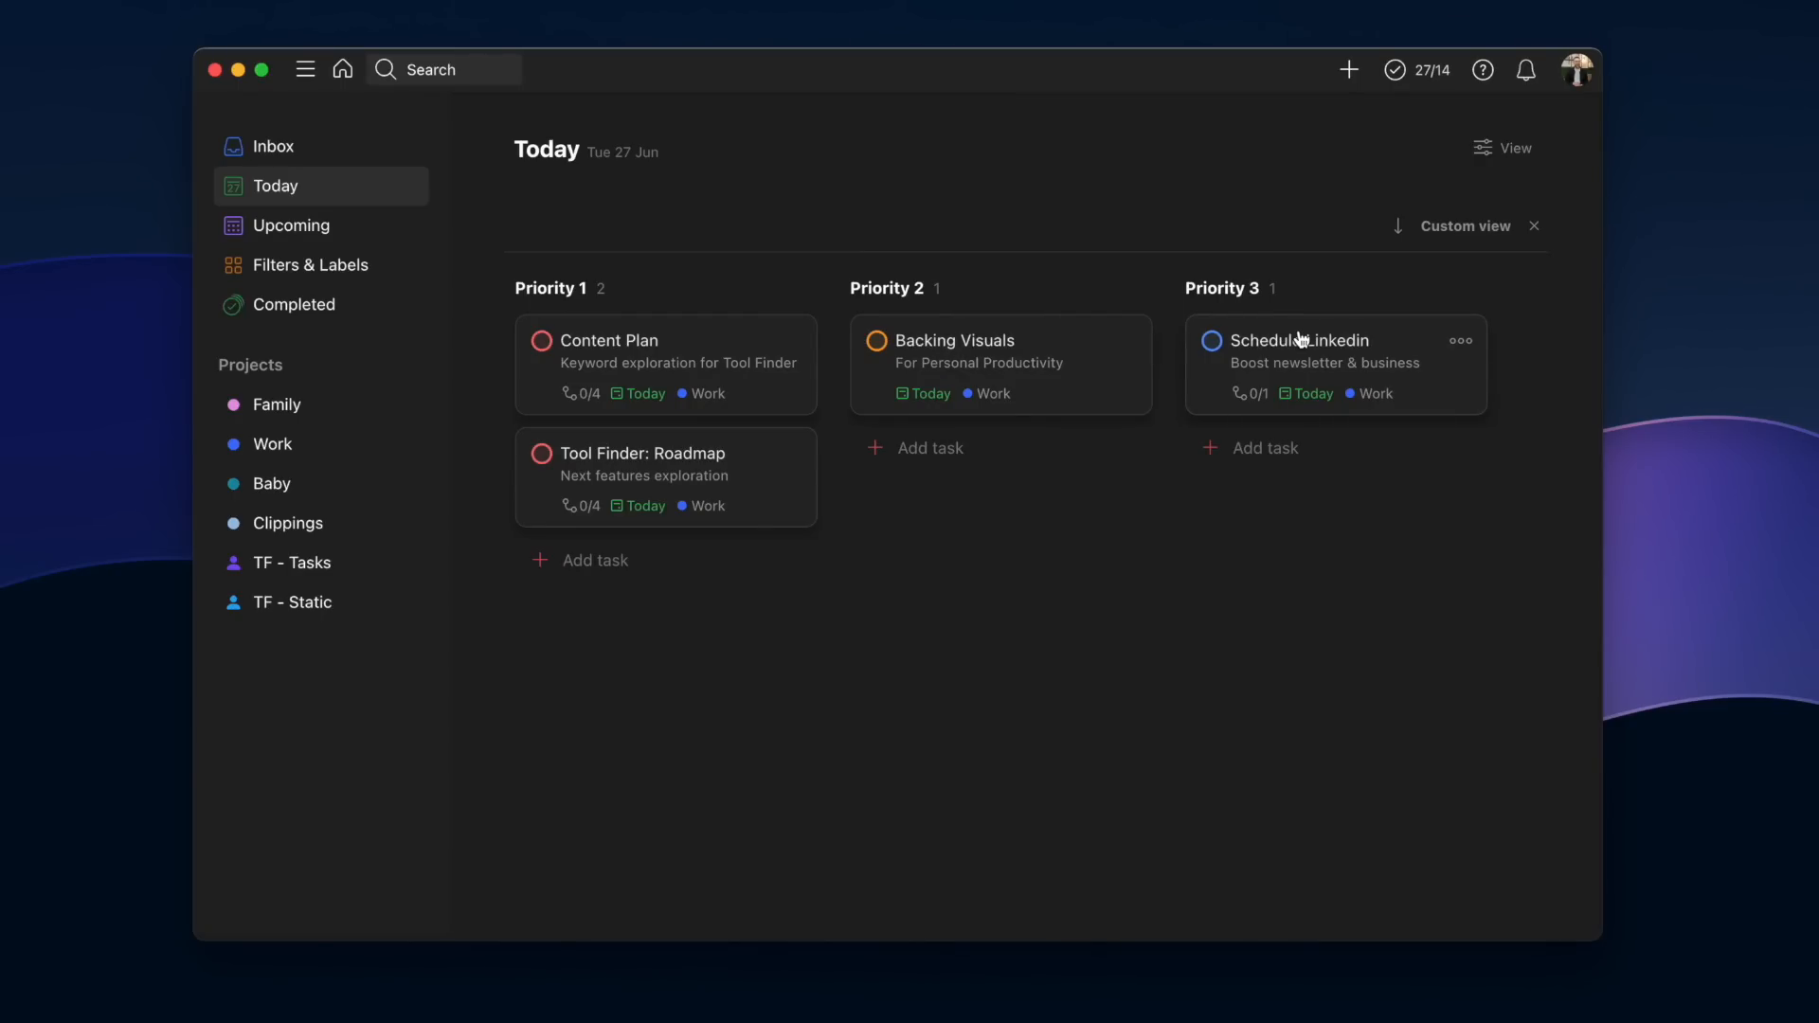
mouse_move(381, 238)
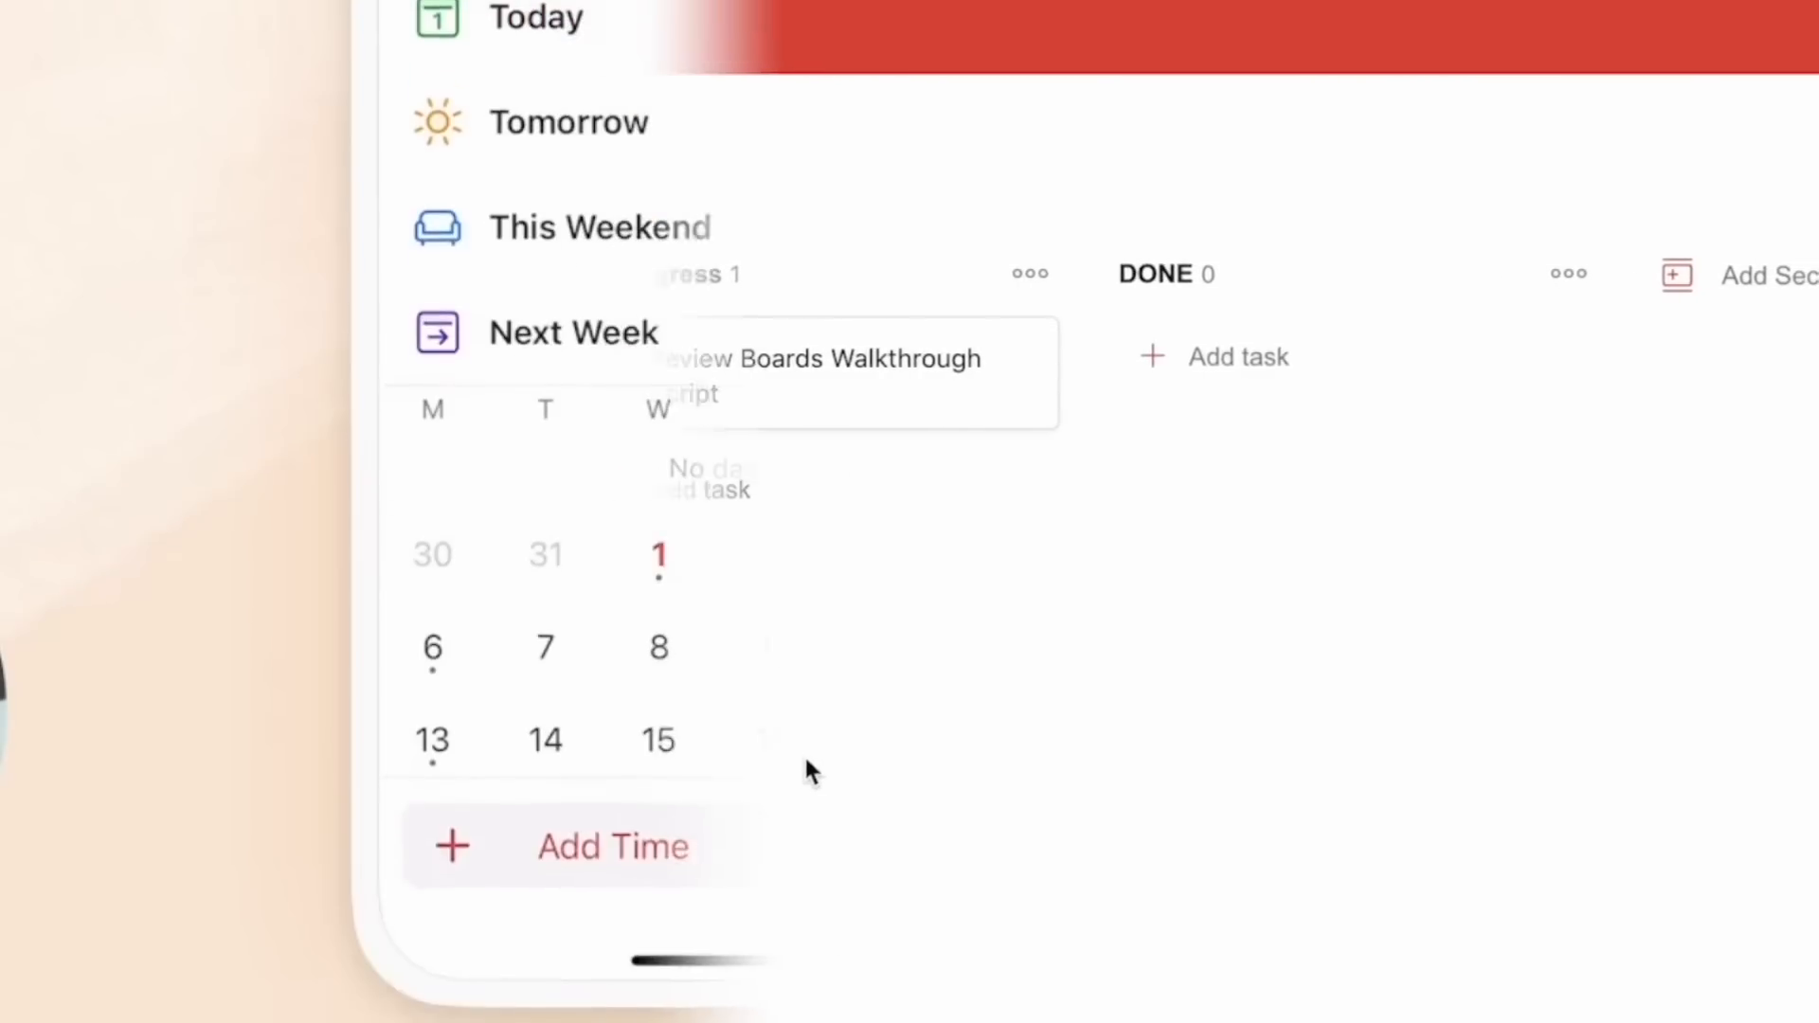
- Group today's Work tasks into Priority 1, 2 and 3 board columns
click(658, 557)
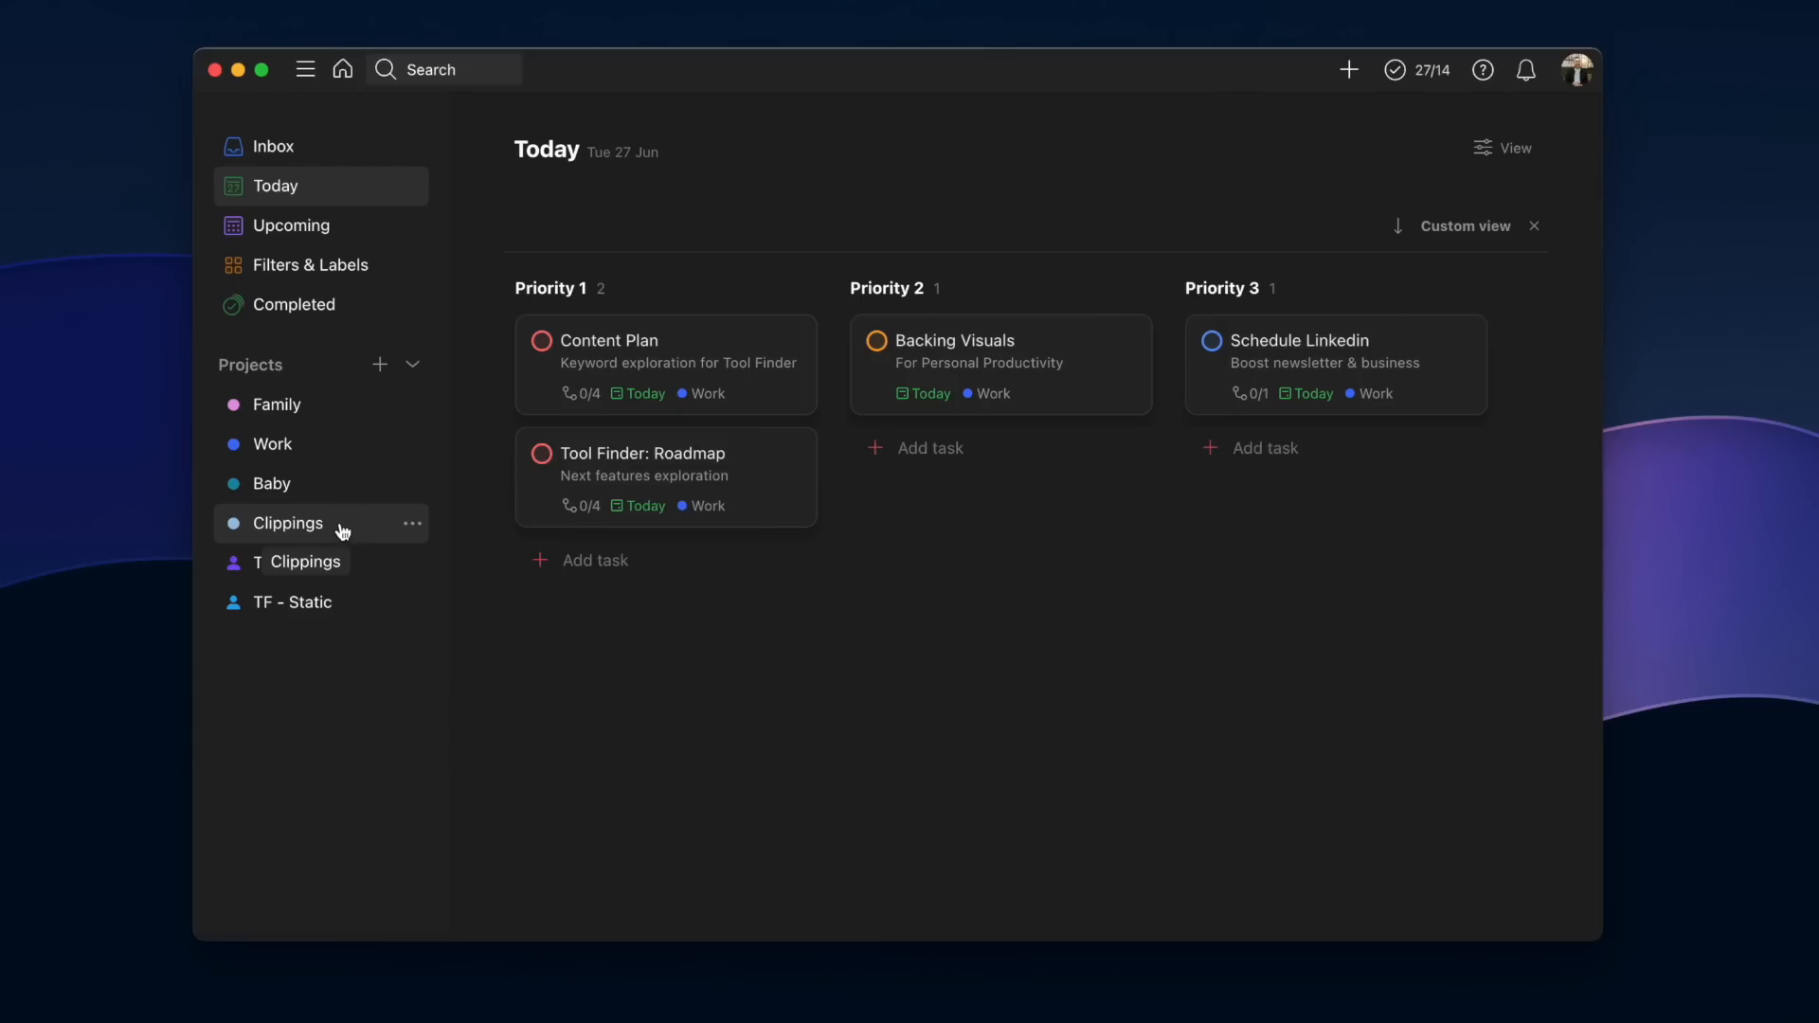
- Lay out the Clippings project as a board, then view upcoming tasks
click(285, 523)
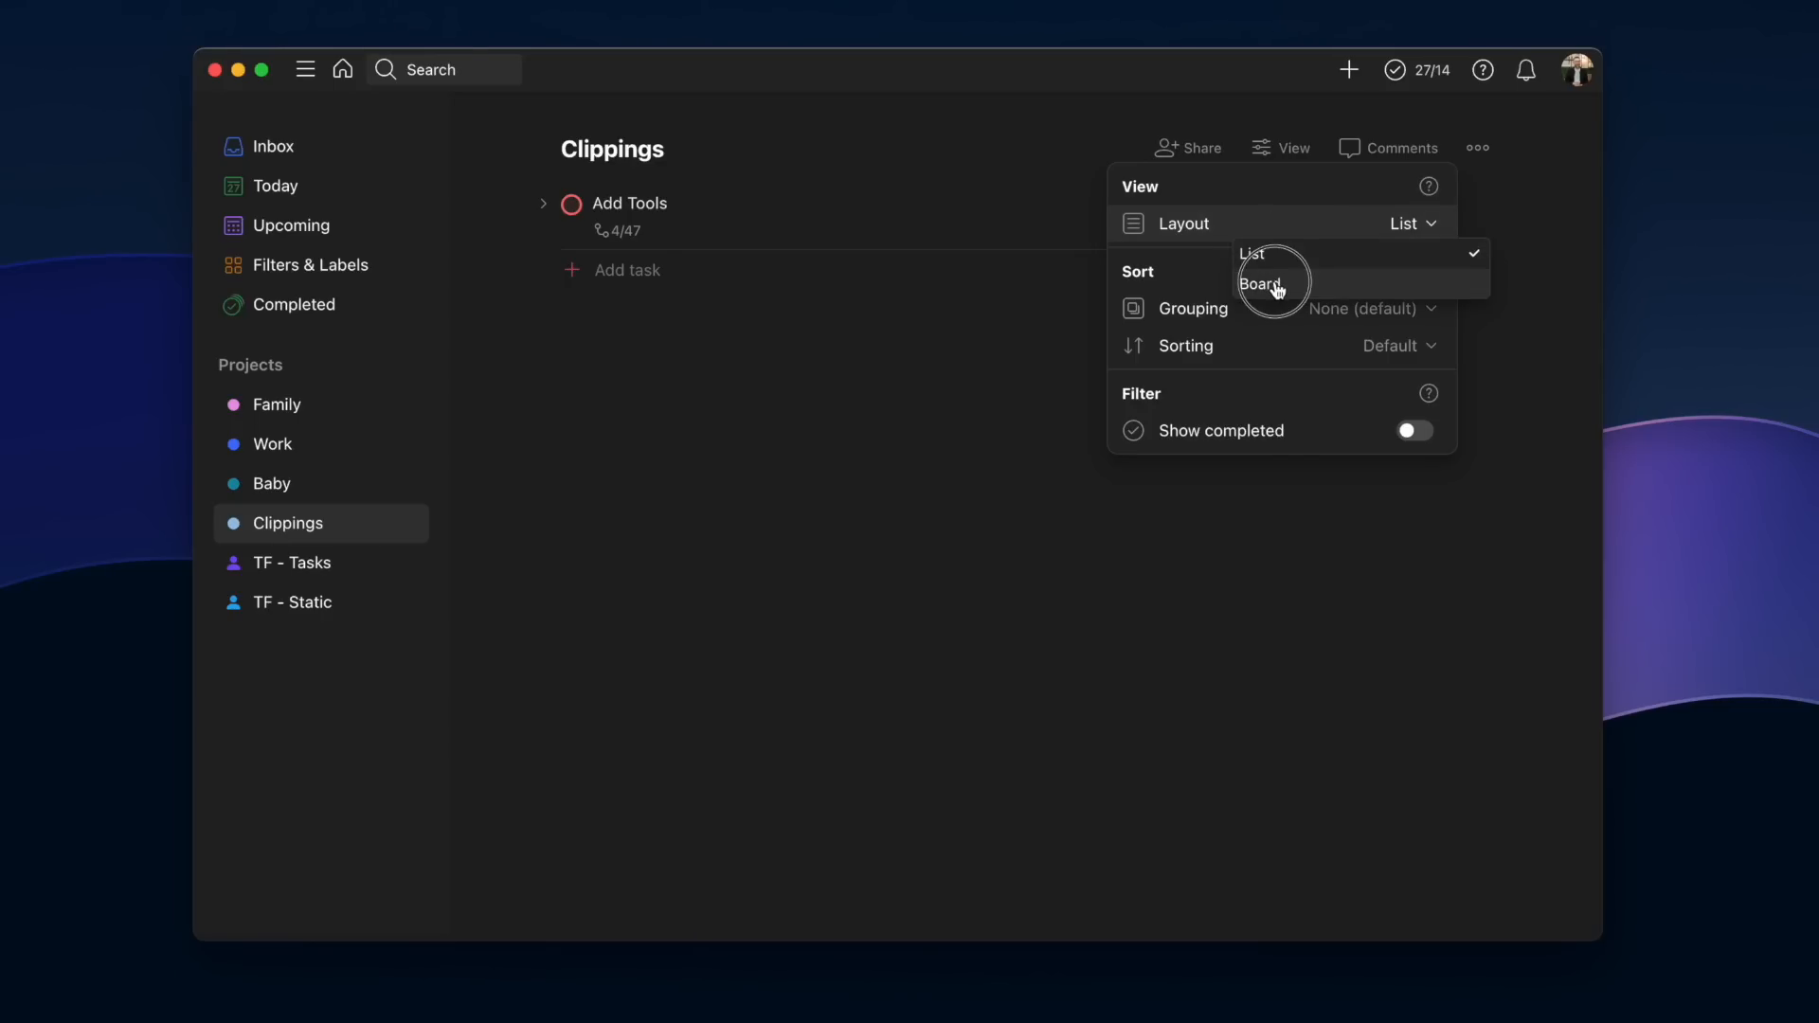
click(1260, 283)
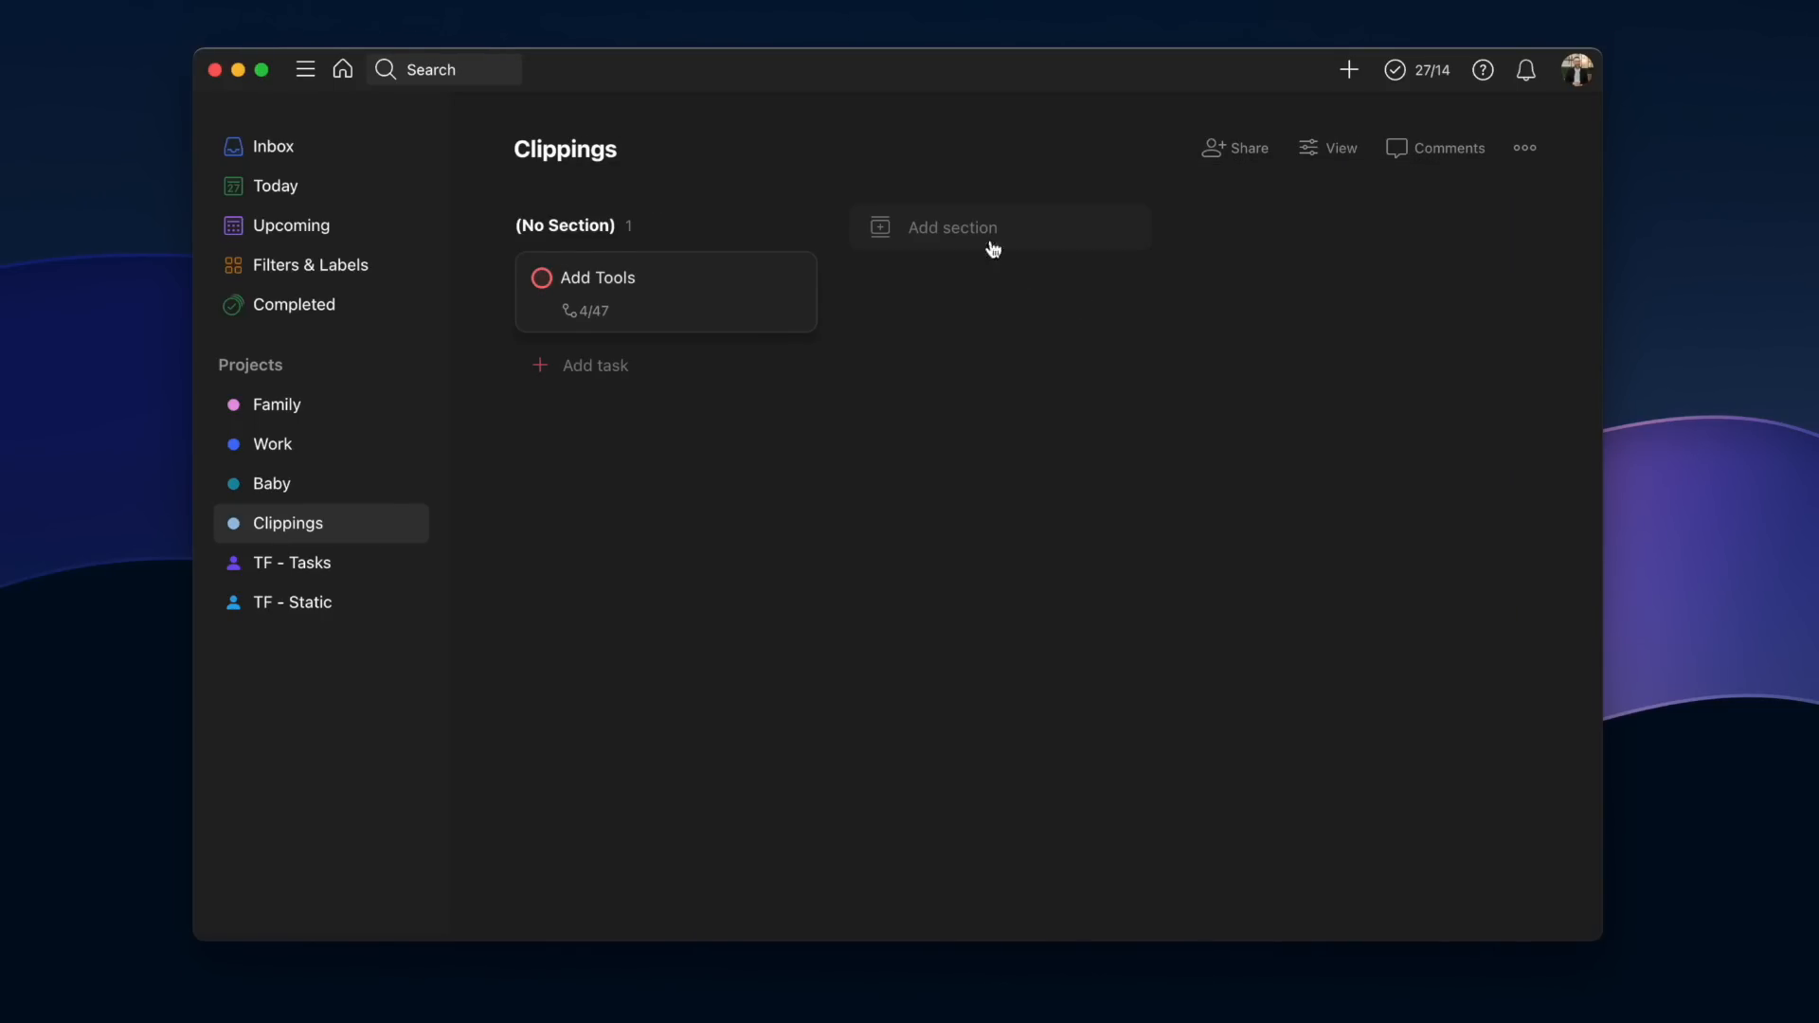
click(293, 226)
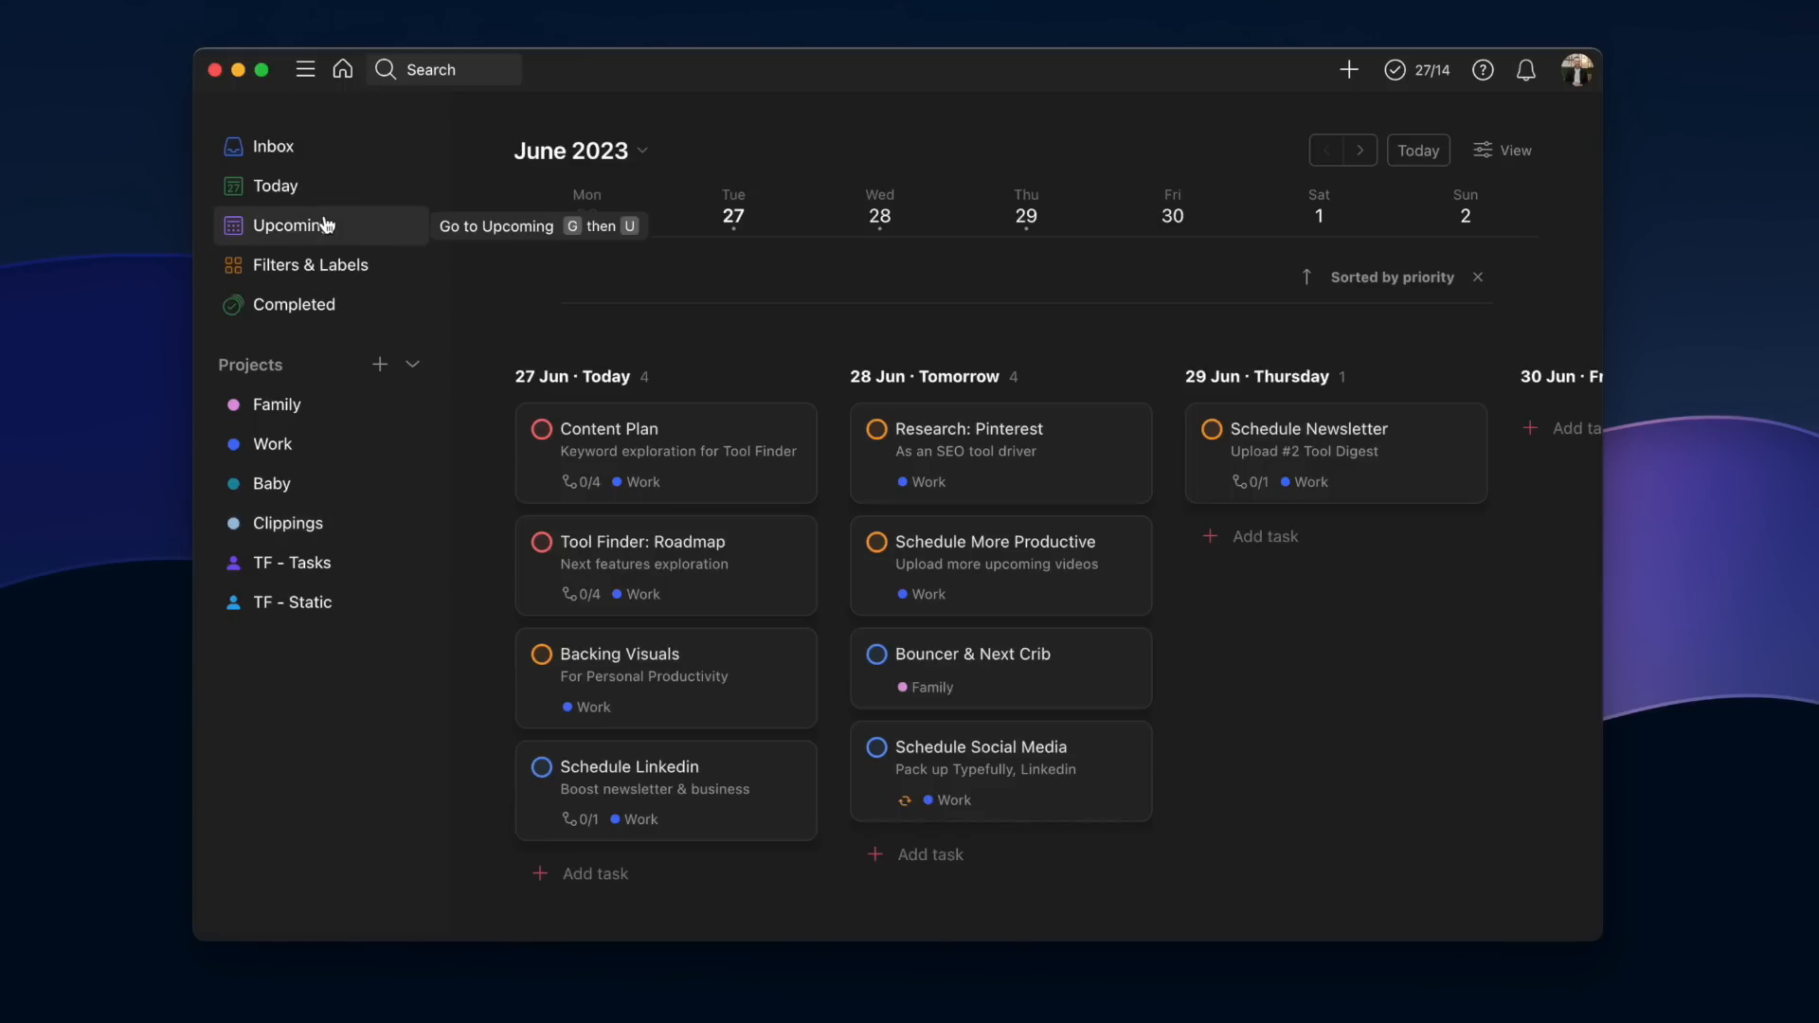
mouse_move(853, 663)
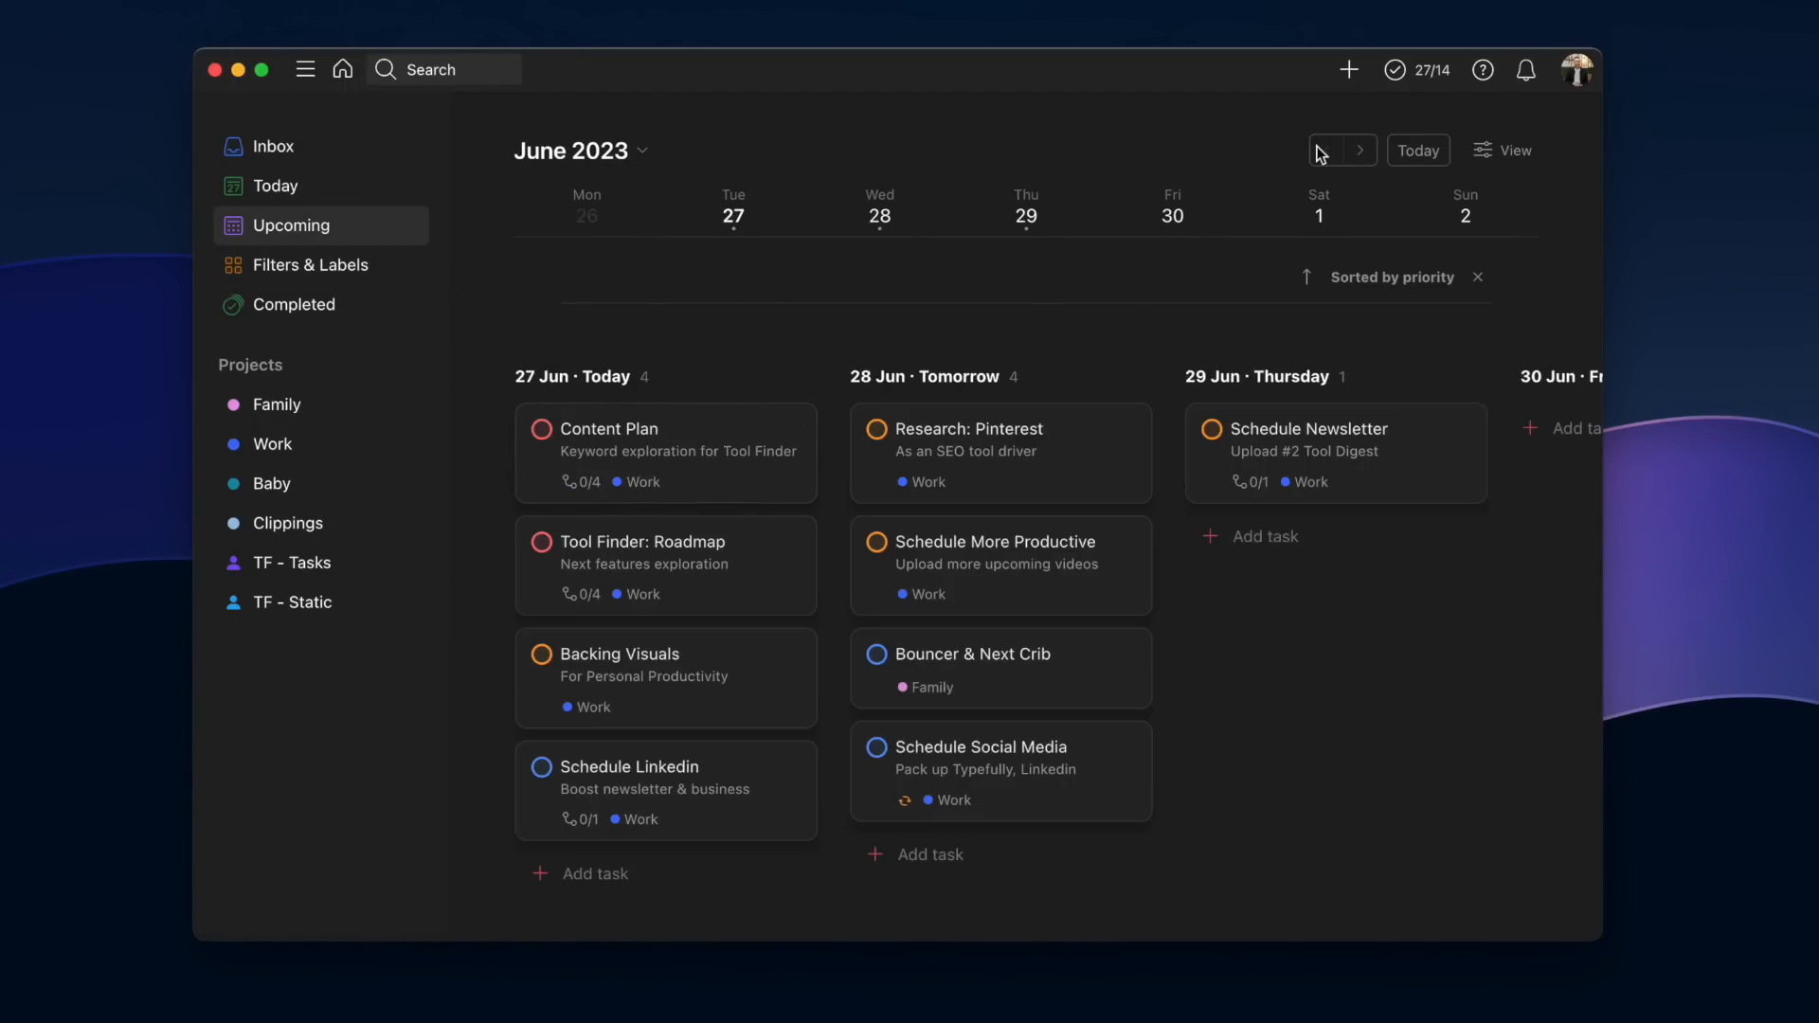
mouse_move(1214, 595)
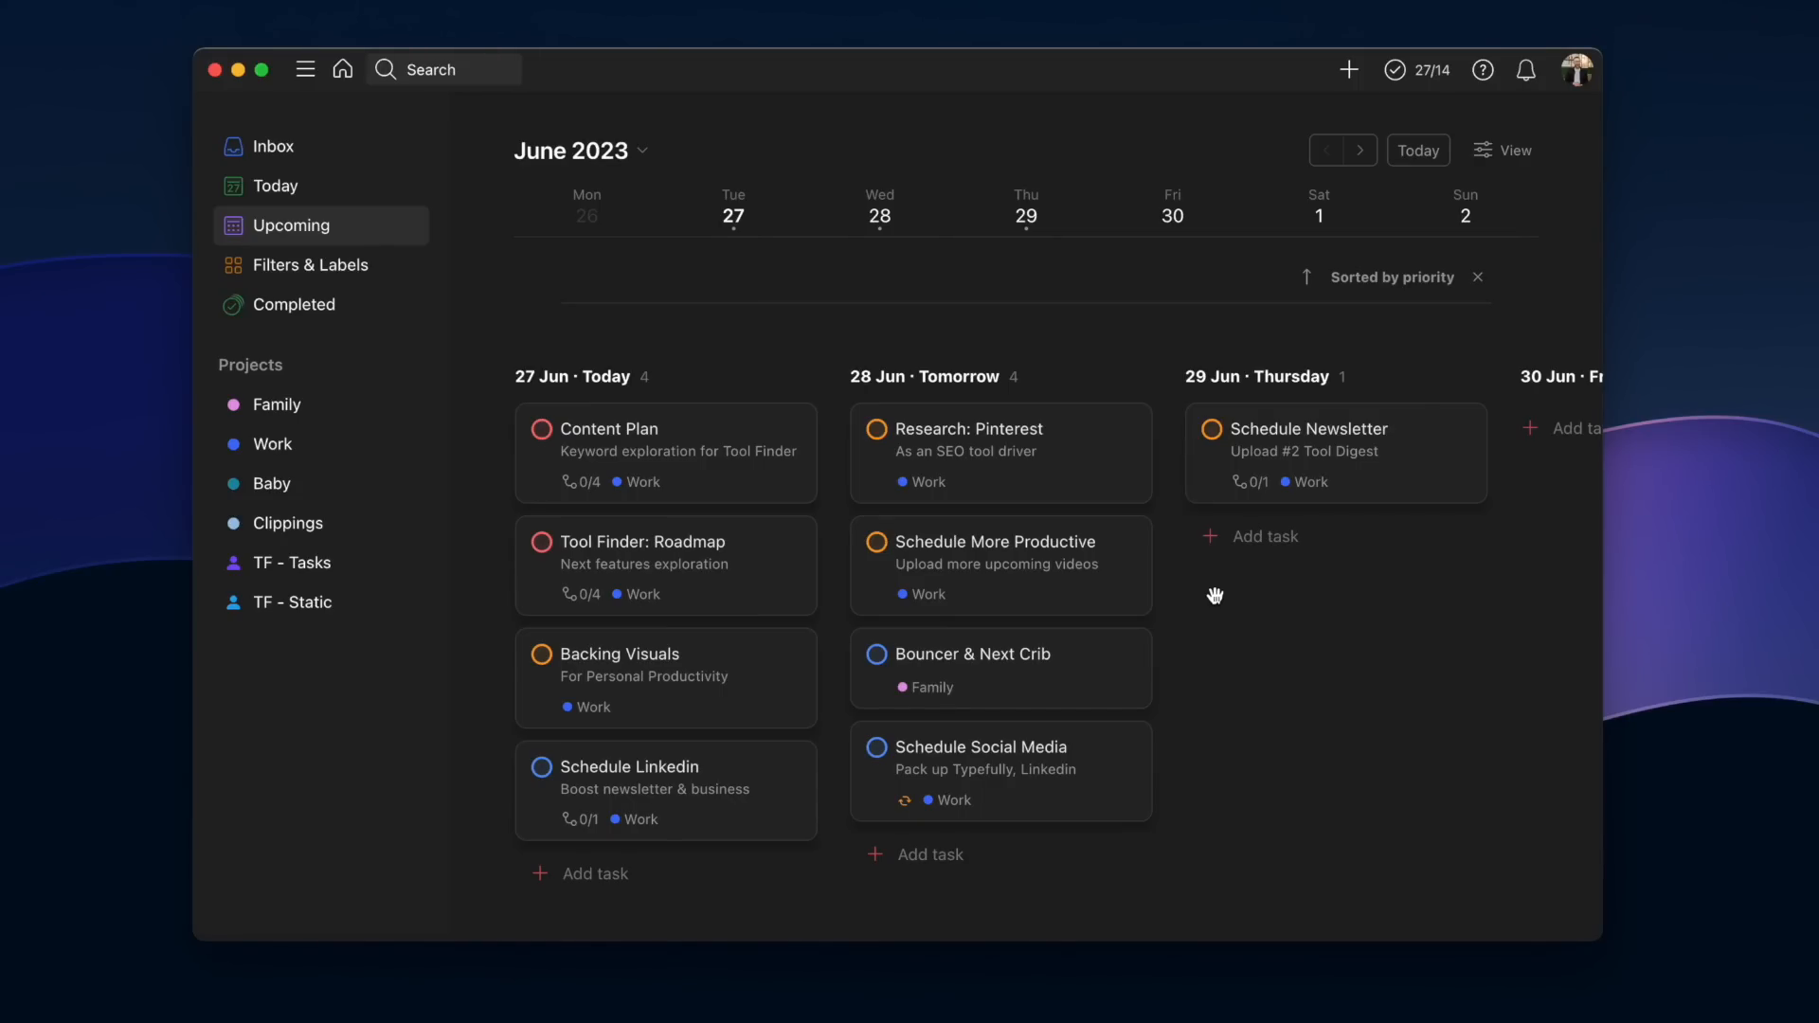
mouse_move(803, 272)
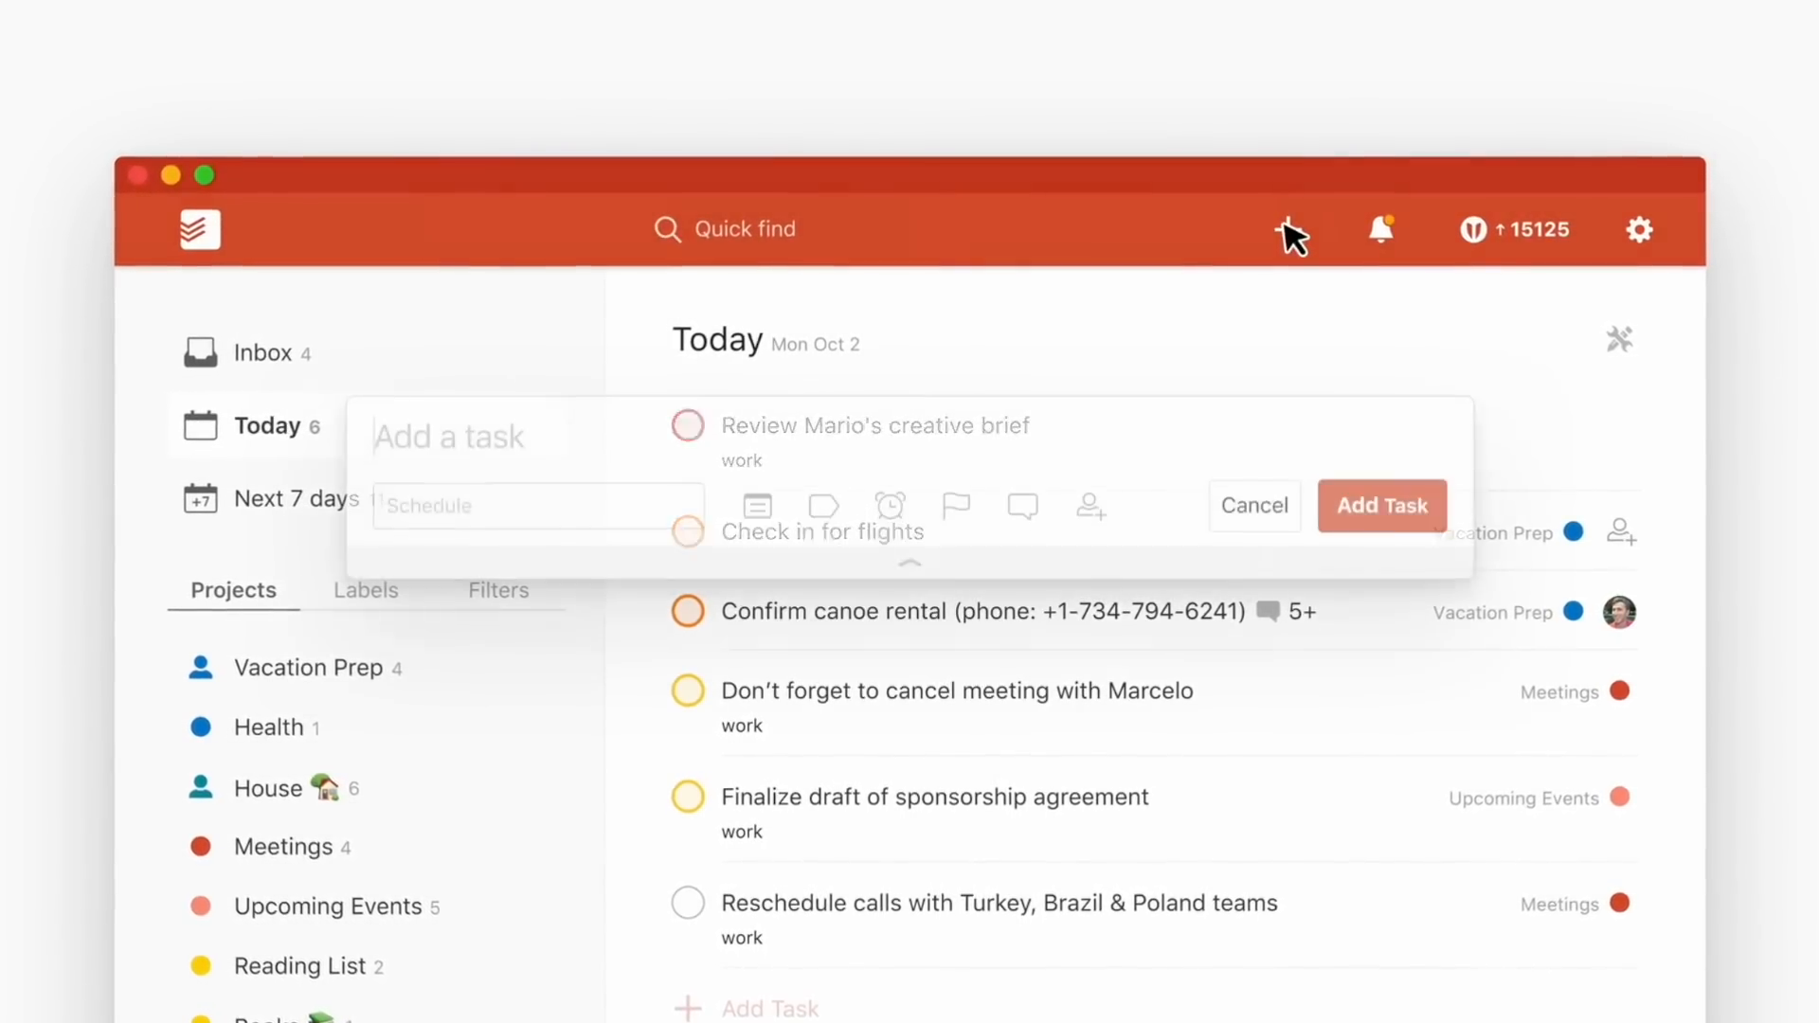
- Add the task 'Water the plants every monday' under the House project
text(W)
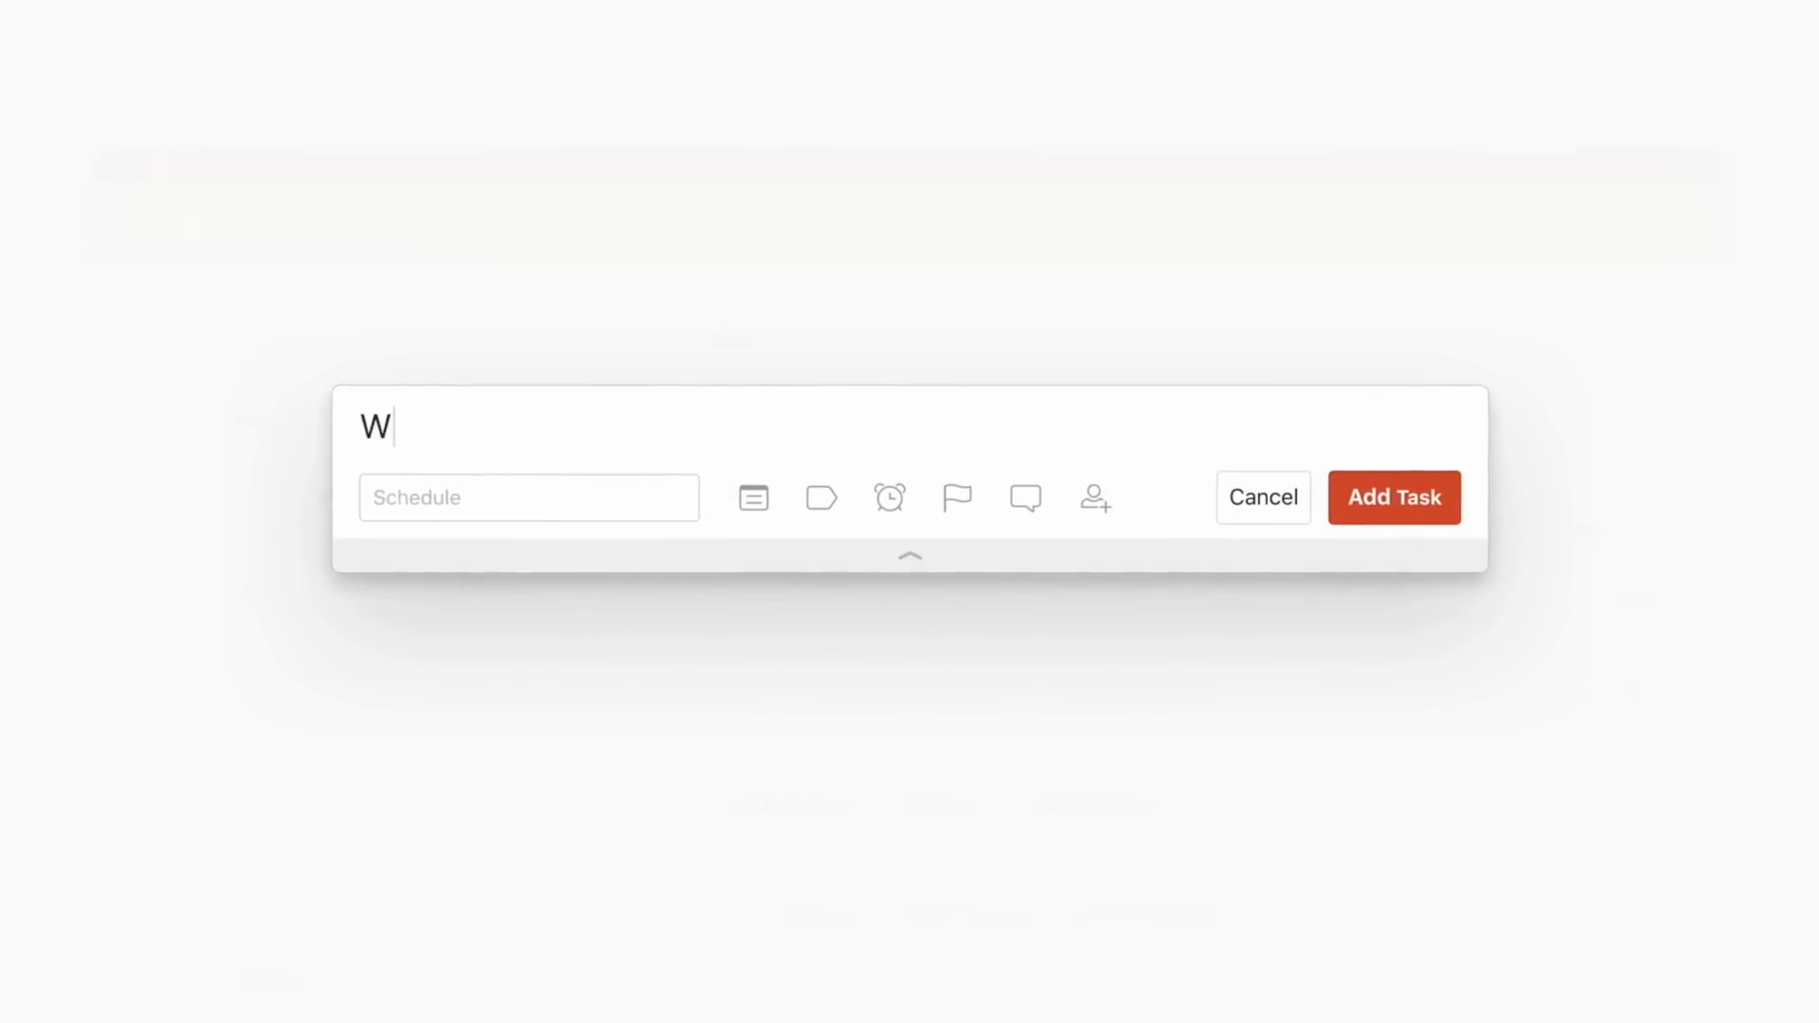
text(ater the plants every monday #)
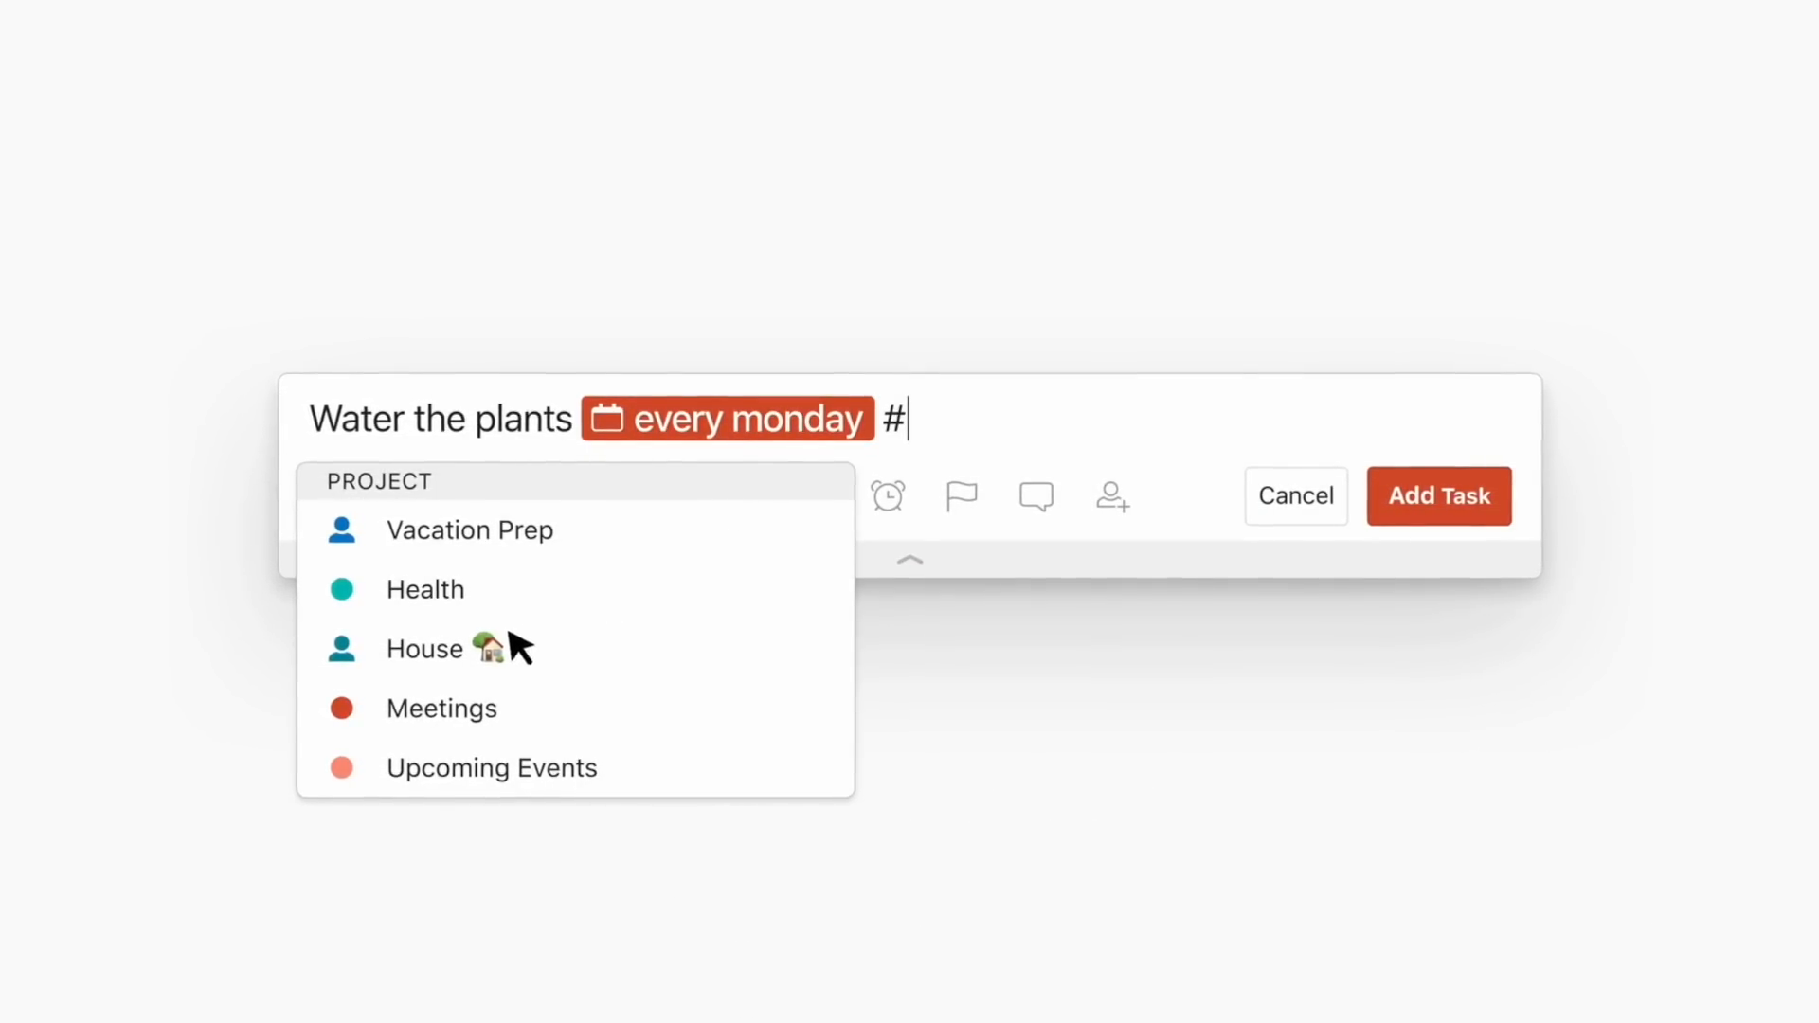
click(1250, 180)
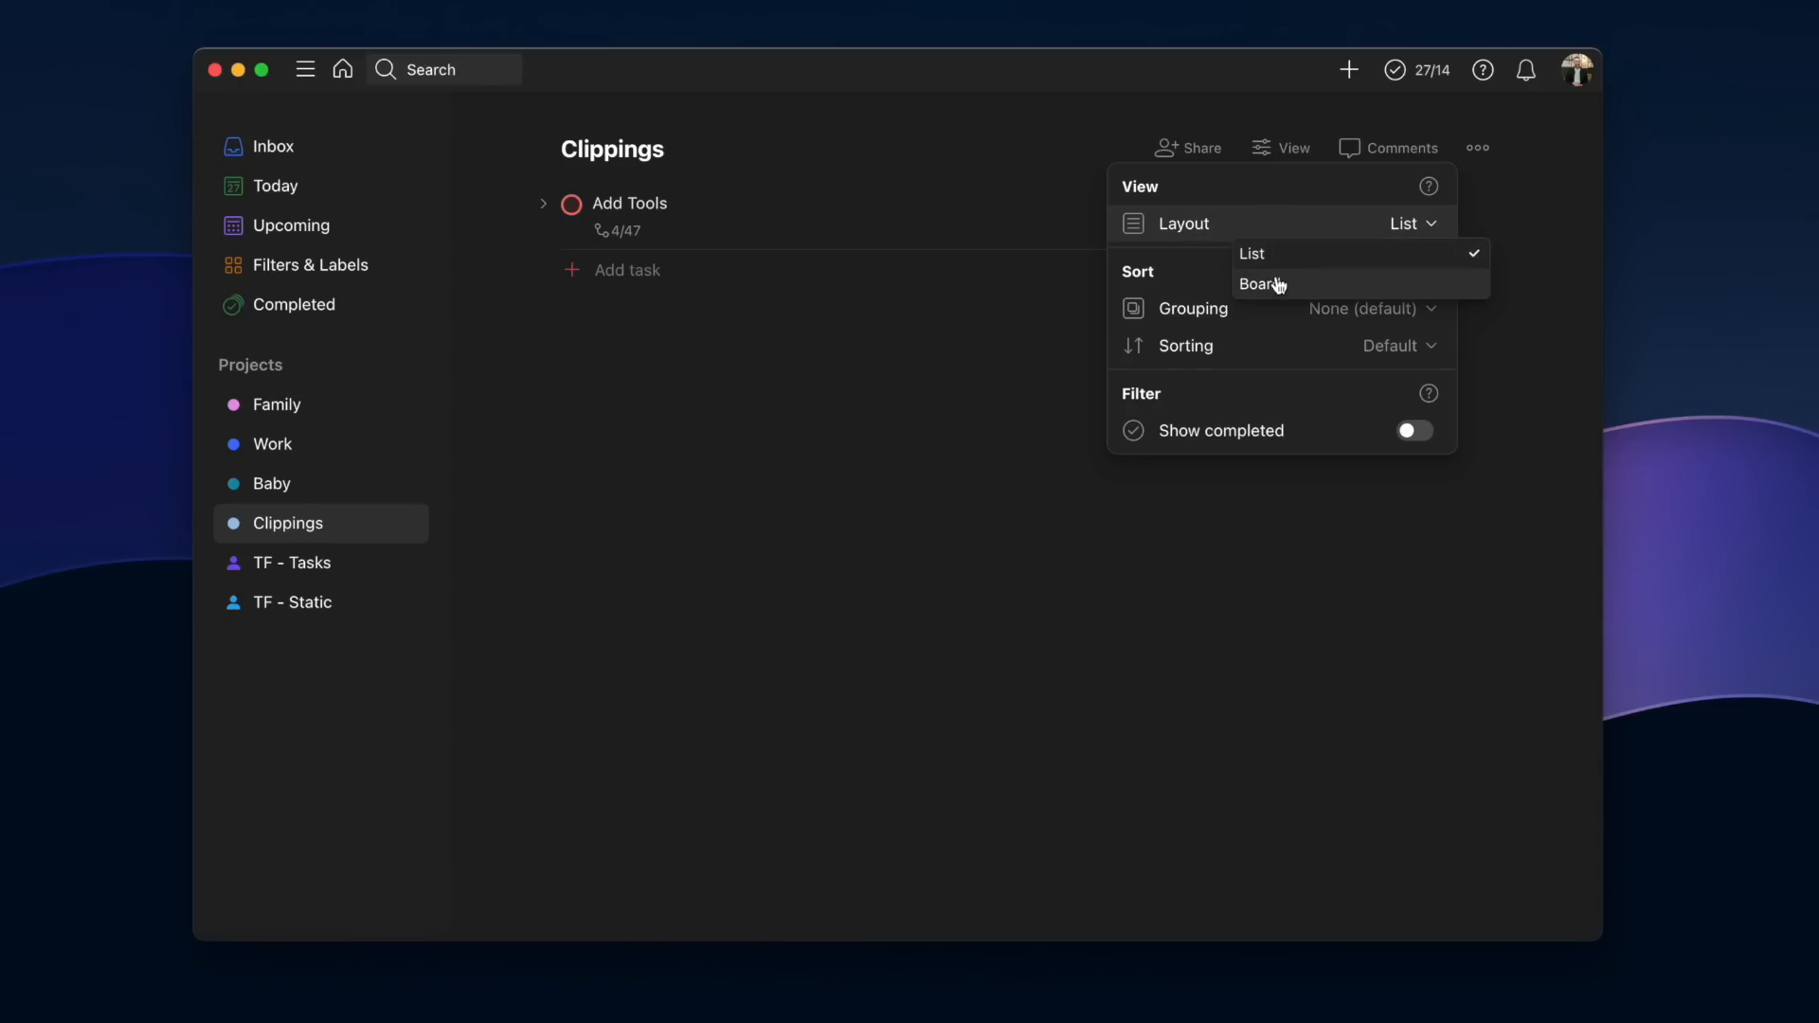
- Set Clippings to board layout, then check Today and the upcoming week
click(1262, 284)
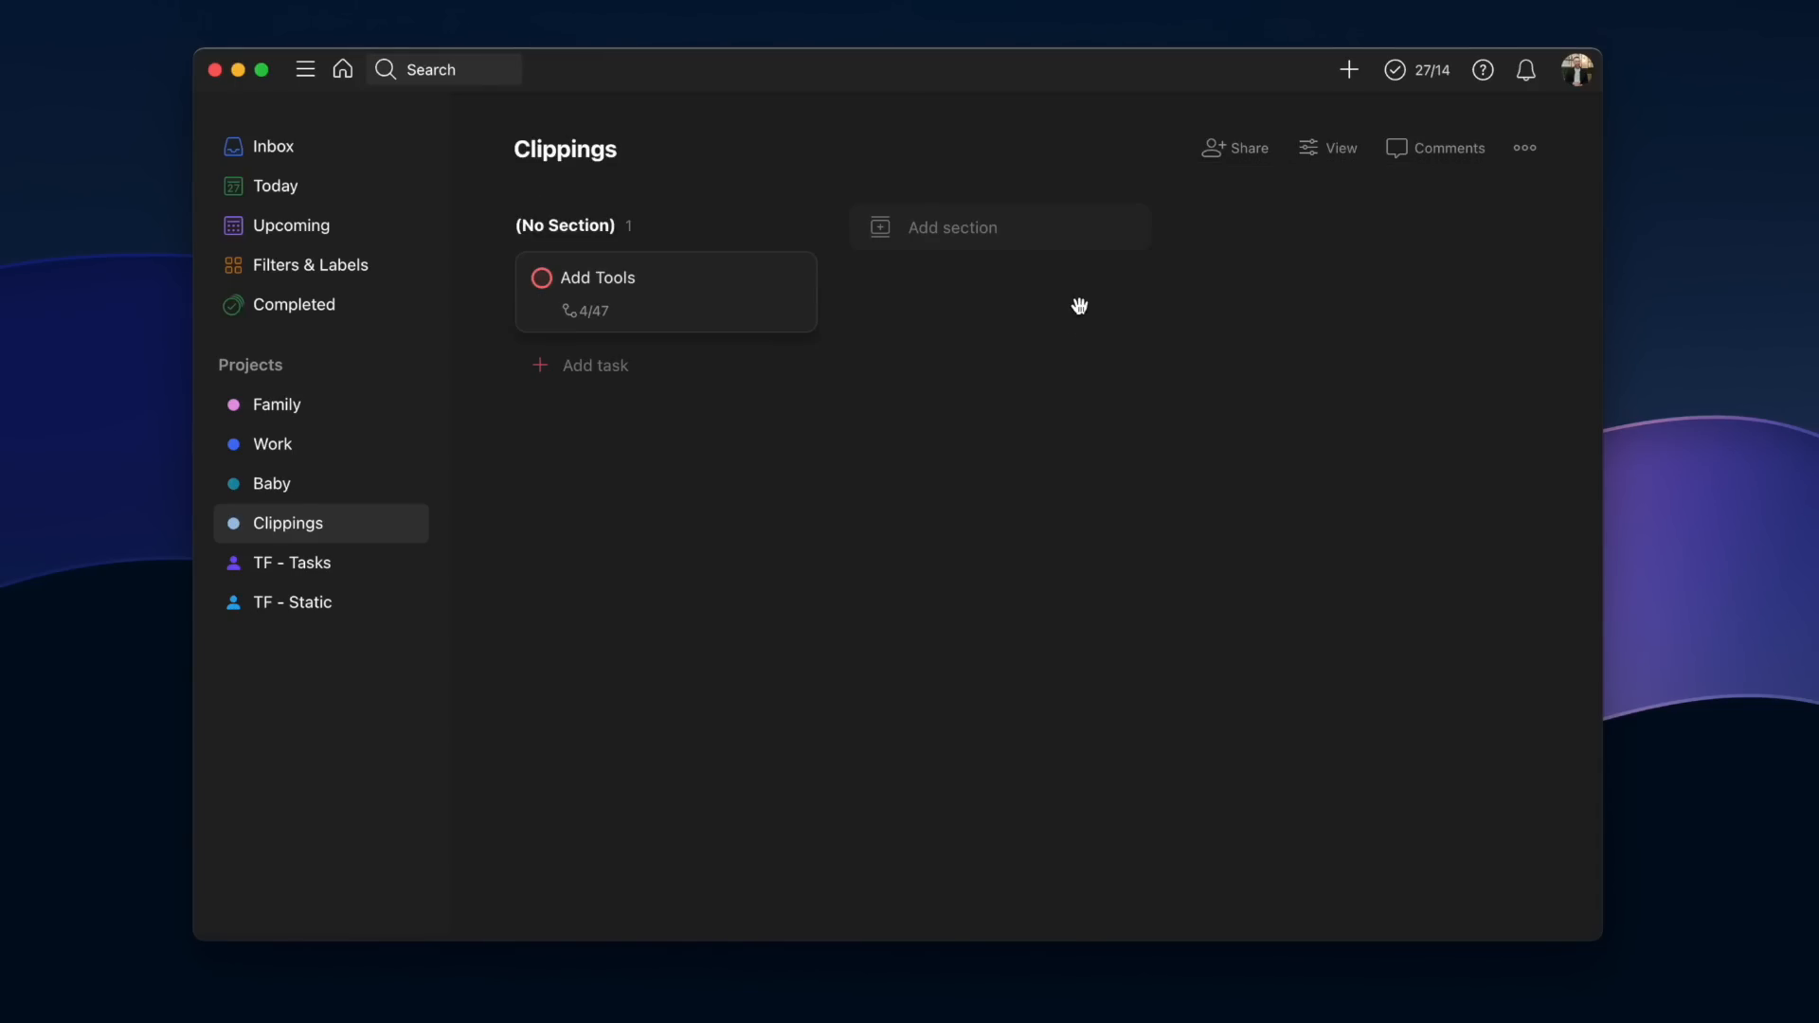
click(293, 225)
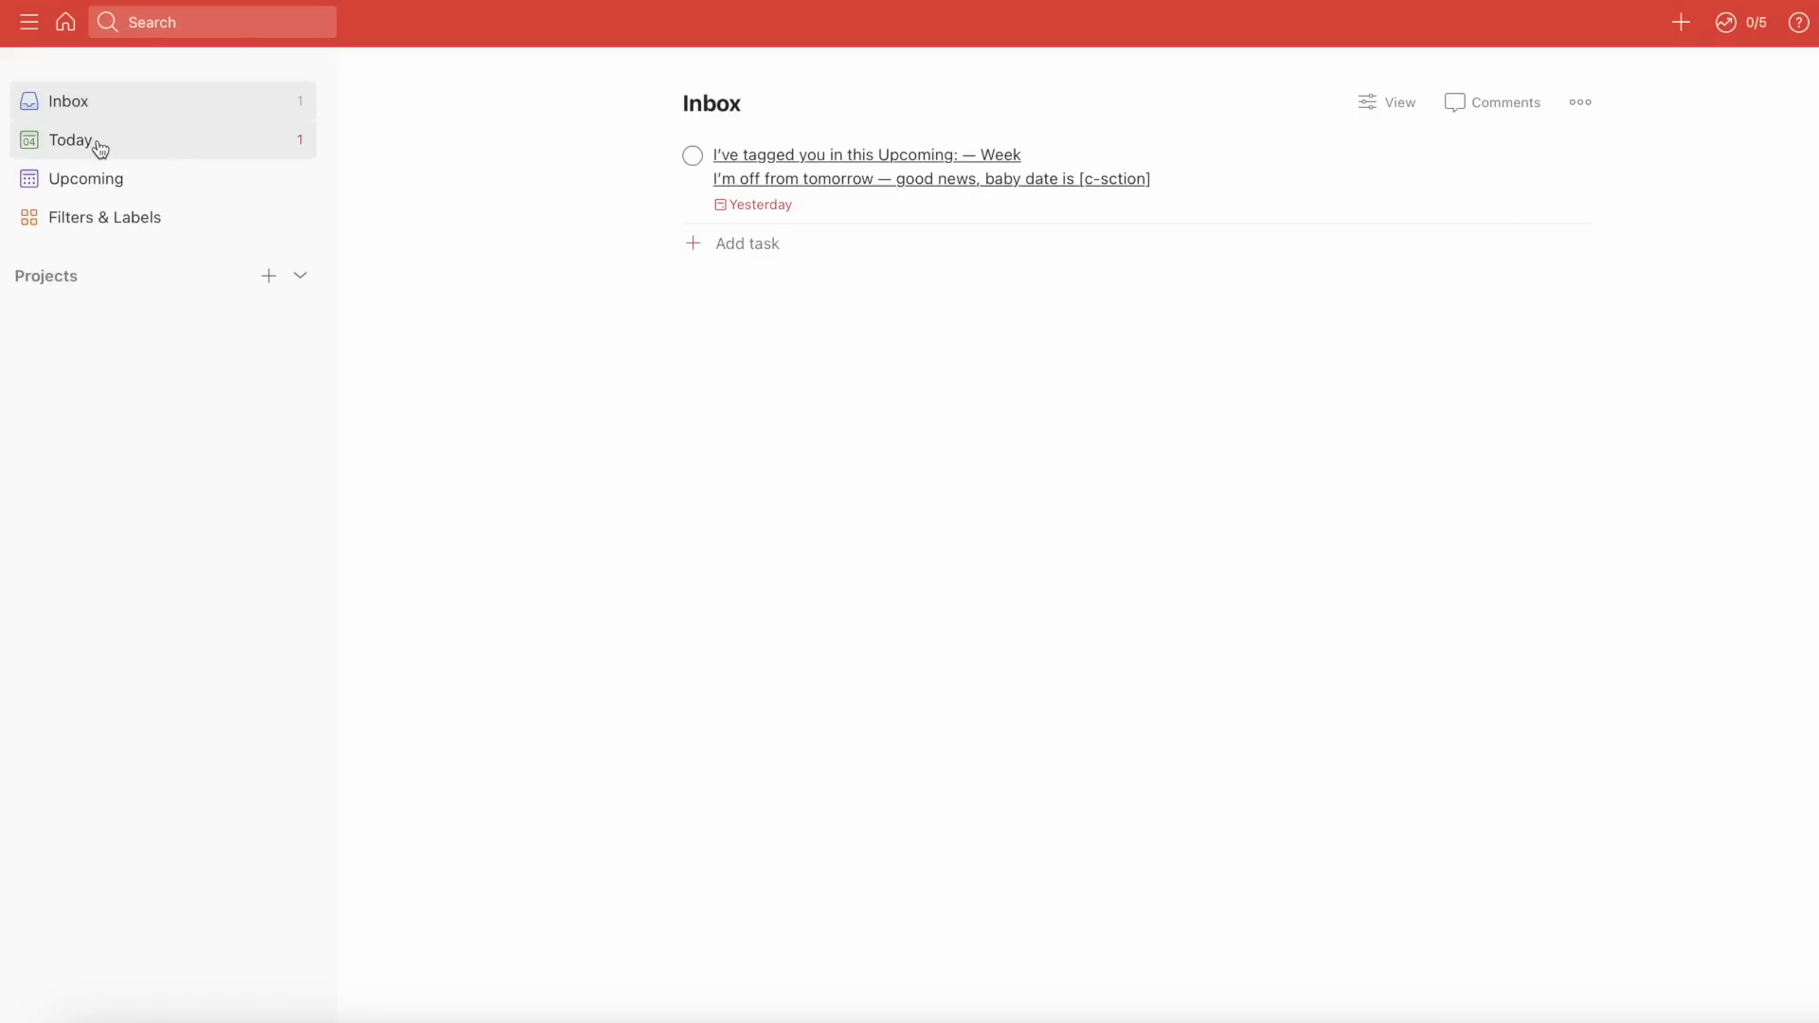
click(86, 177)
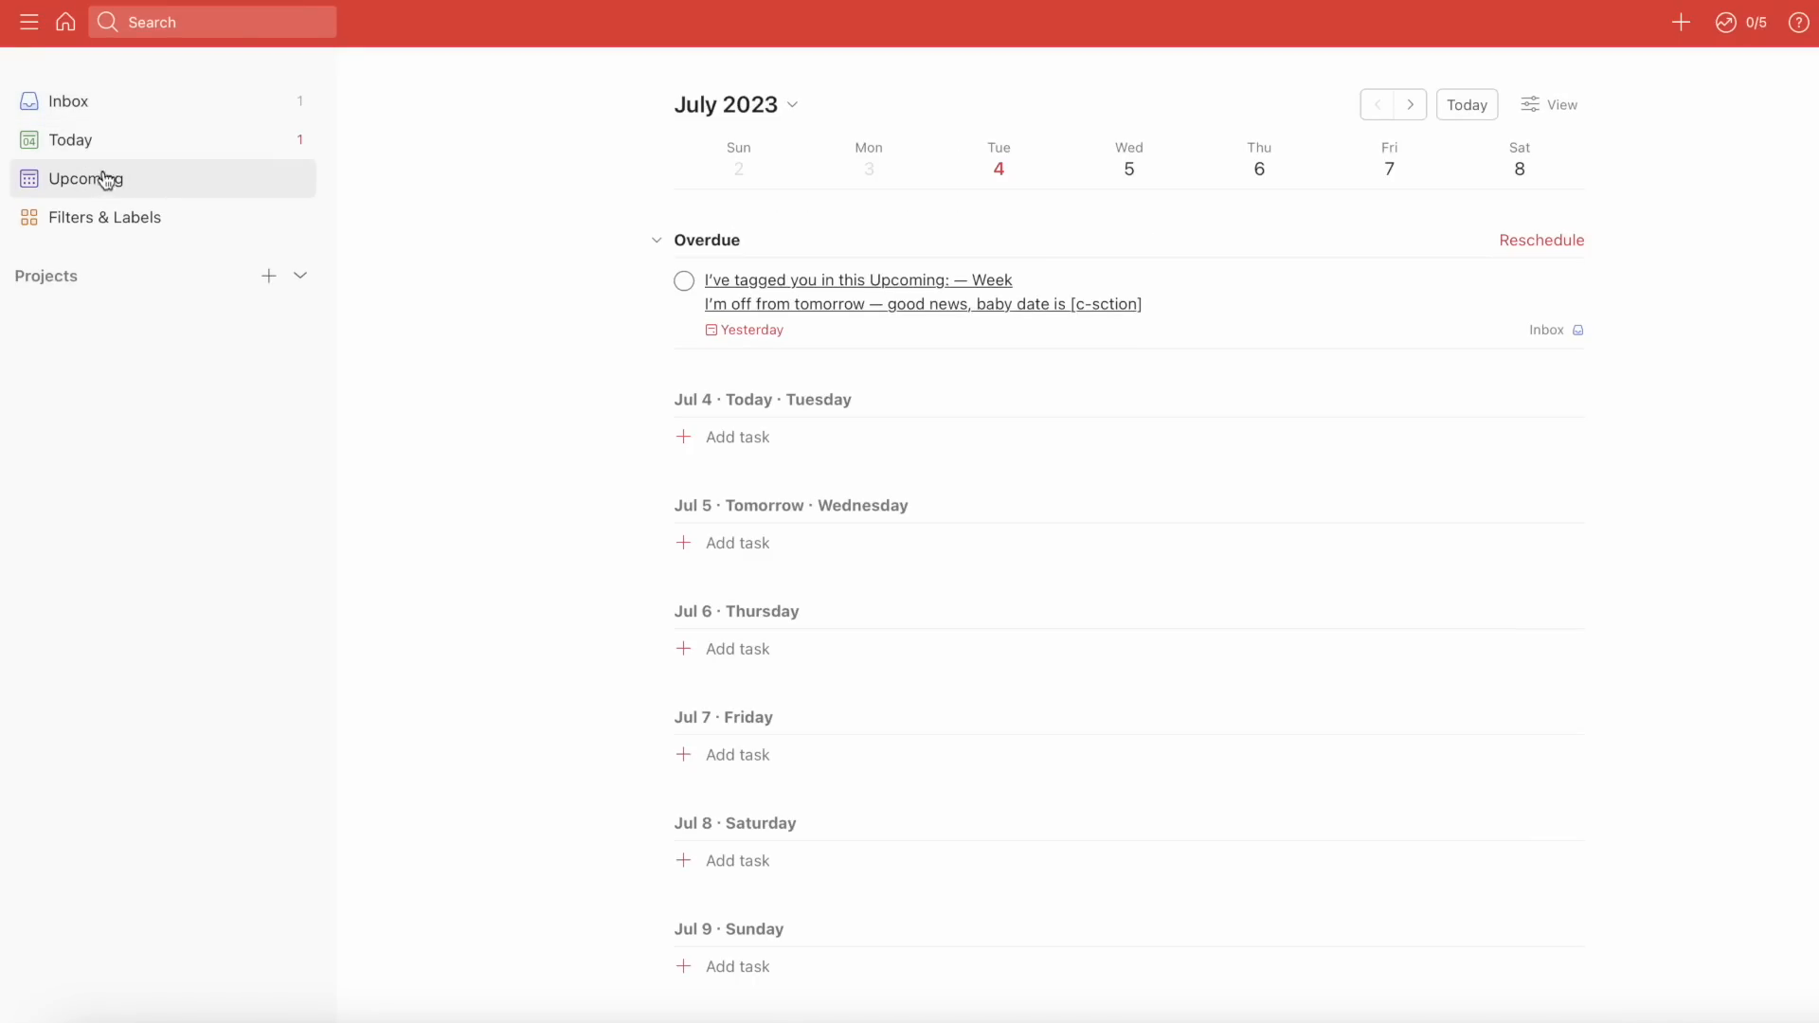
click(104, 217)
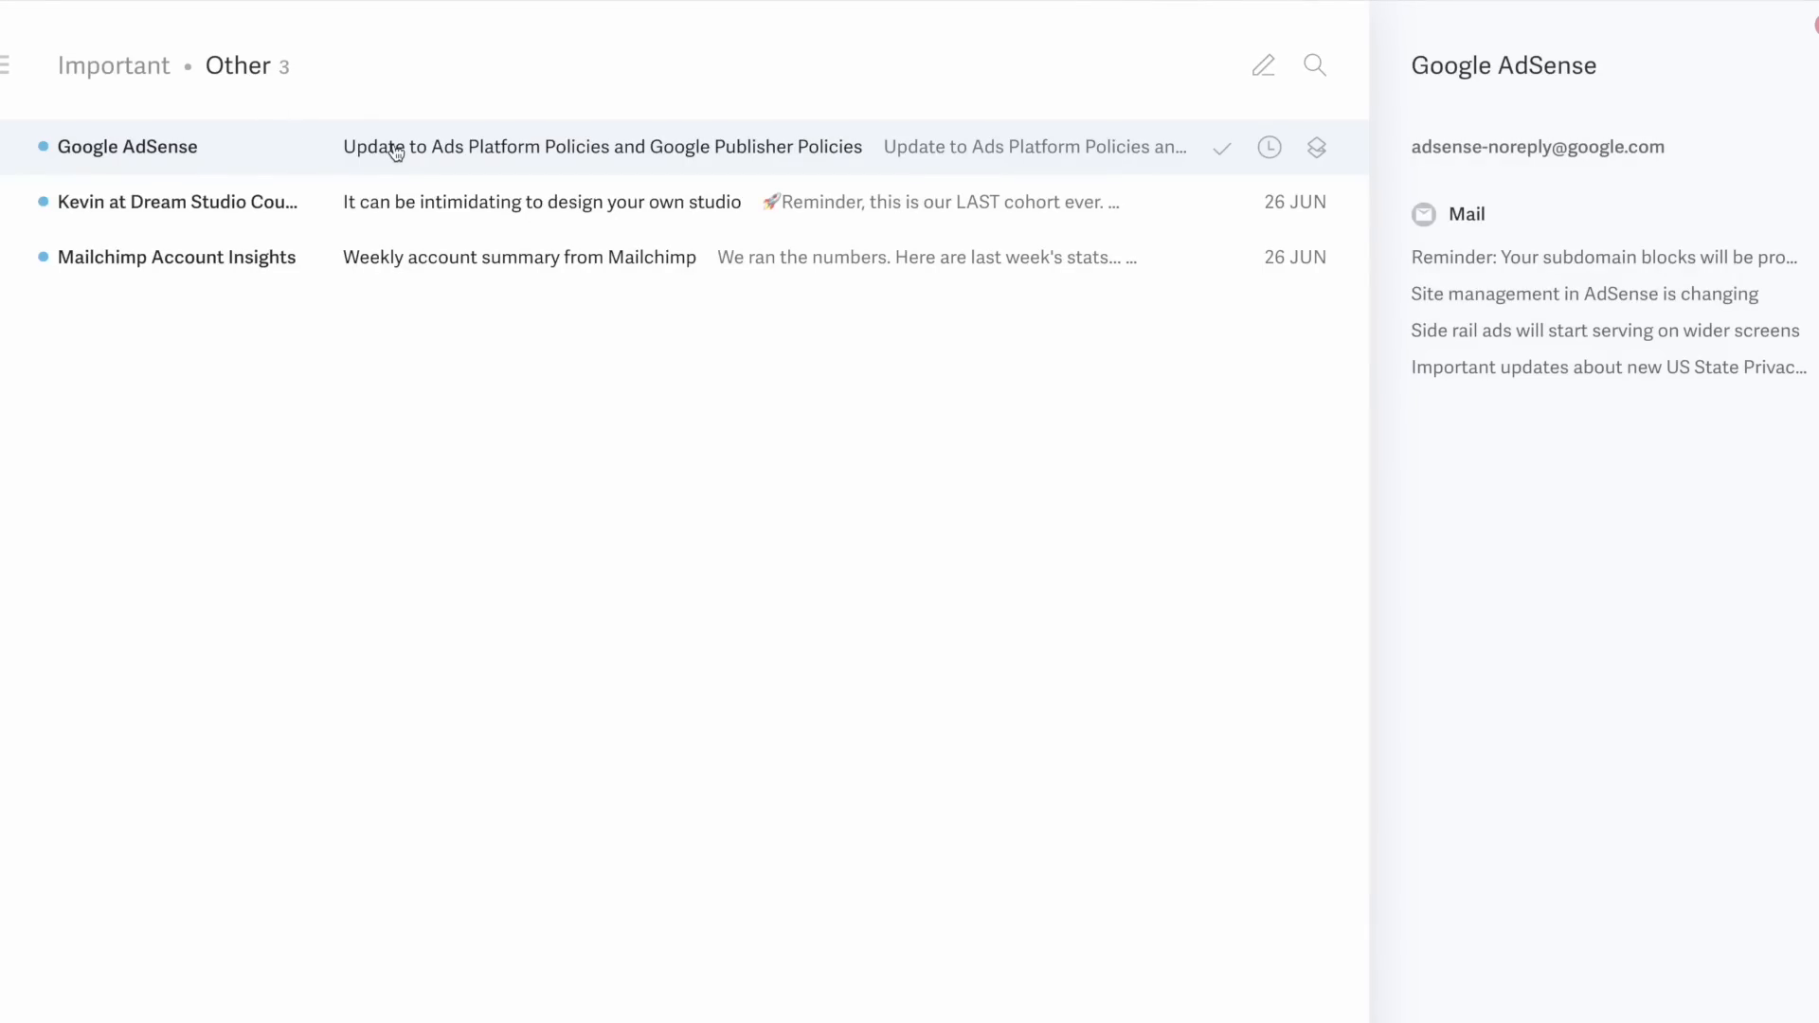
- Mark the Google AdSense email done and insert a snippet
click(1221, 148)
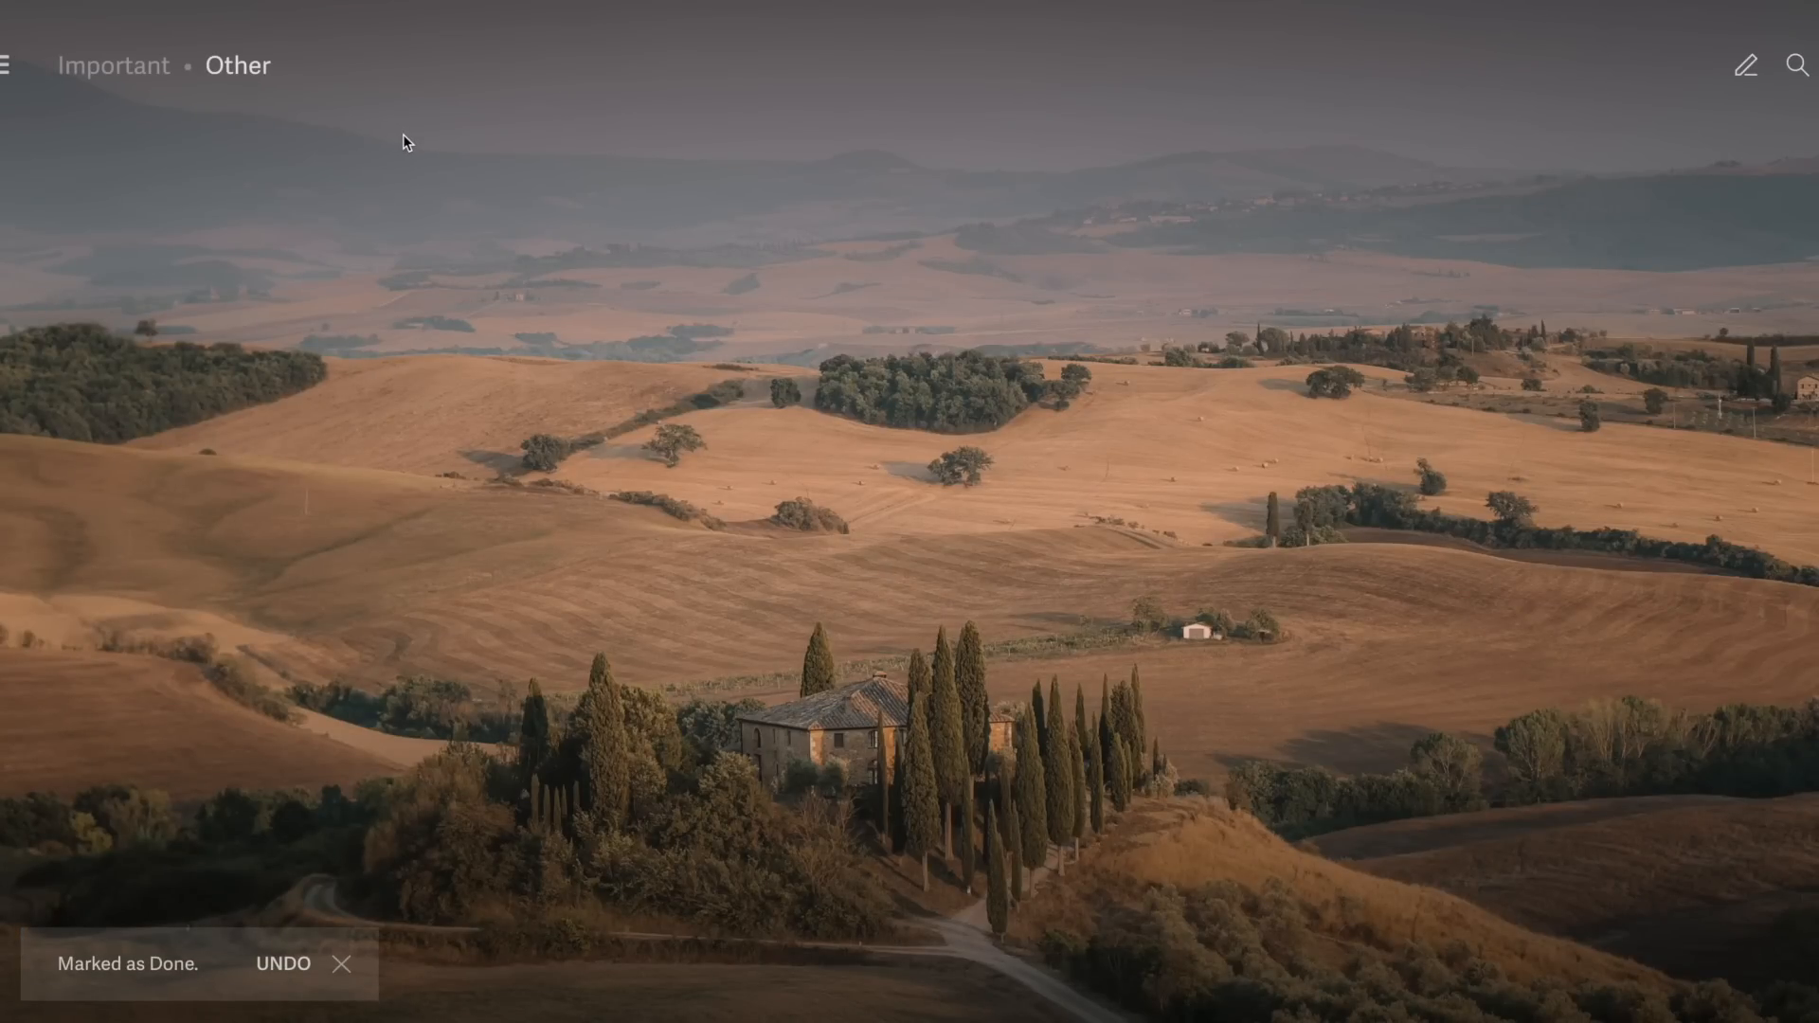
text(snipp)
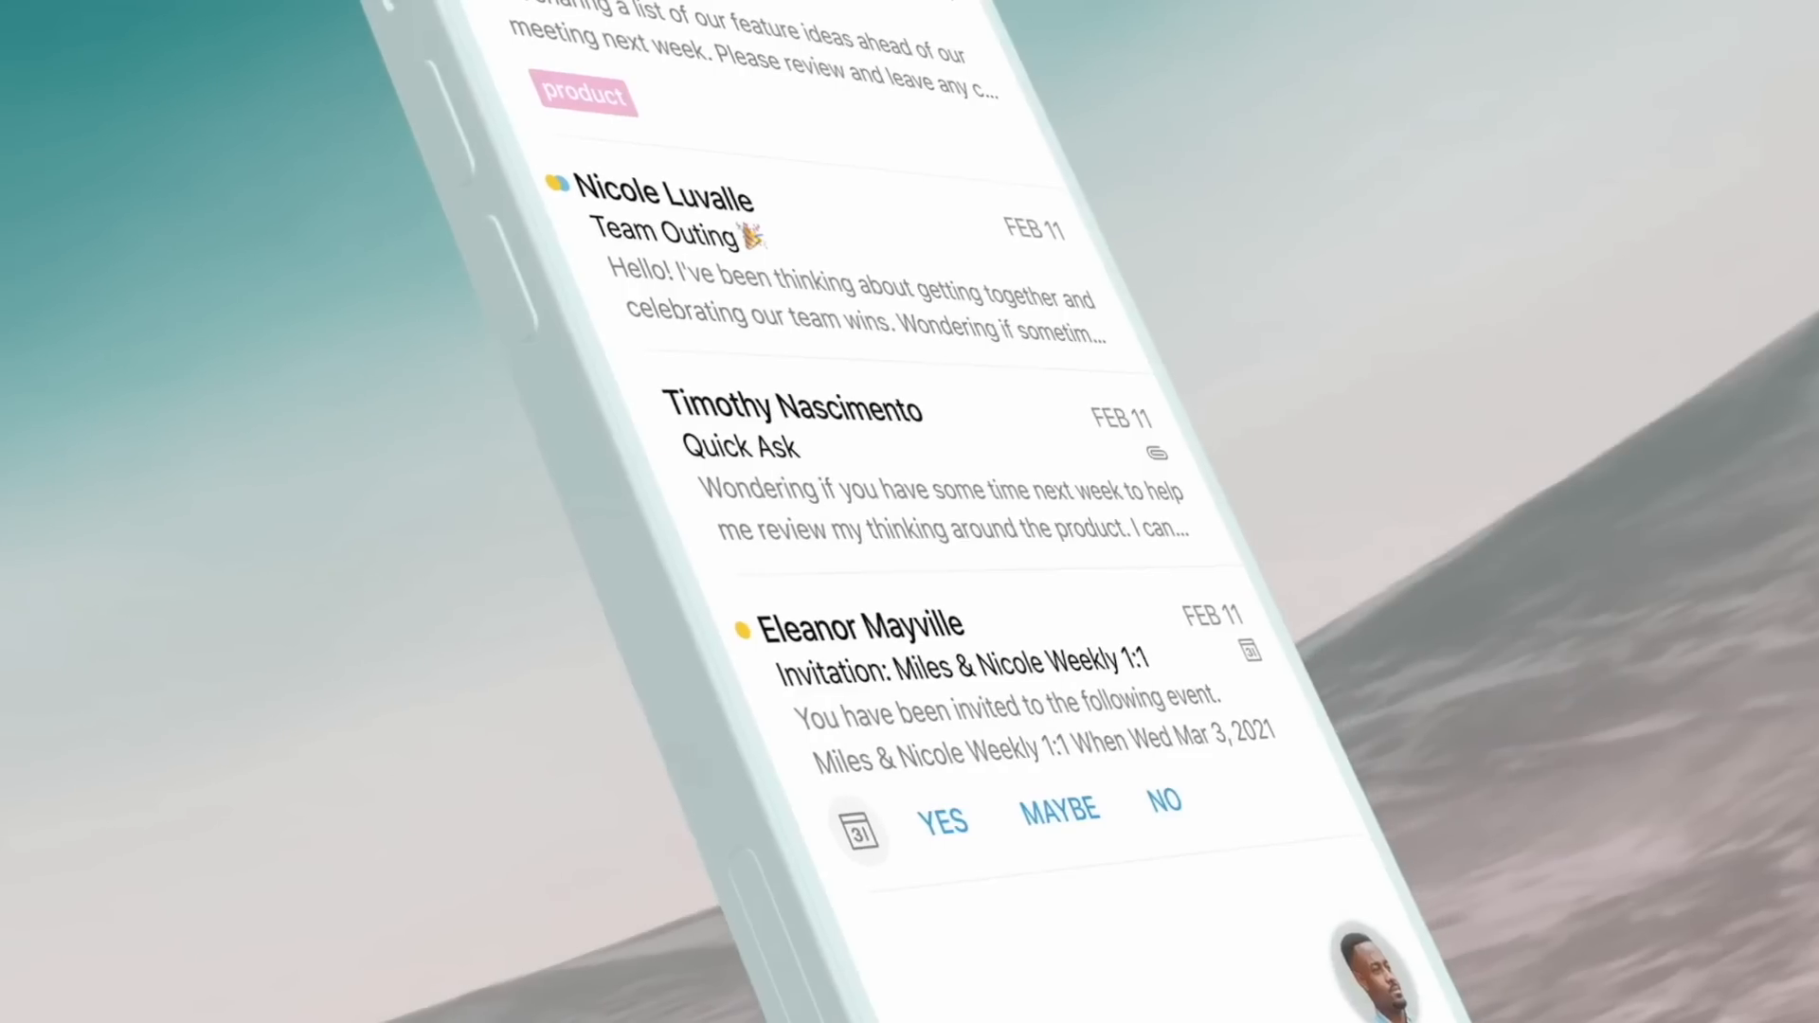
click(739, 446)
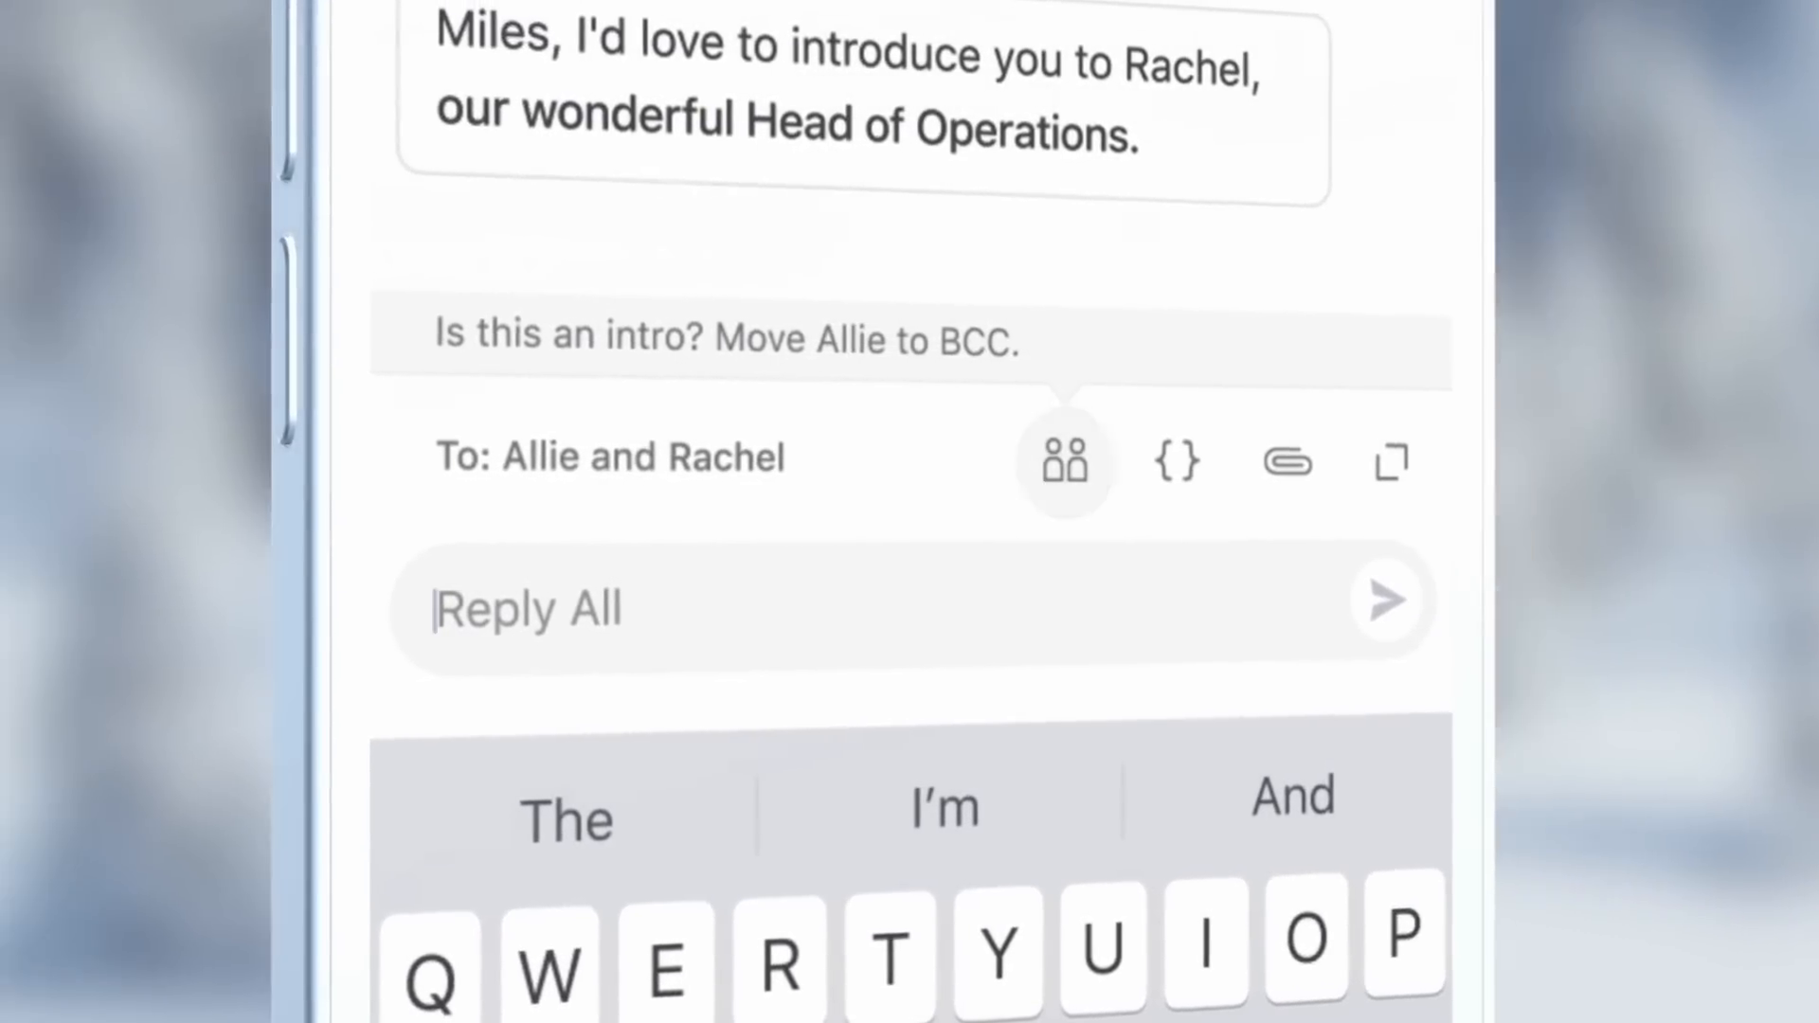
click(1178, 461)
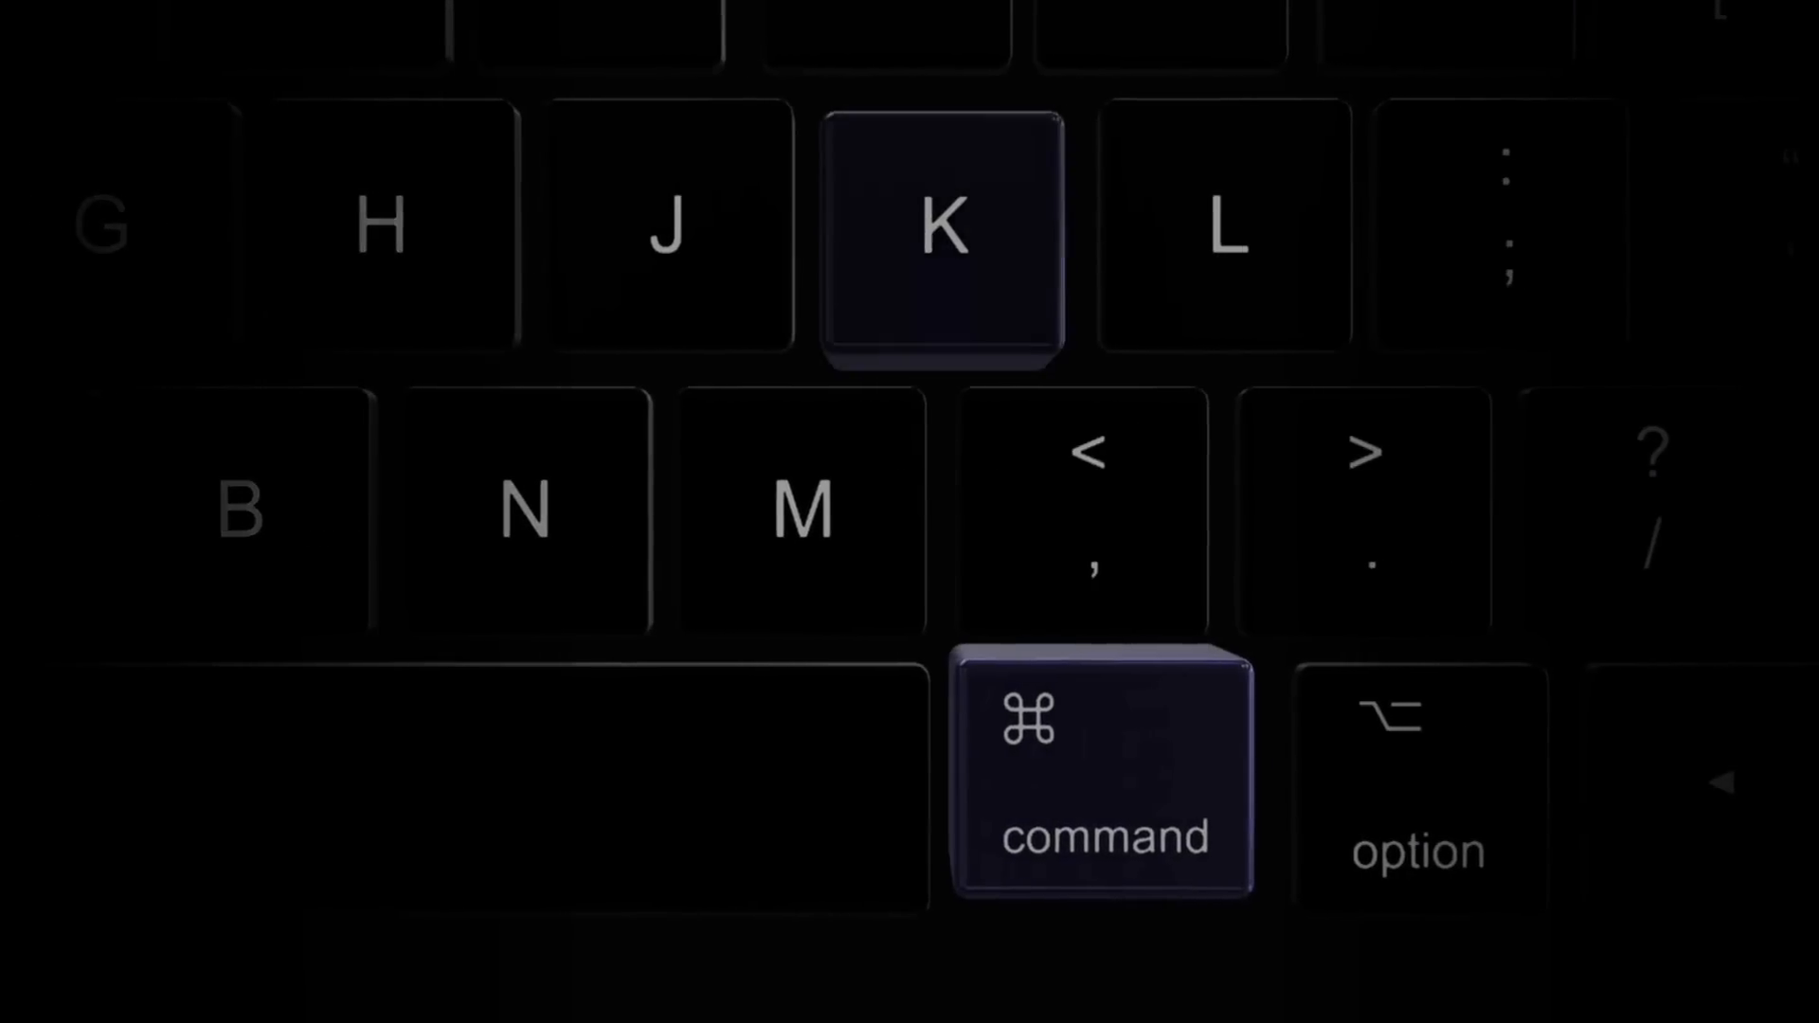
- Find the Send Later option through the command palette
key(cmd+k)
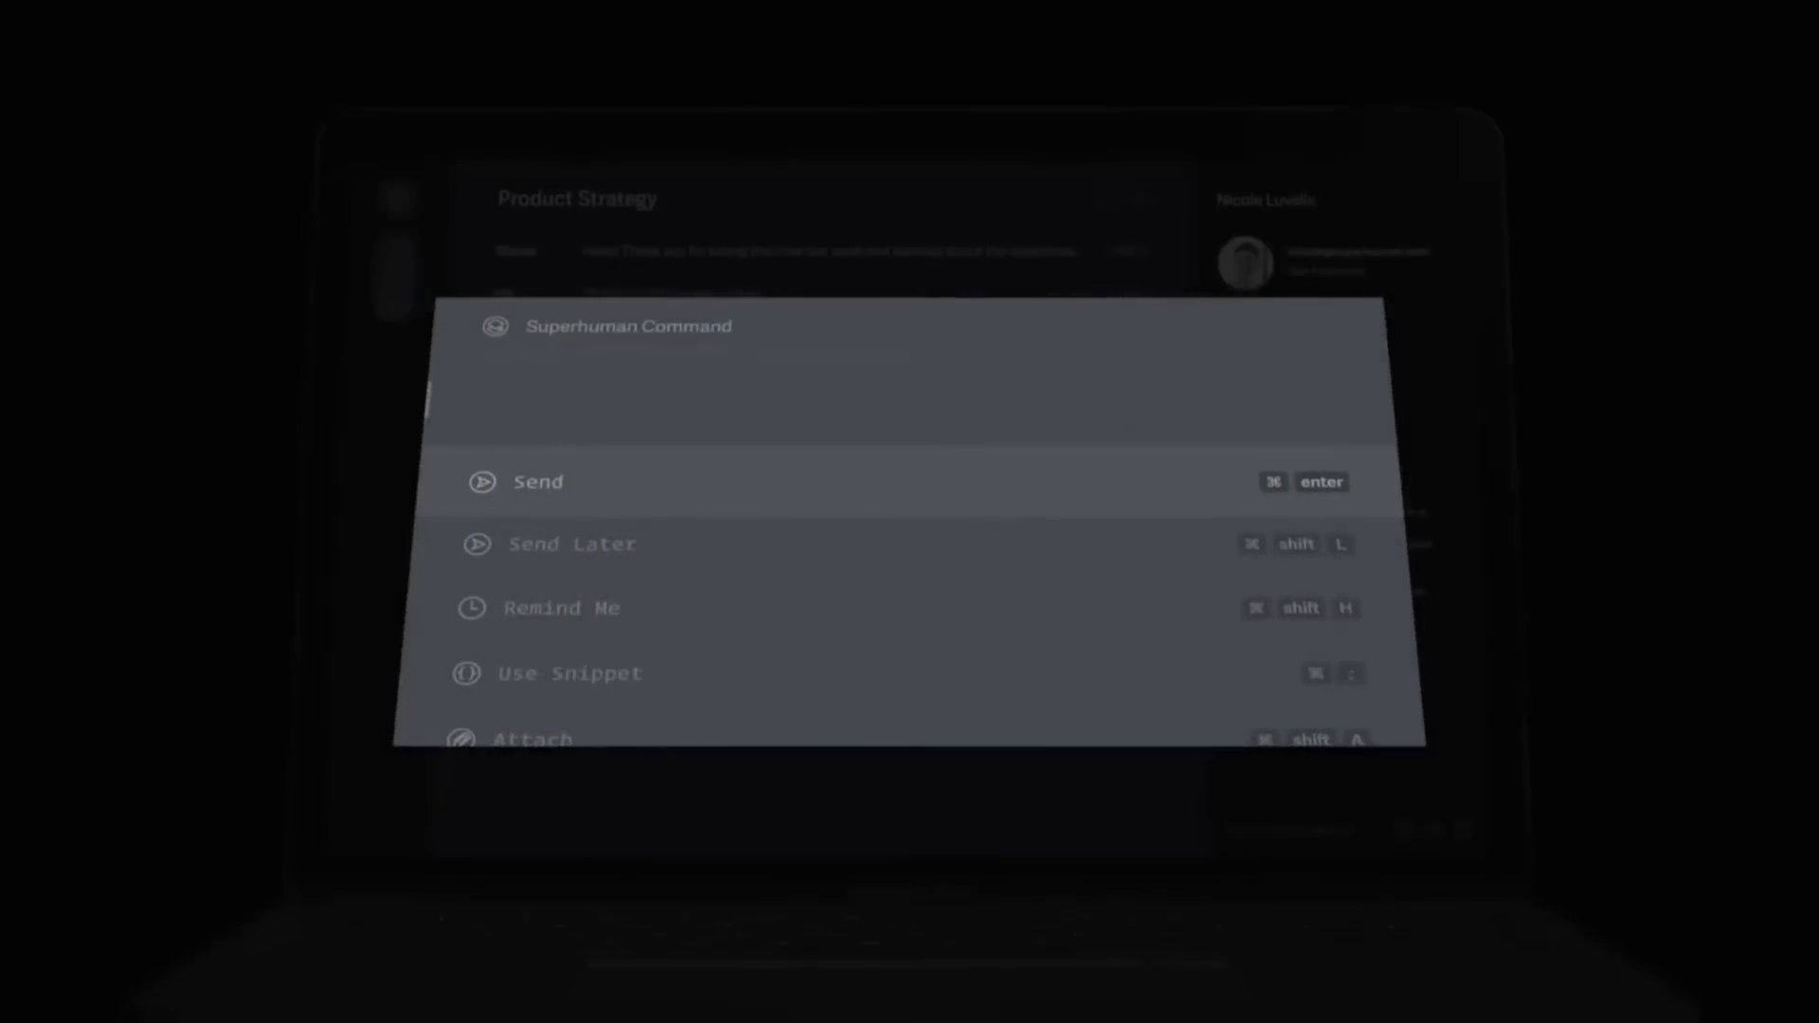
text(send later)
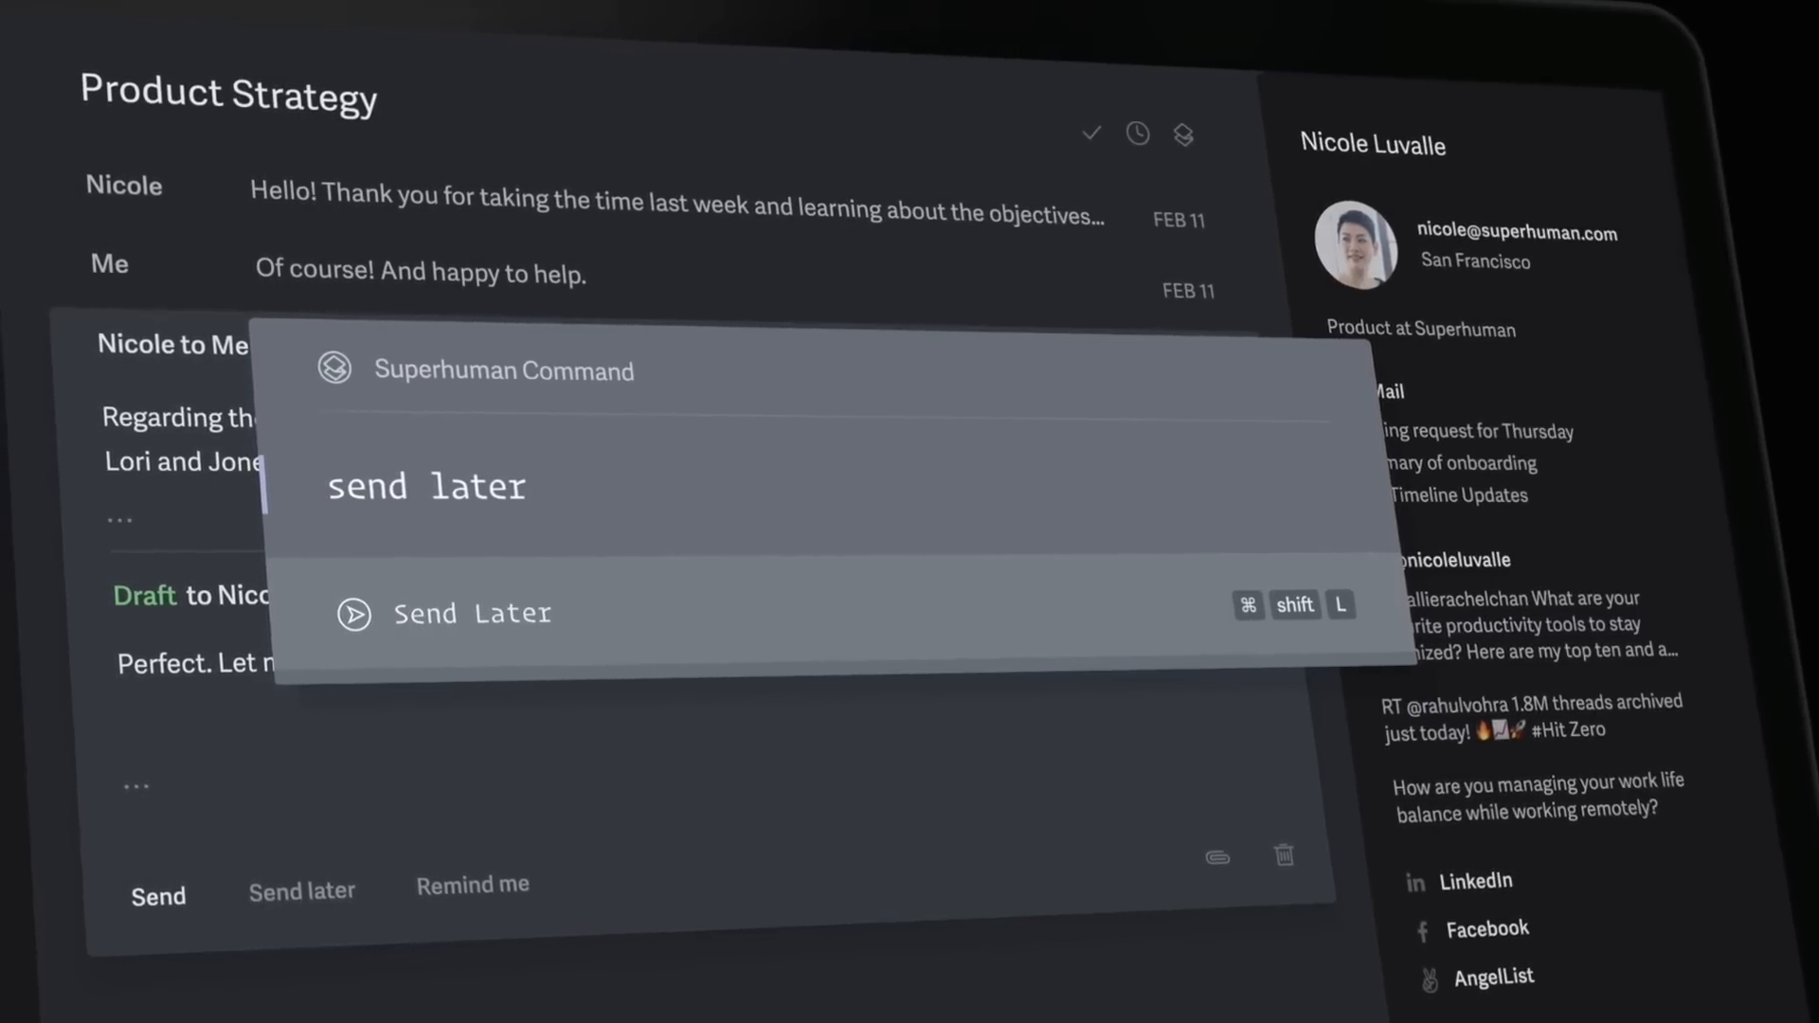
click(470, 613)
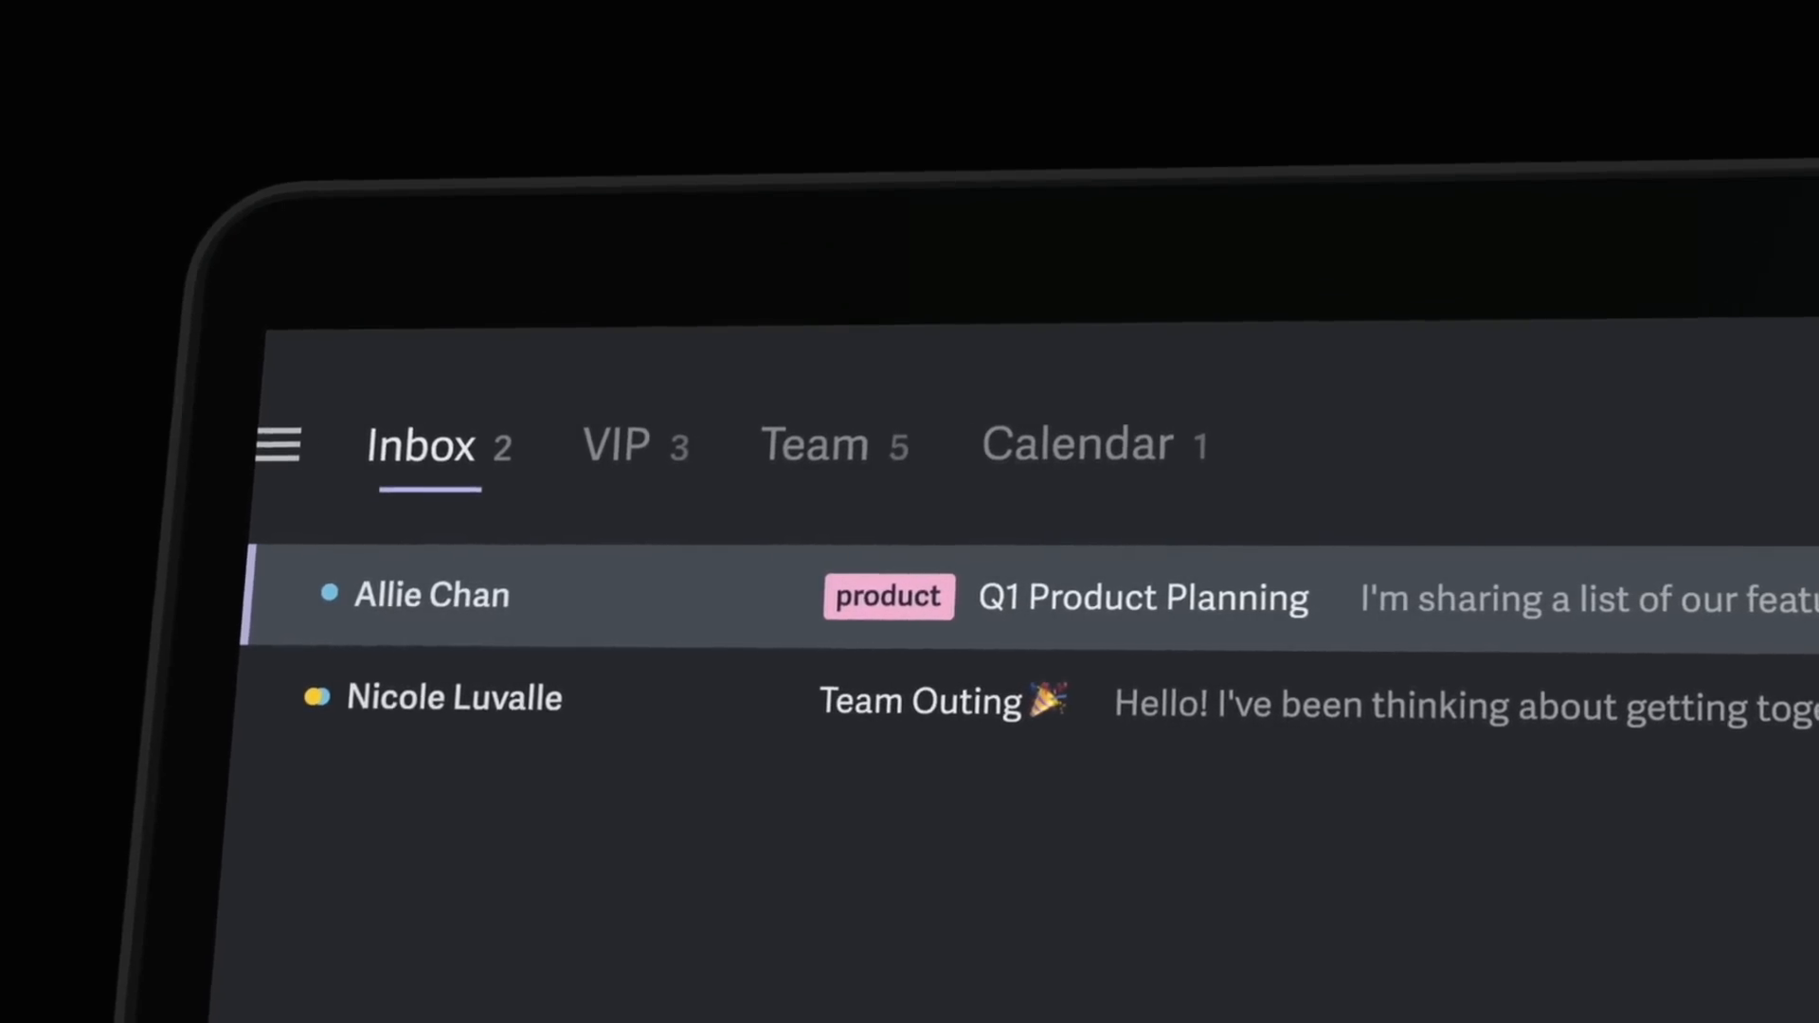
click(815, 444)
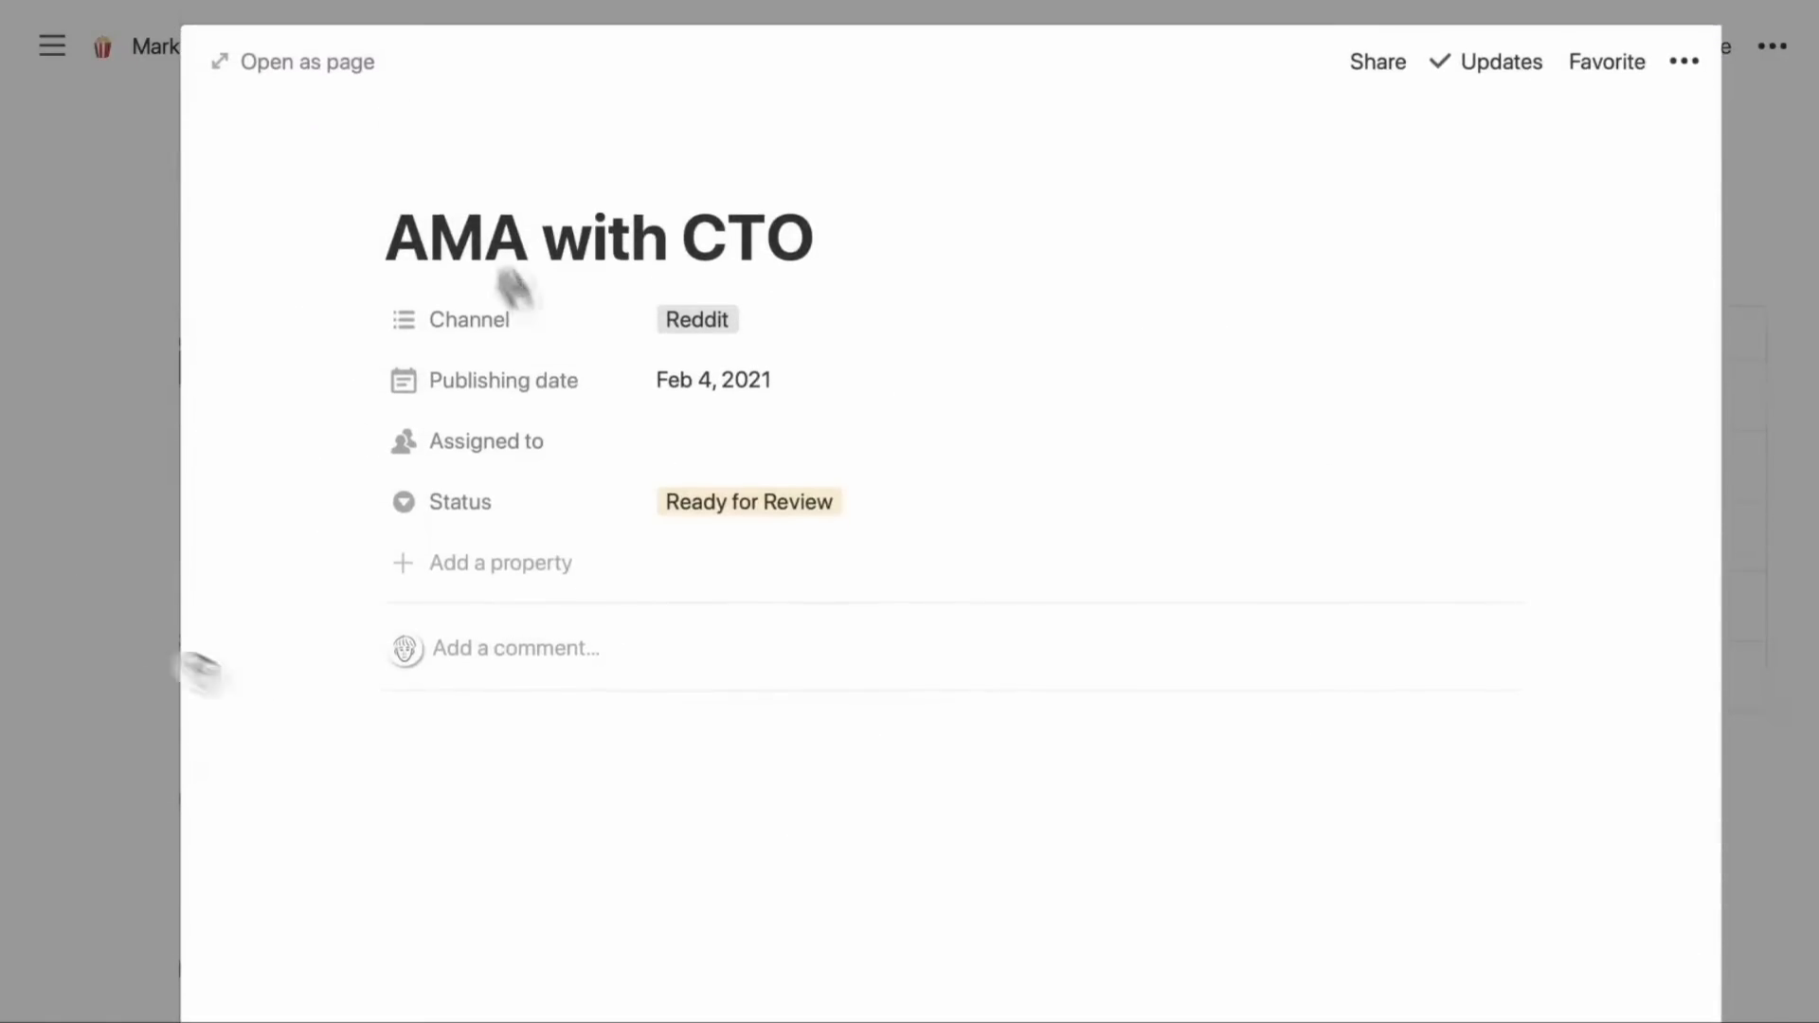
- Open the AMA with CTO entry as a peek page
click(714, 379)
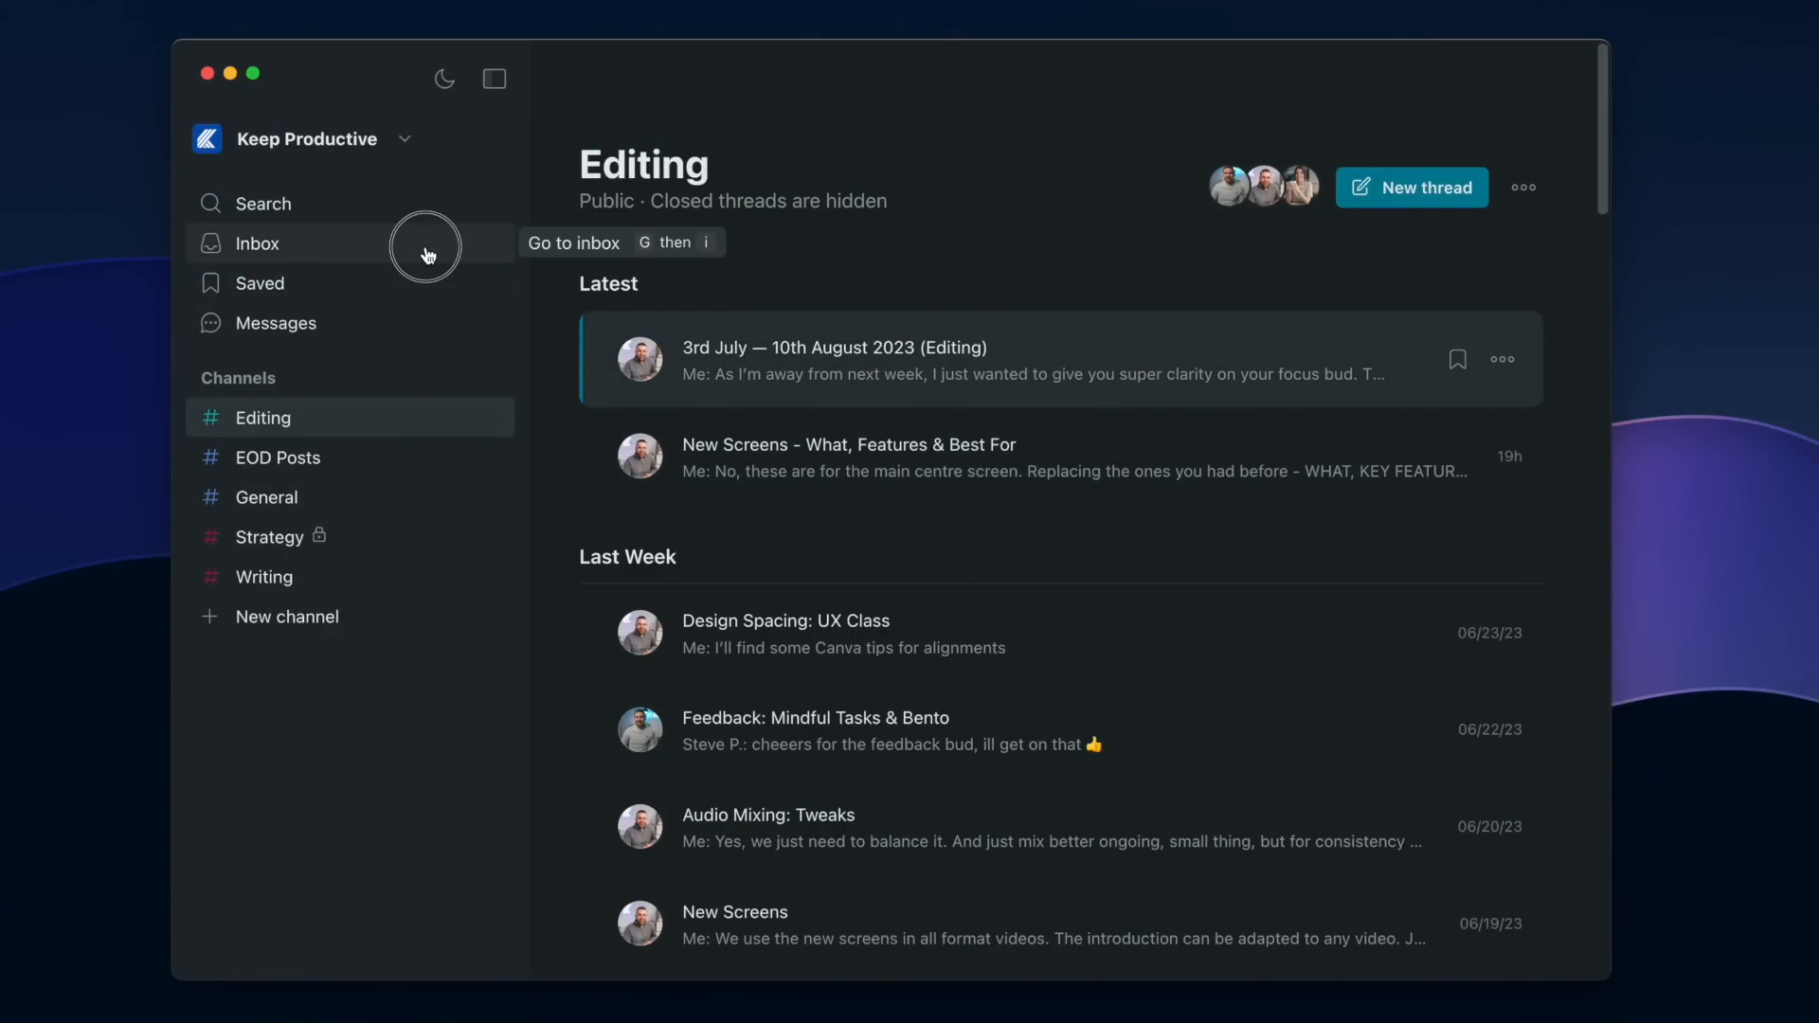
- Open the Twist Inbox and type 'That one thing: three months la' in a thread
click(258, 243)
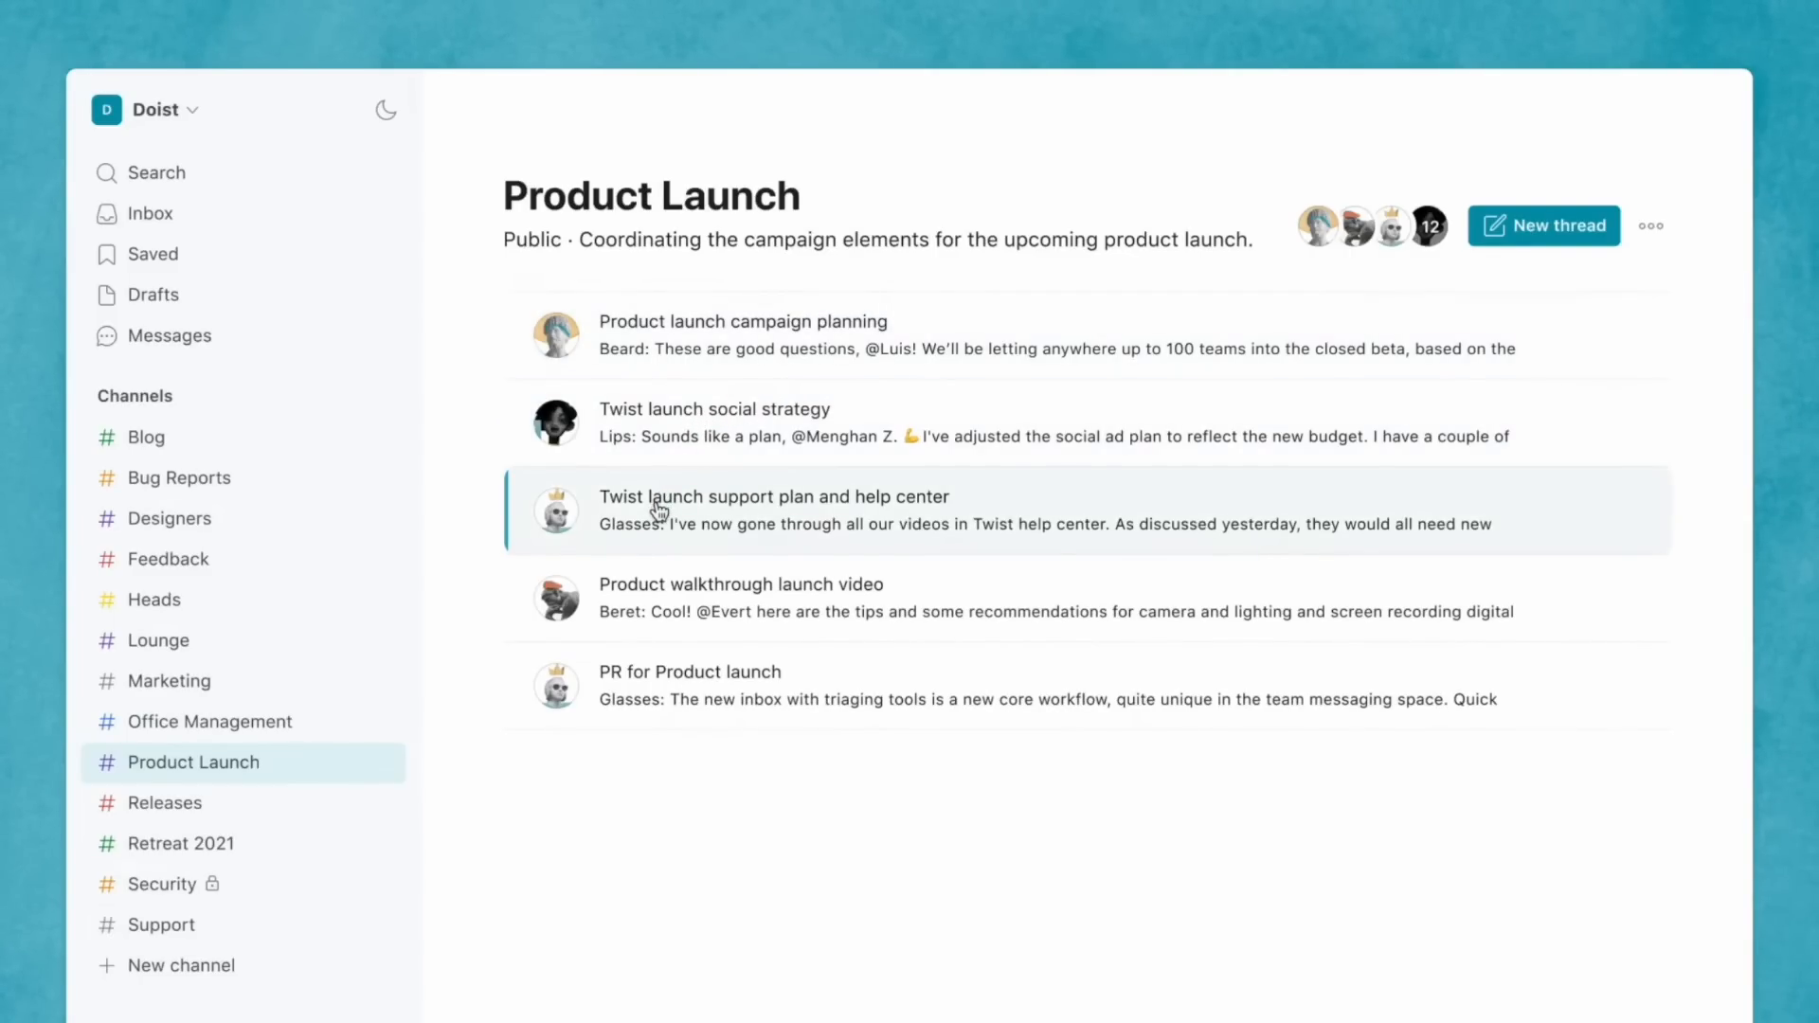
click(1543, 226)
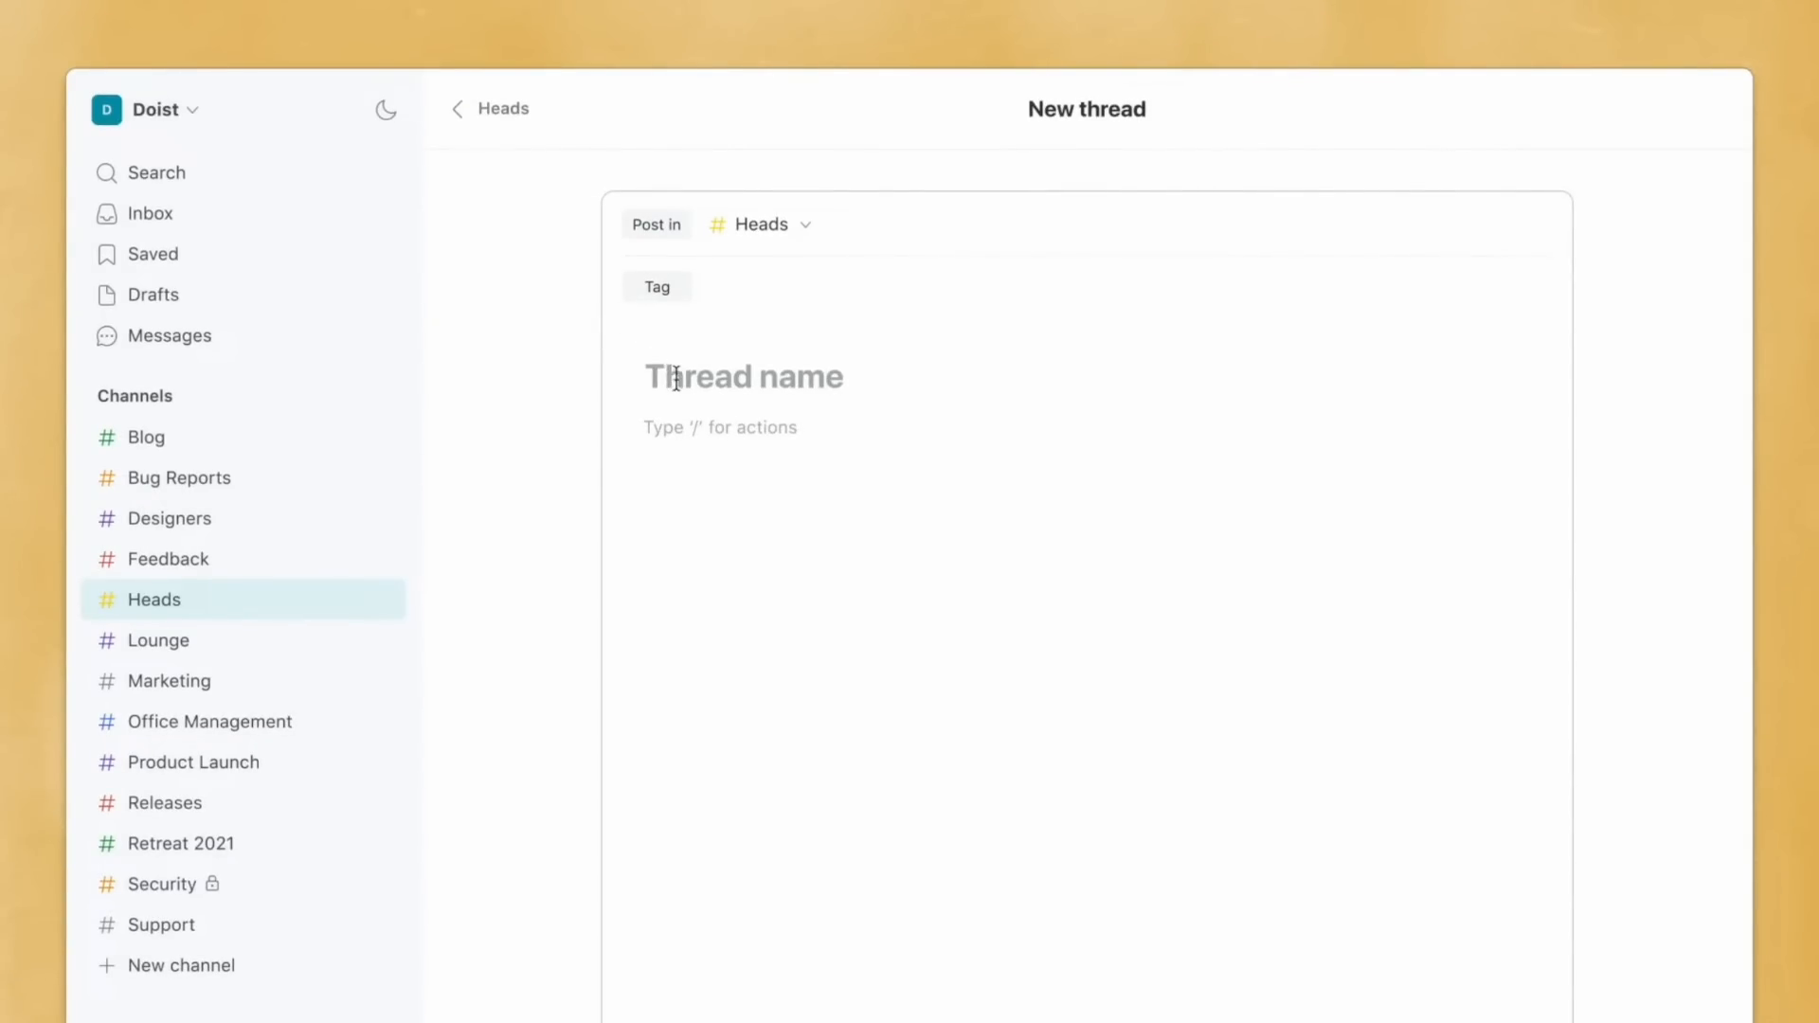
text(That one thing: three months la)
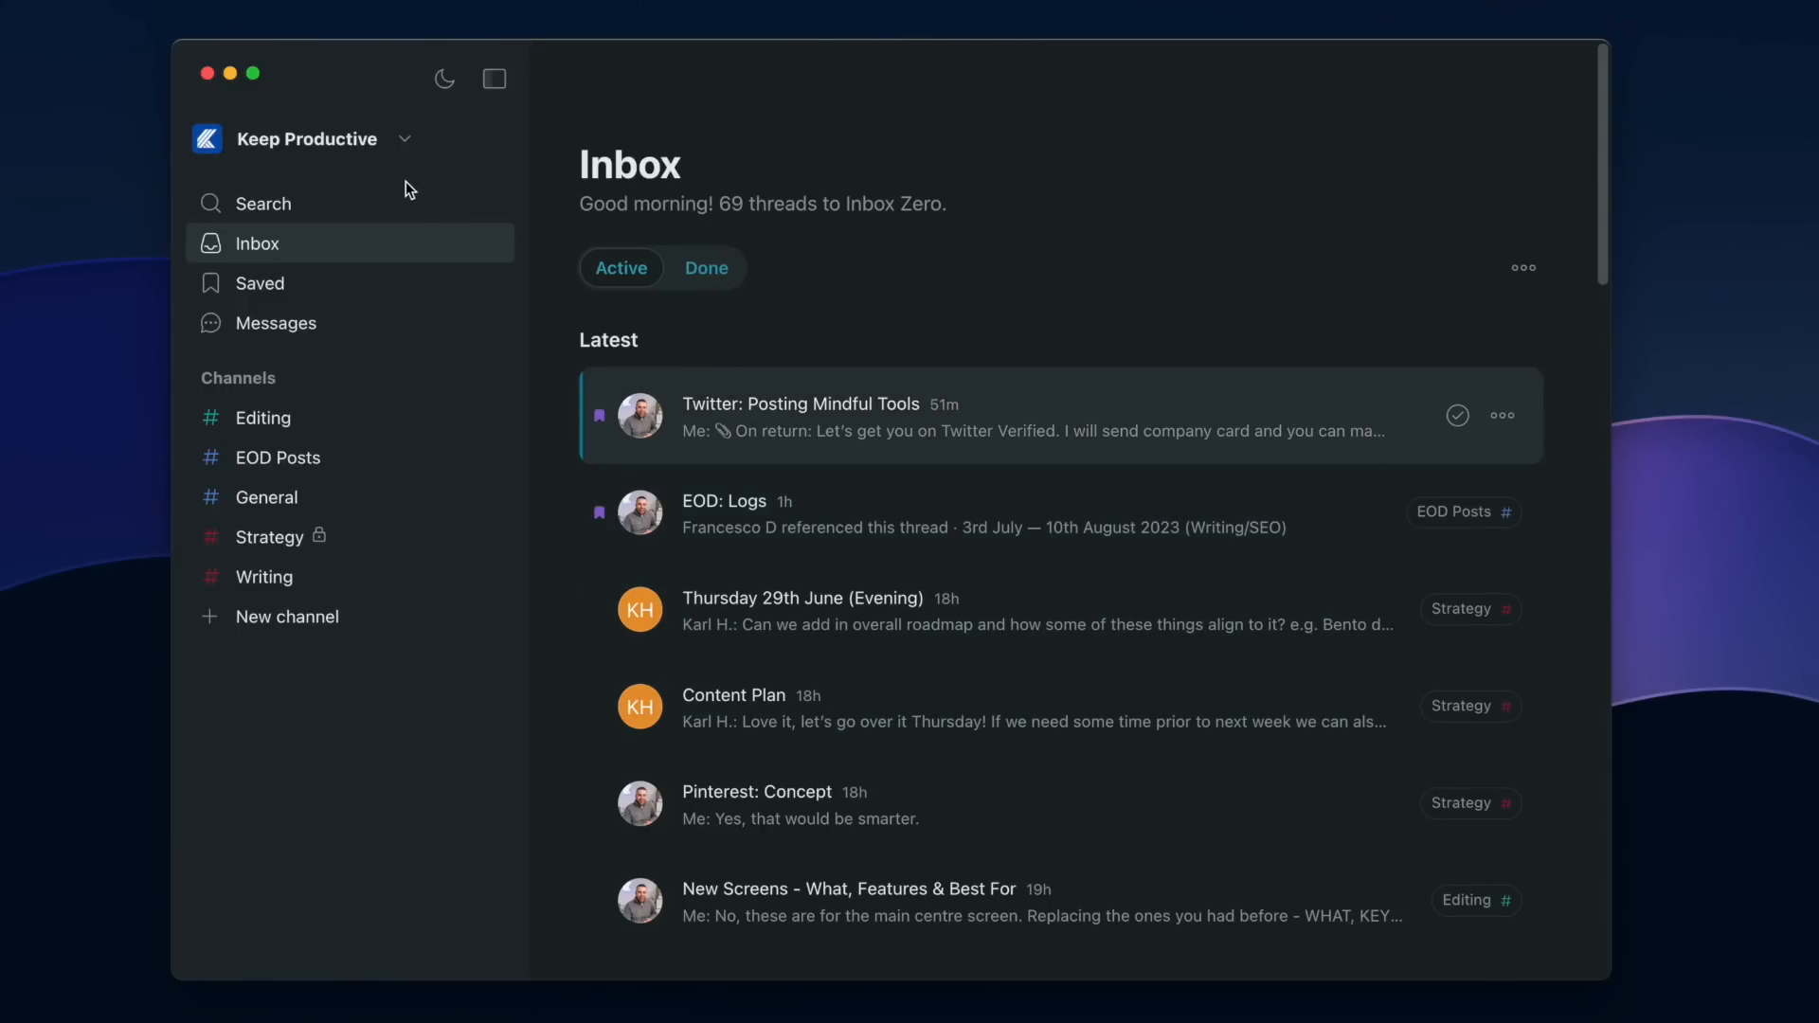
mouse_move(438, 244)
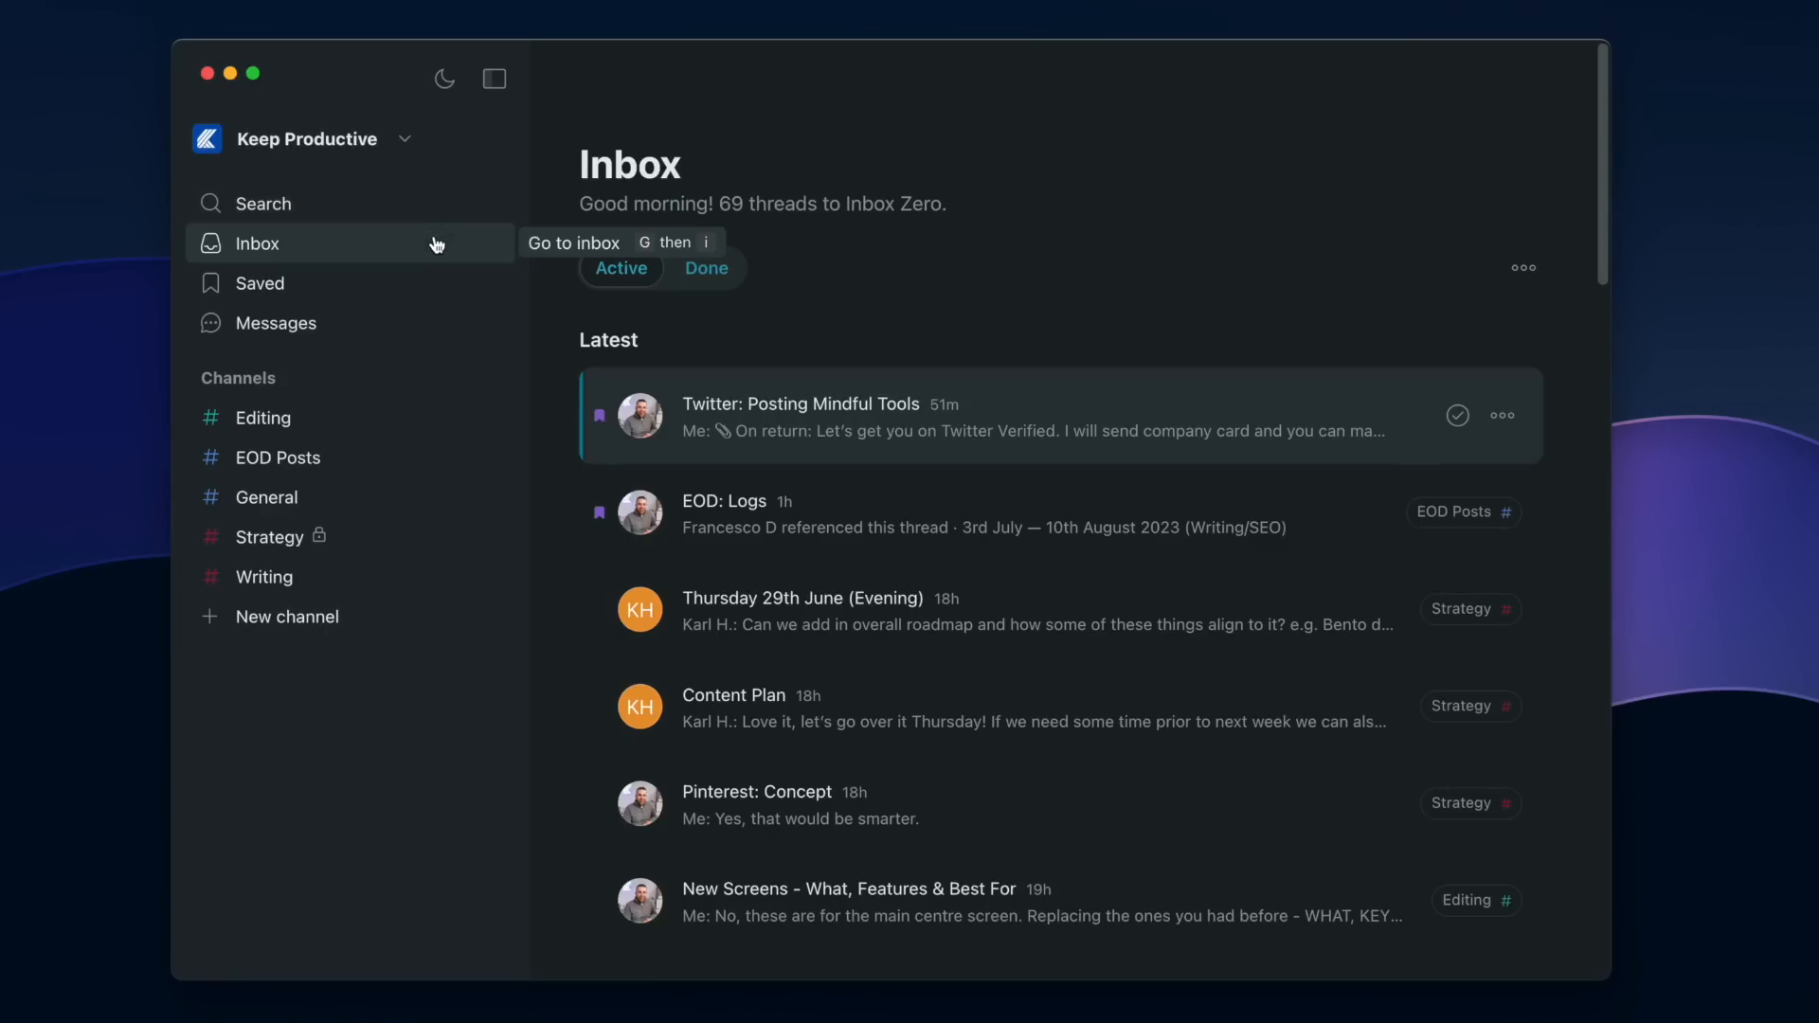
mouse_move(377, 284)
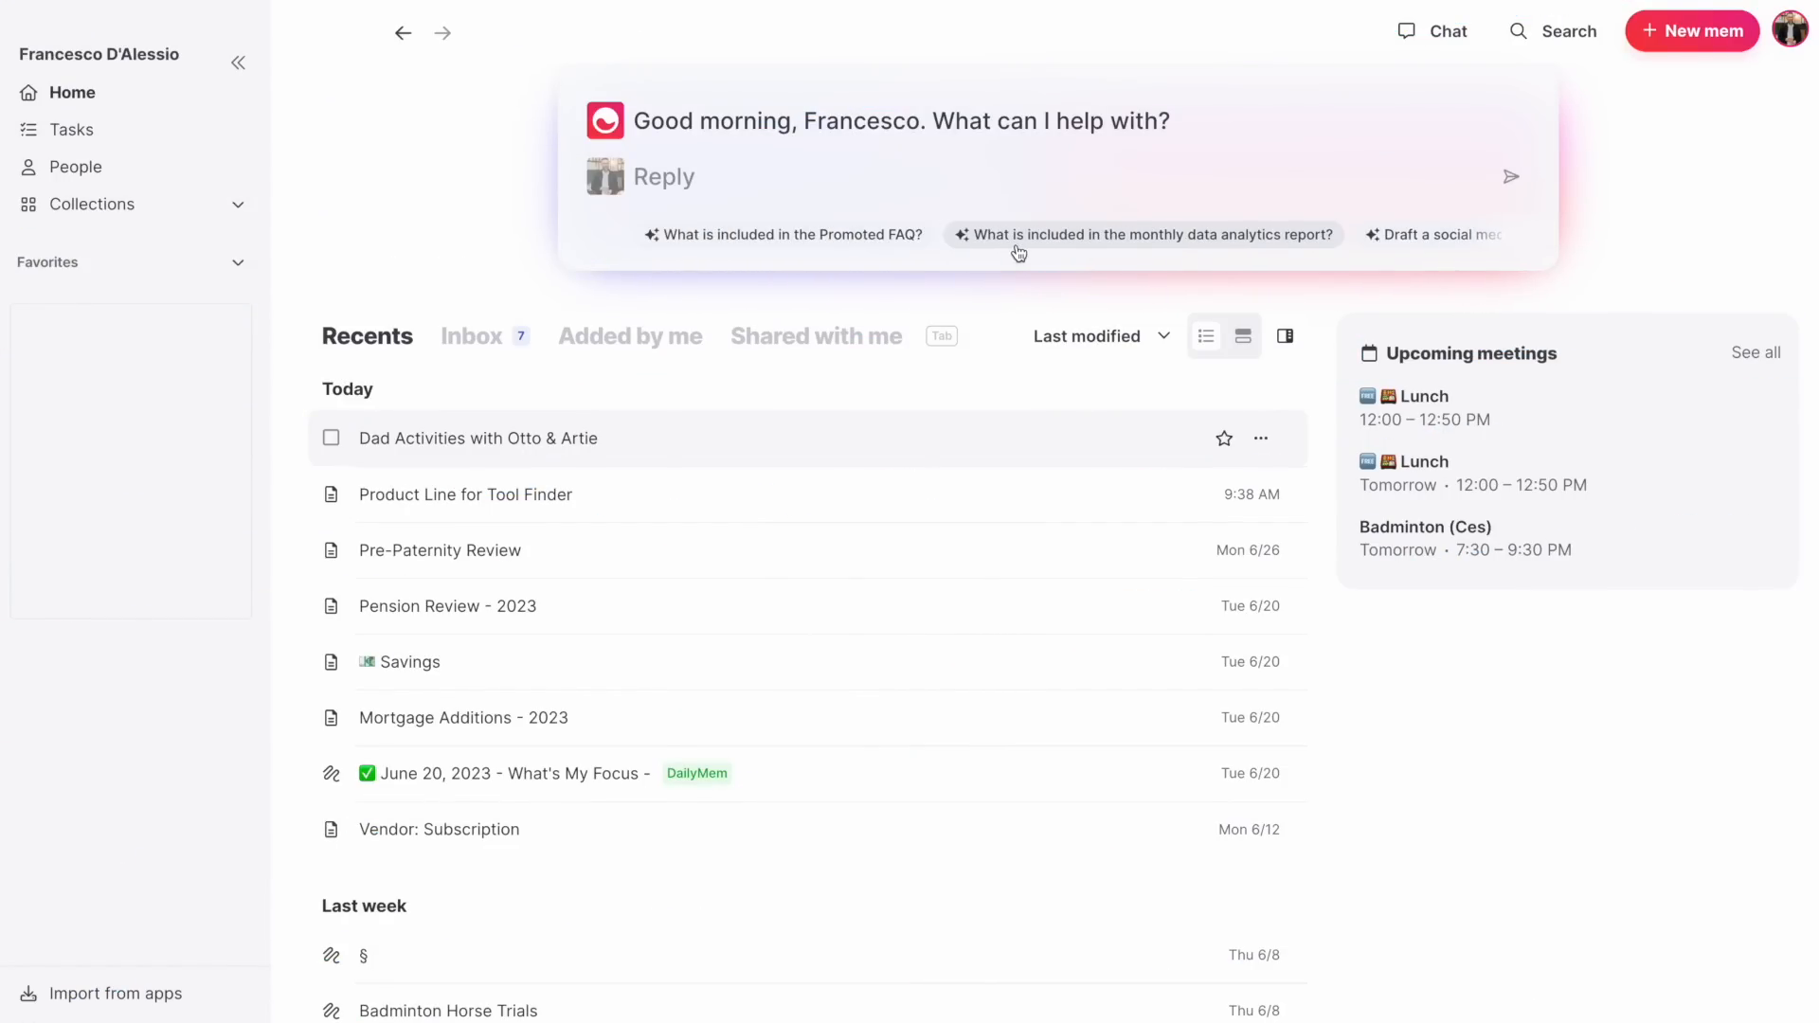
- Type 'Morn' in Mem while moving toward the Week Review note
text(Morn)
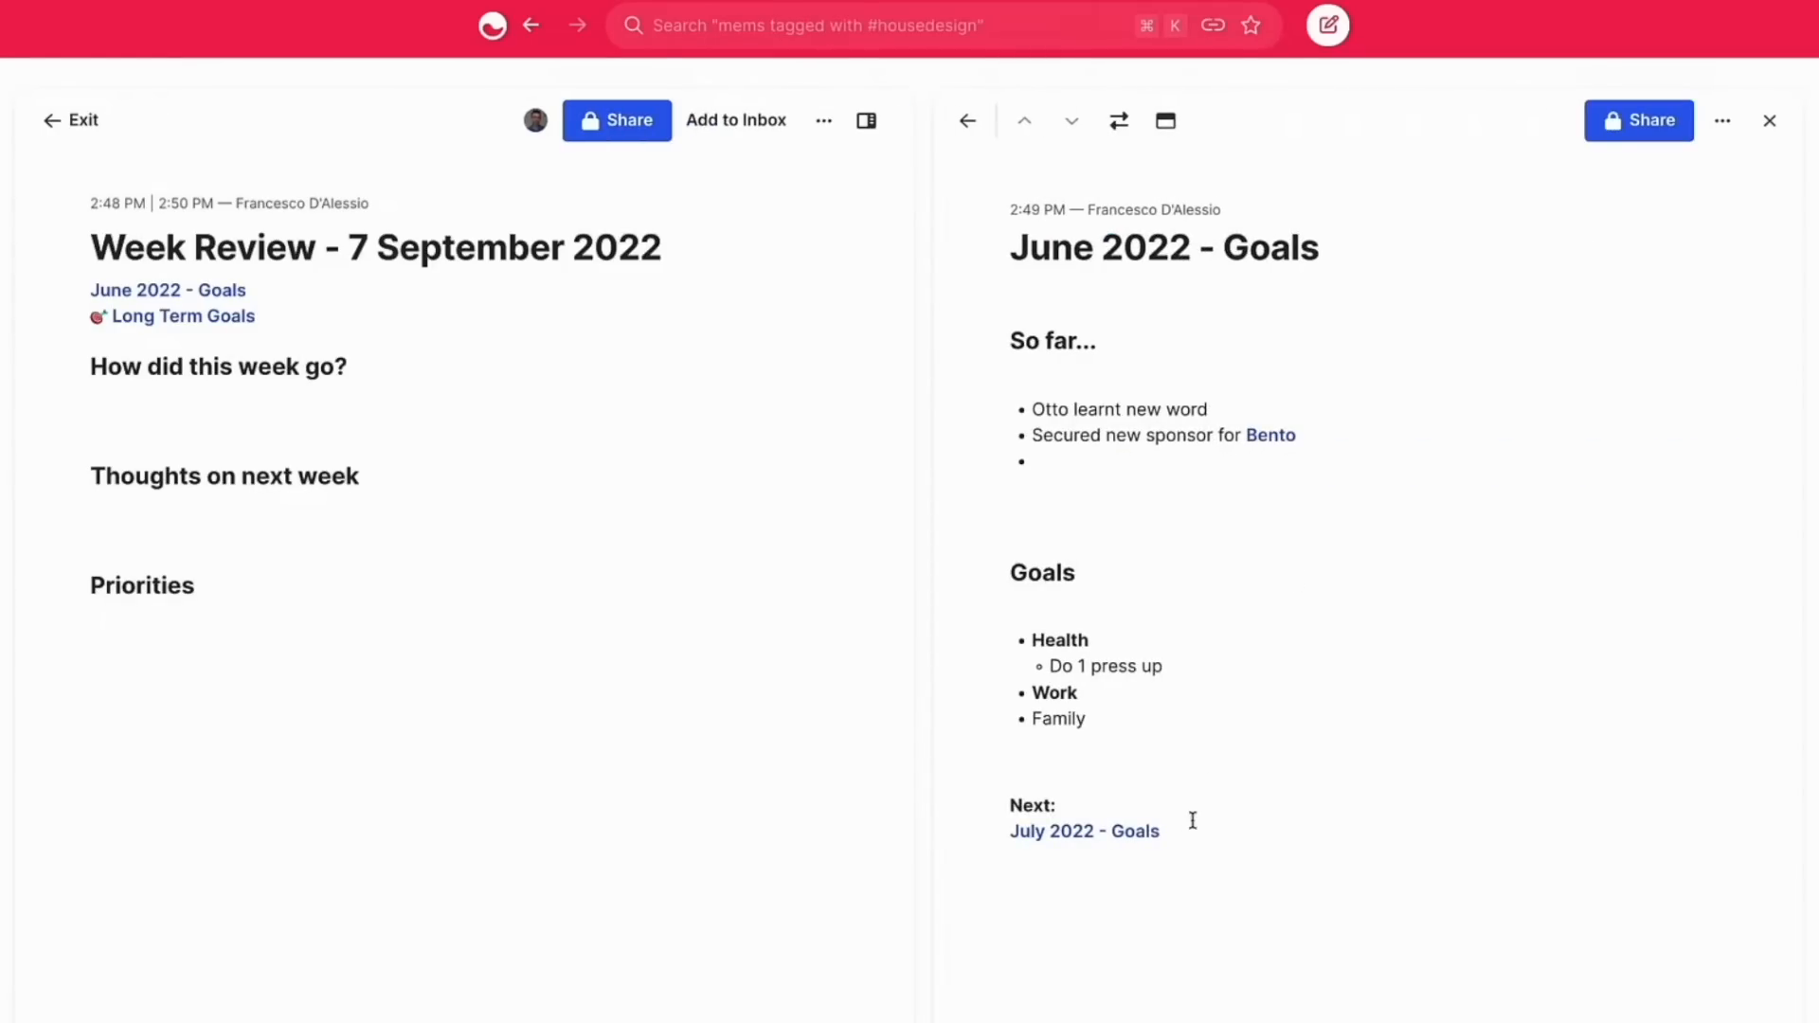
- Close the June 2022 - Goals note and view Mem's chat day plan, starting with Clear Administration
click(1769, 119)
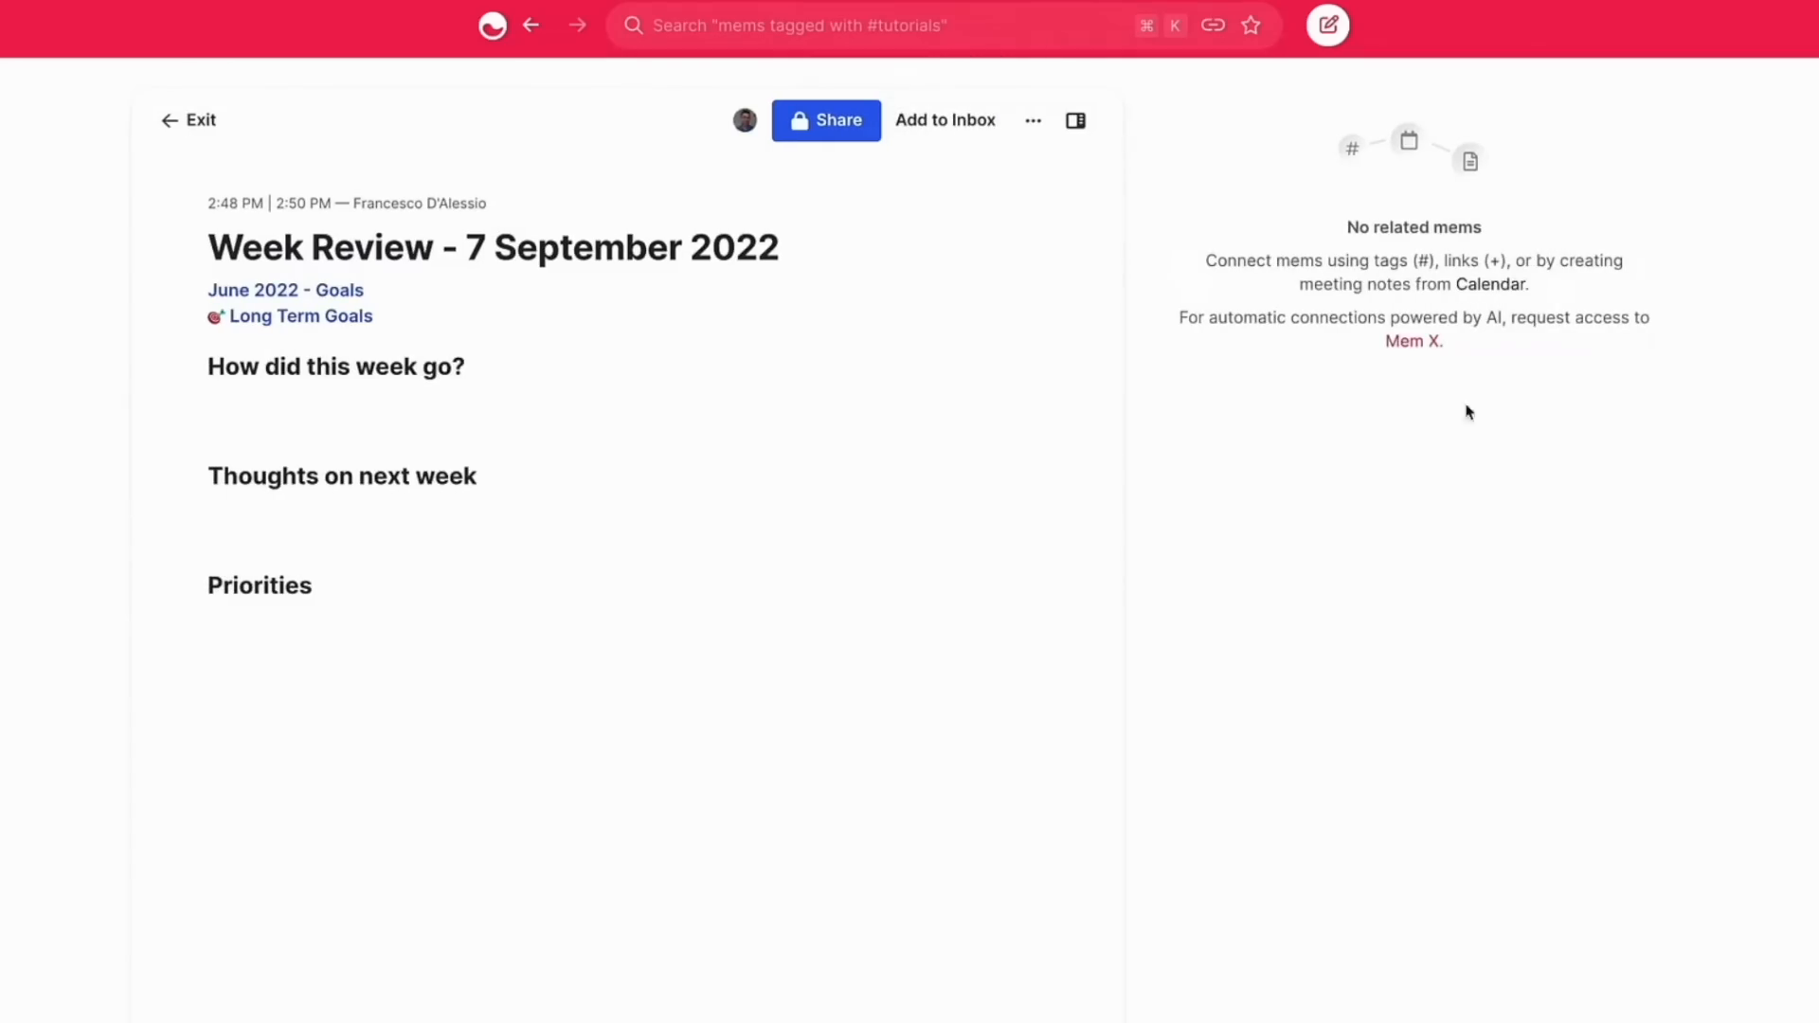
click(299, 315)
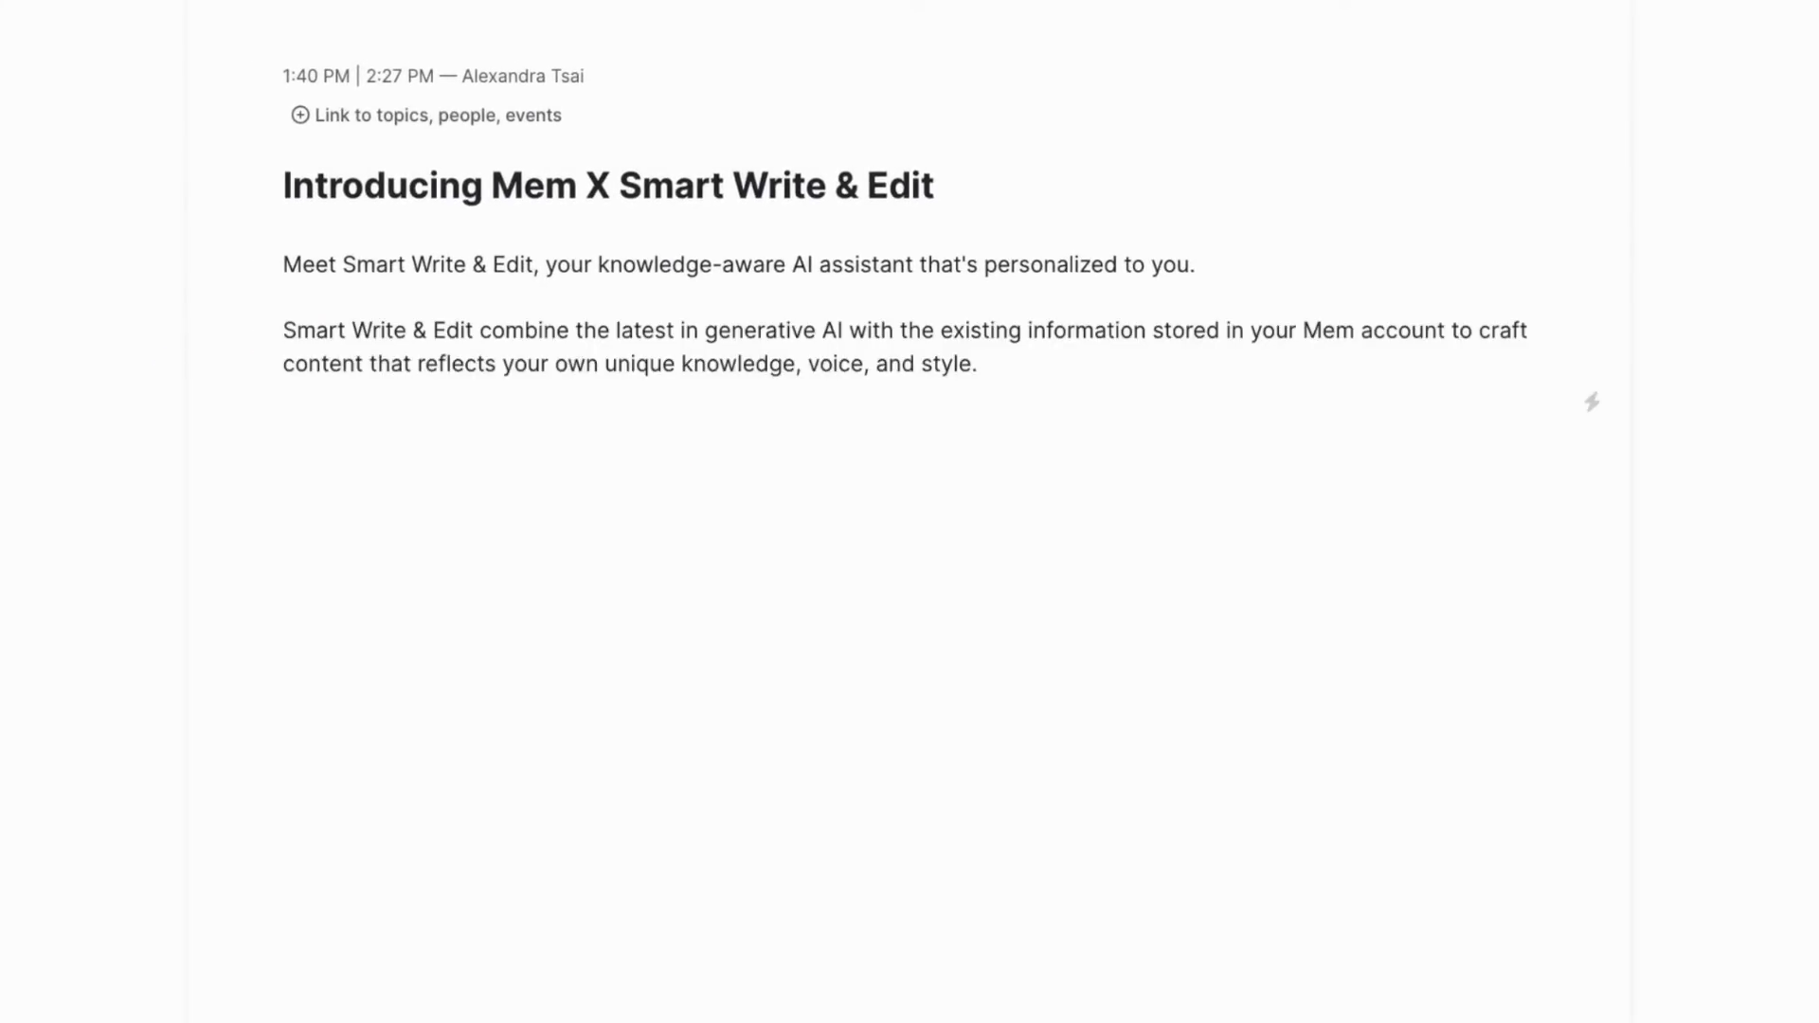
text(rewrite i)
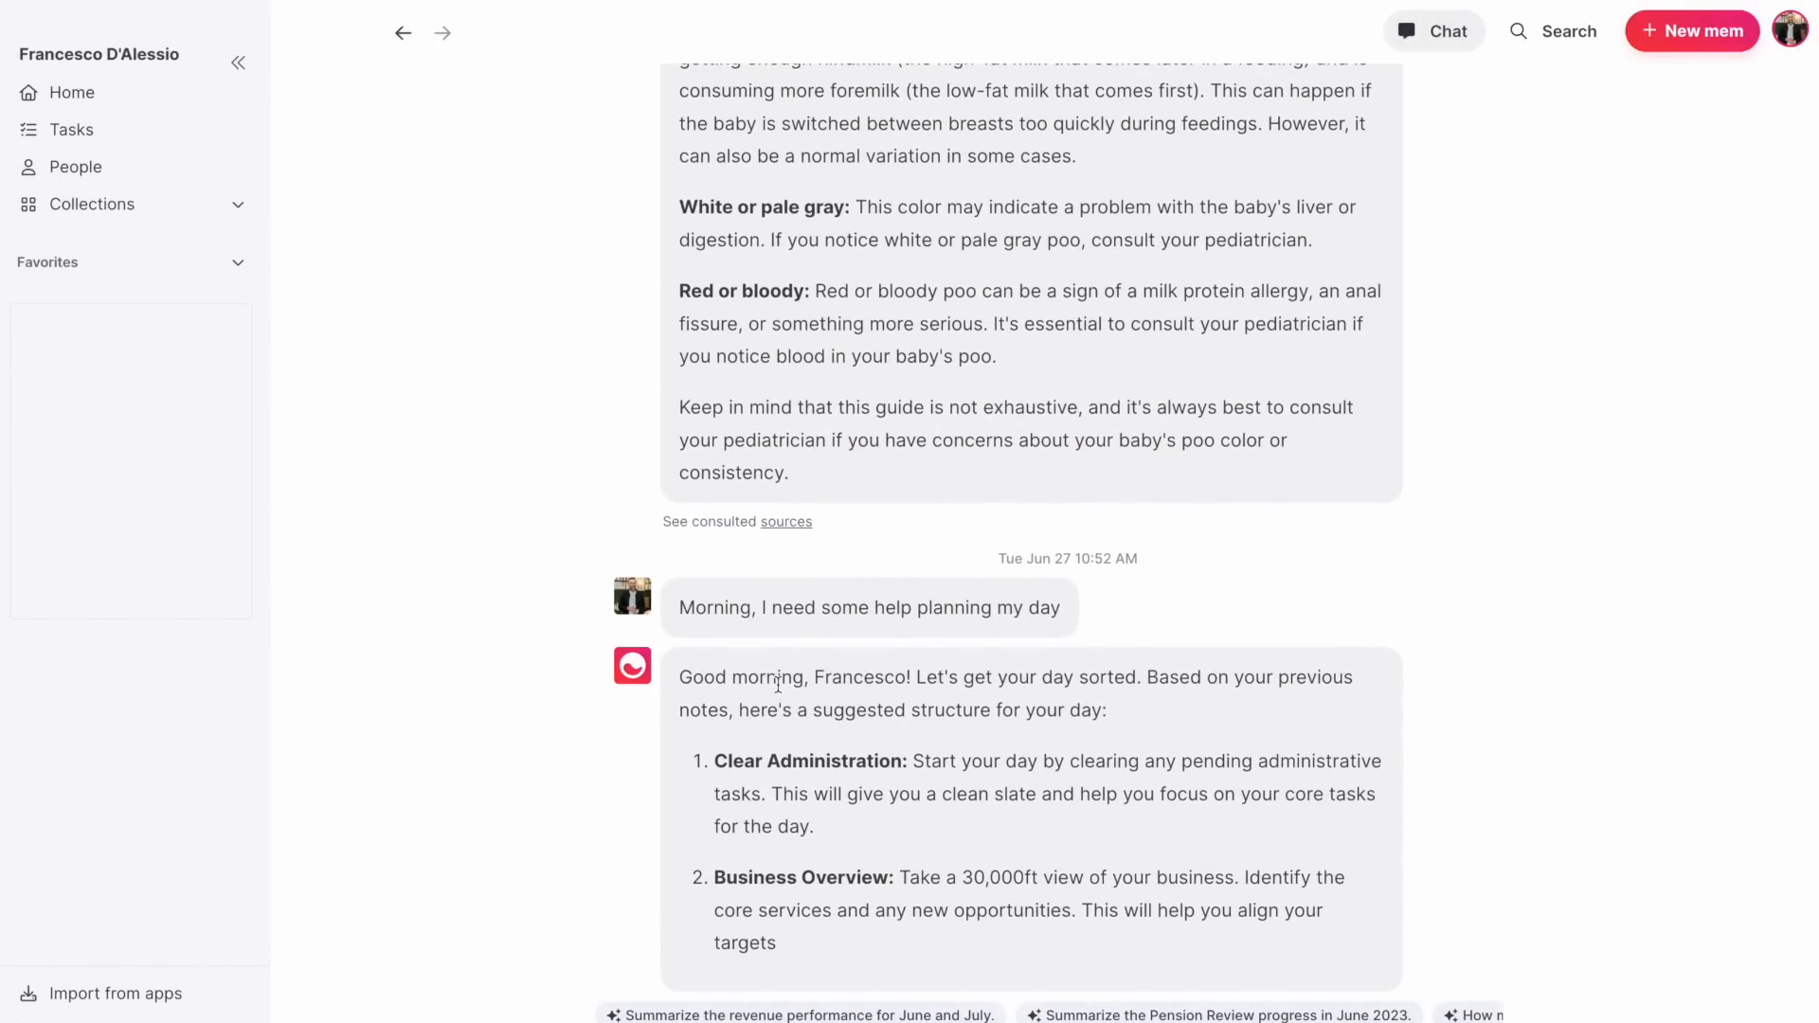
scroll(down, 3)
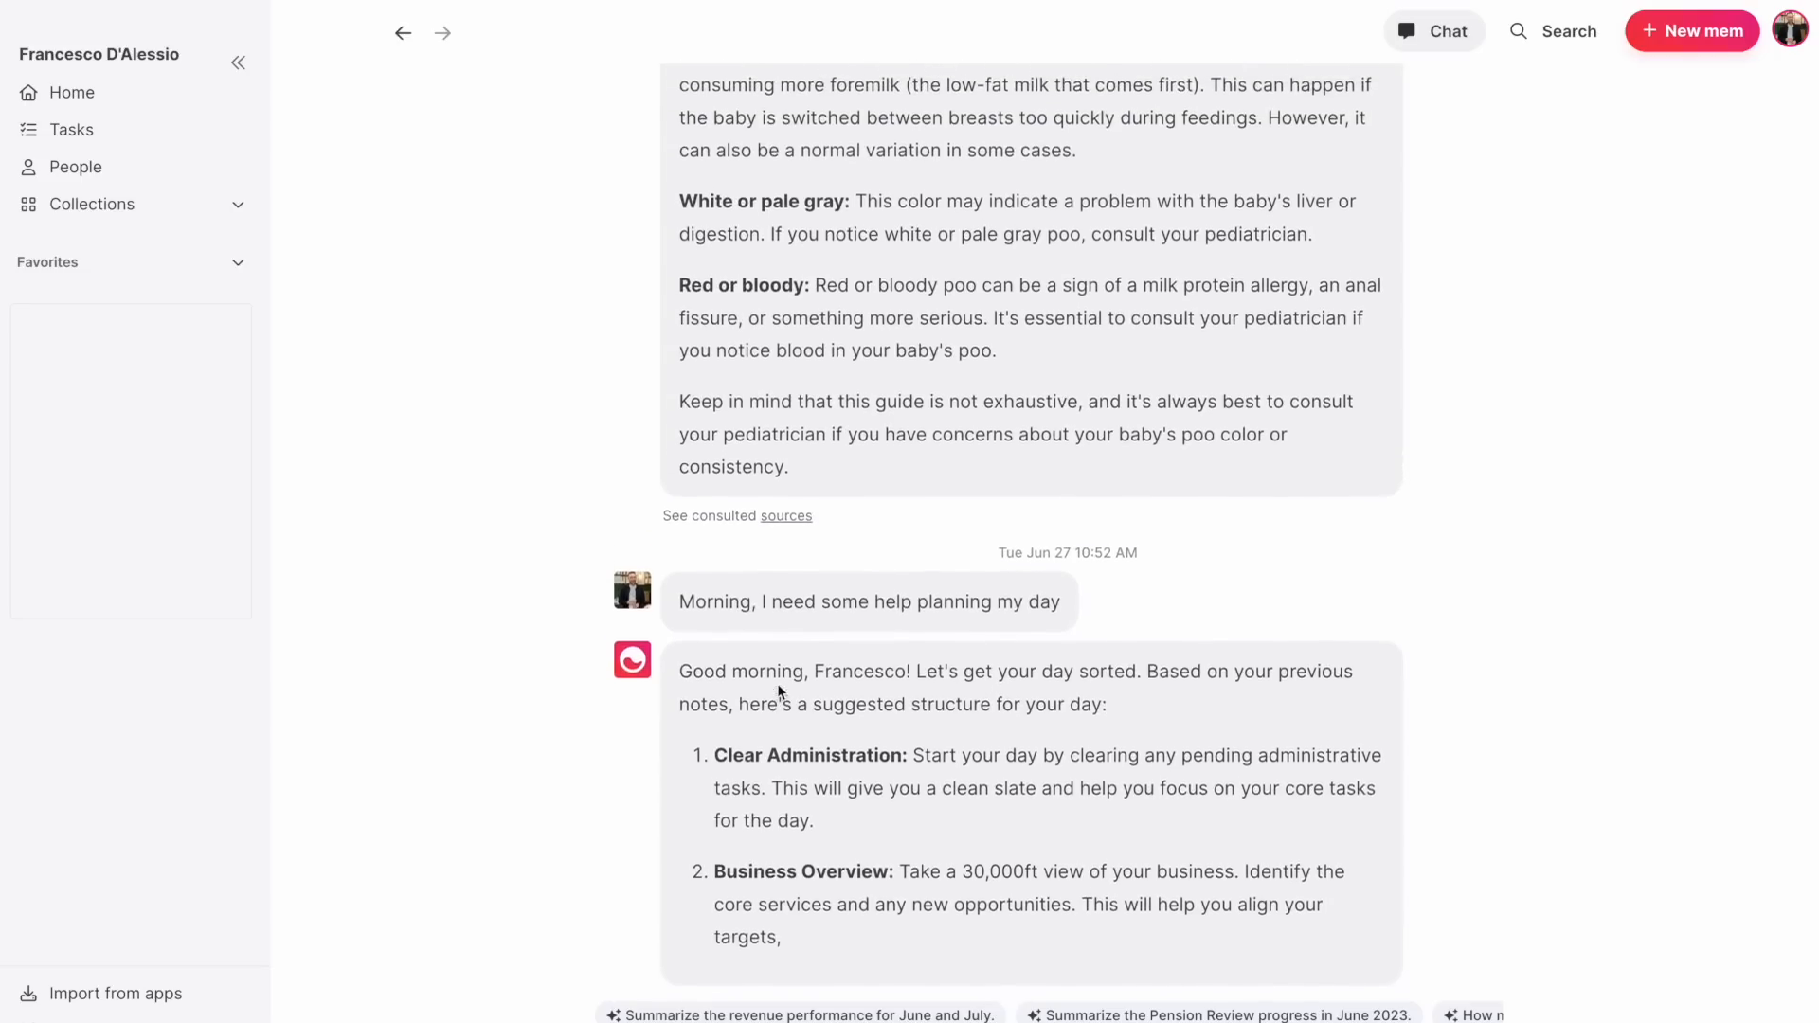